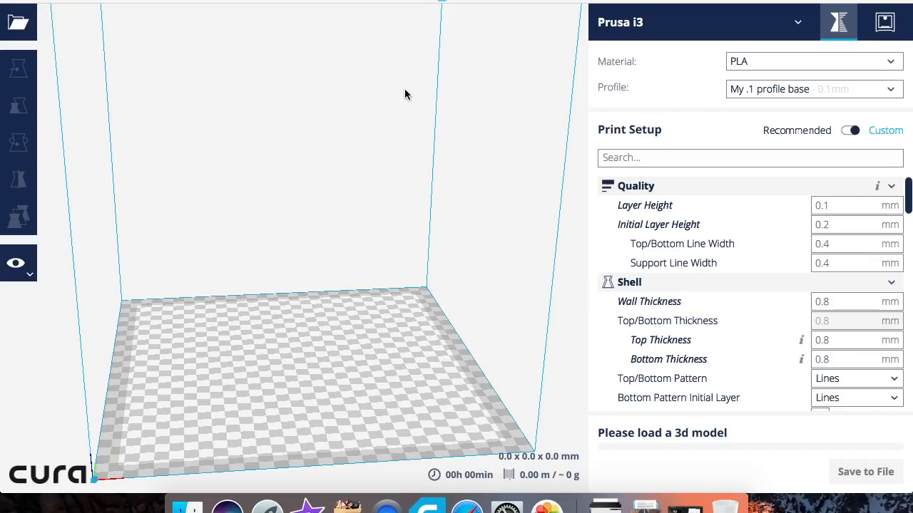
{"action": "mouse_move", "coordinate": [220, 143]}
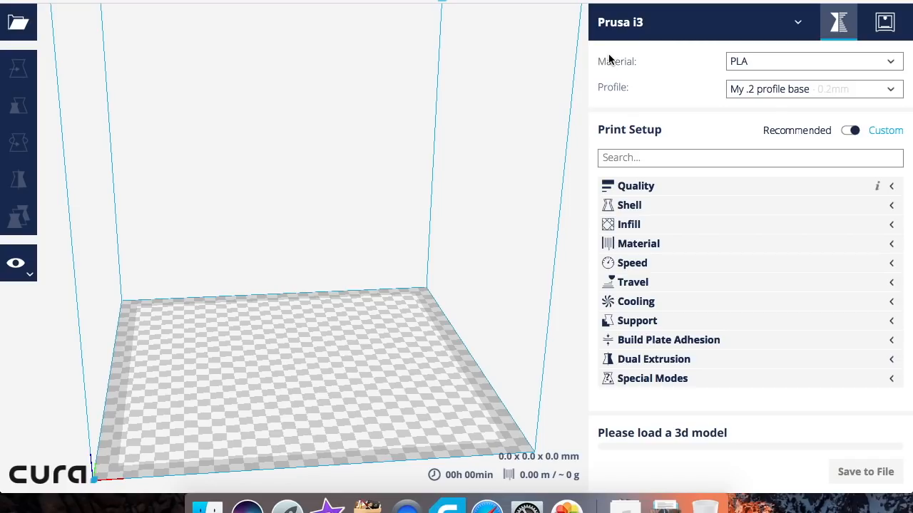
{"action": "mouse_move", "coordinate": [755, 97]}
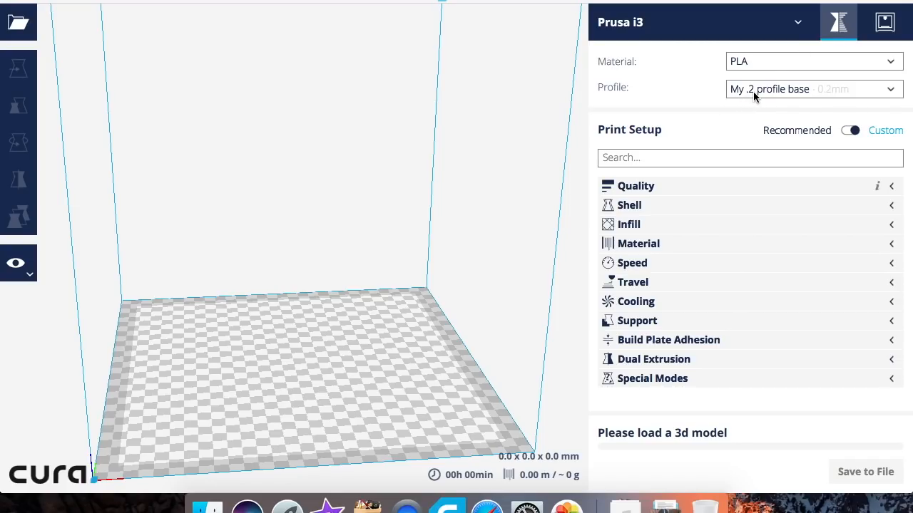
{"action": "mouse_move", "coordinate": [797, 100]}
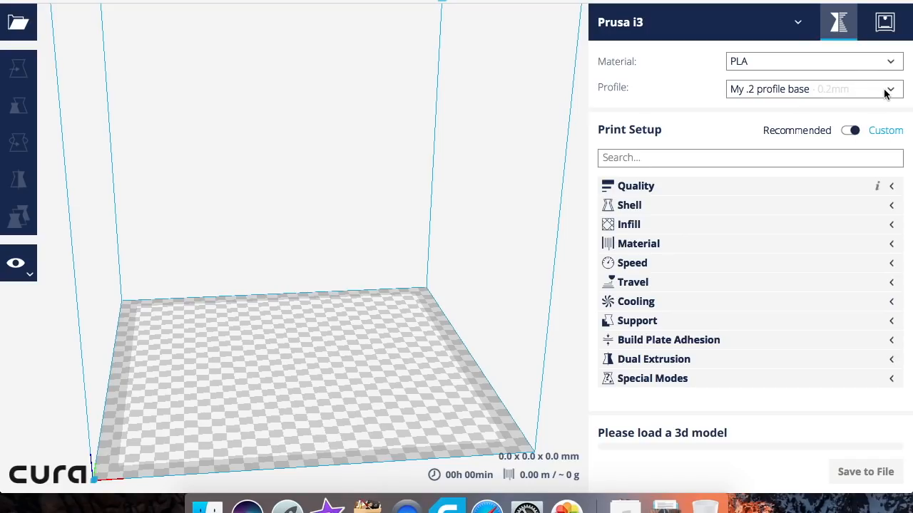
Keep 'My .2 profile base - 0.2mm' selected in the Profile dropdown.
{"action": "left_click", "coordinate": [890, 88]}
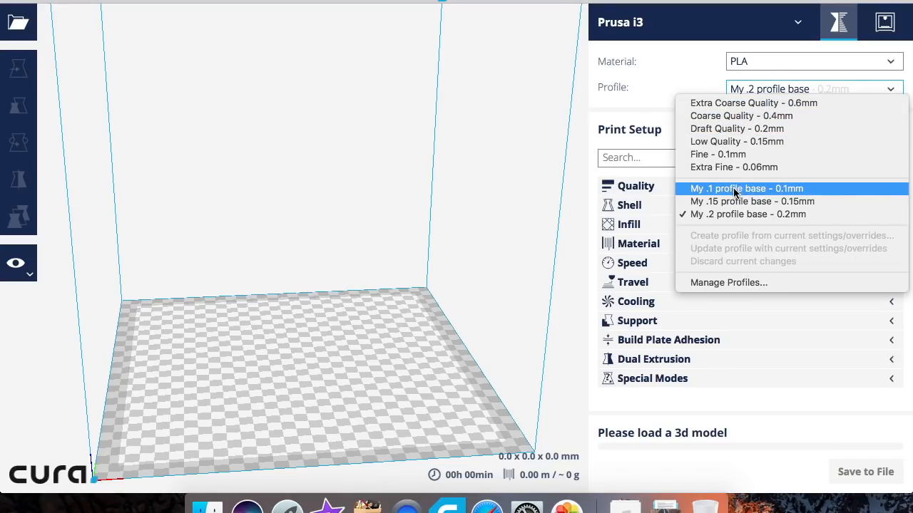
{"action": "mouse_move", "coordinate": [716, 223]}
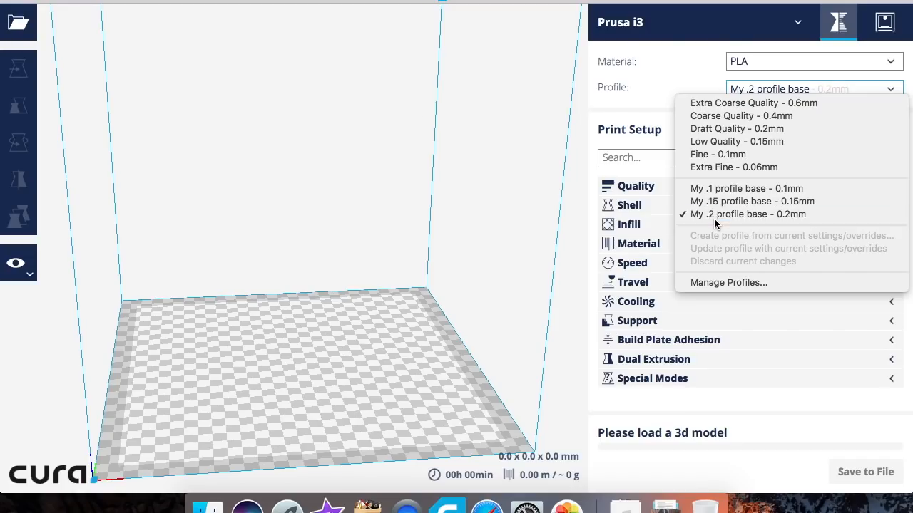
{"action": "left_click", "coordinate": [747, 214]}
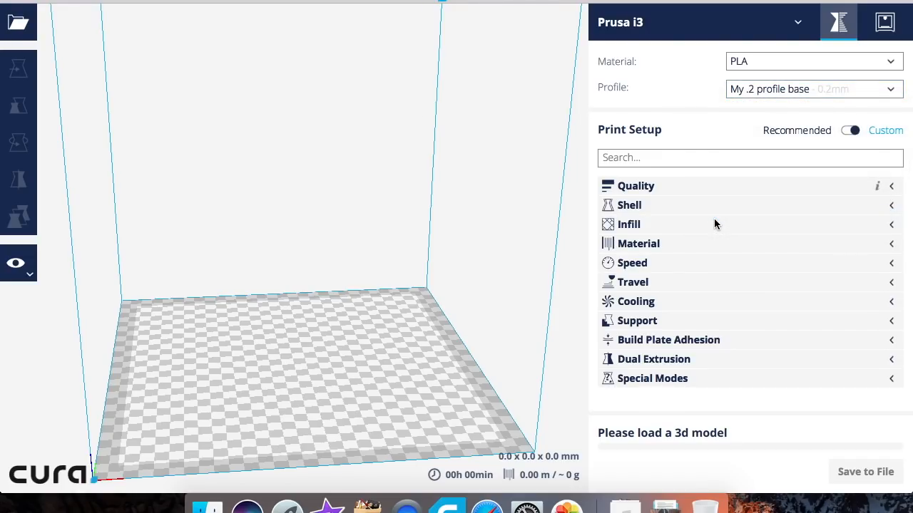
Expand Quality to show 0.2 mm layer heights and 0.4 mm line widths.
{"action": "left_click", "coordinate": [635, 186]}
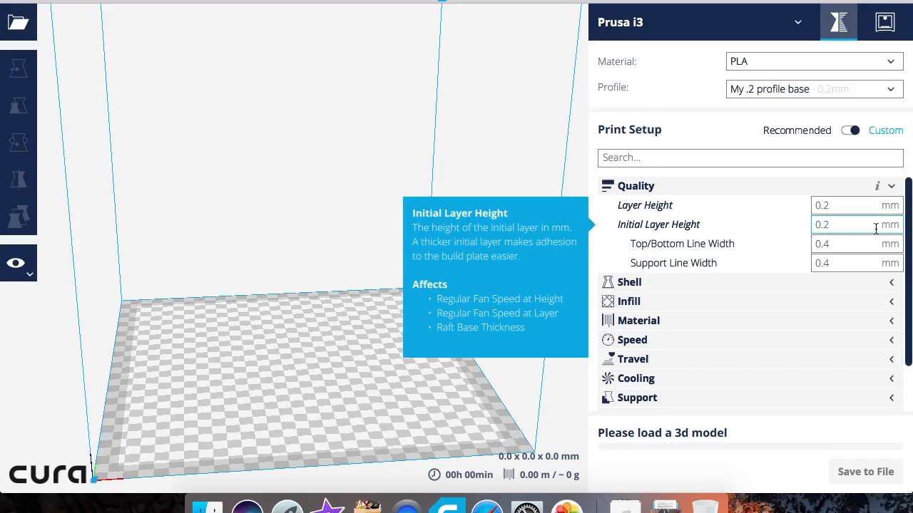
{"action": "mouse_move", "coordinate": [819, 243]}
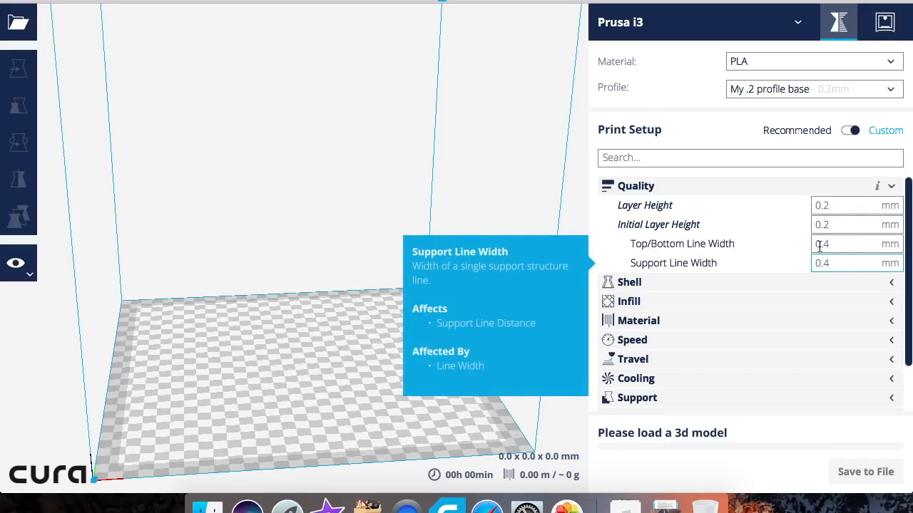
{"action": "mouse_move", "coordinate": [645, 282]}
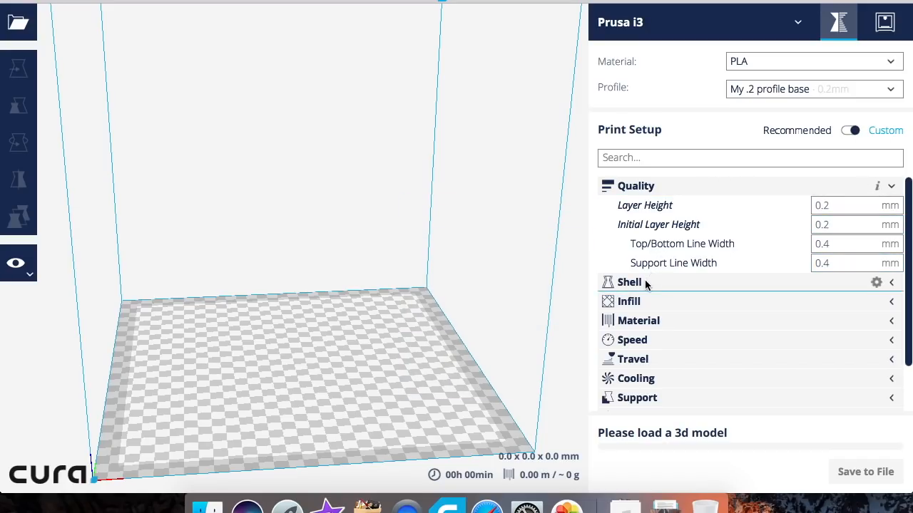
Expand Shell and review 1.2 mm wall thickness and 1 mm top/bottom thickness.
{"action": "left_click", "coordinate": [629, 282]}
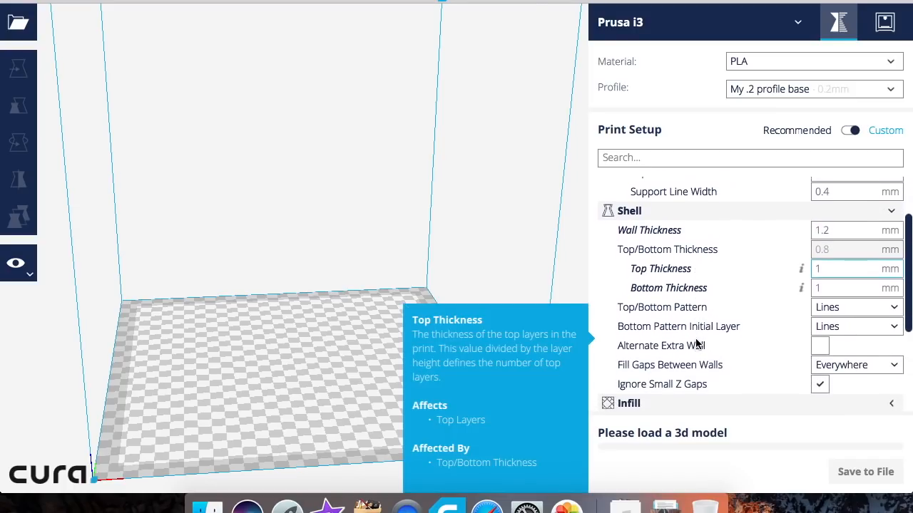
{"action": "scroll", "scroll_direction": "down", "scroll_amount": 3}
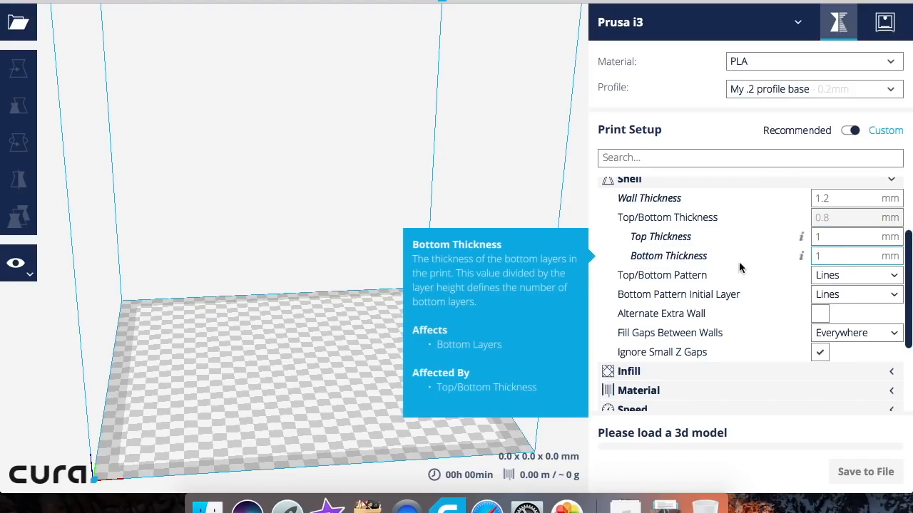
{"action": "mouse_move", "coordinate": [839, 271]}
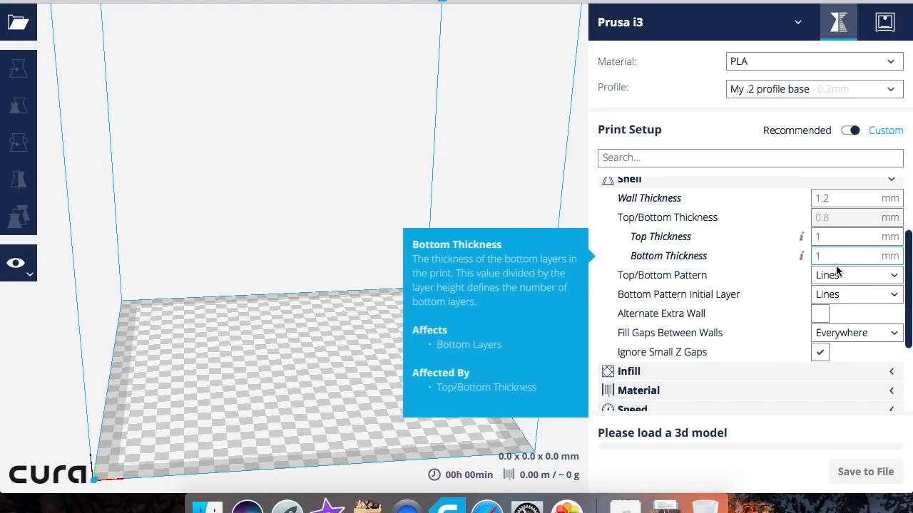
{"action": "mouse_move", "coordinate": [827, 273]}
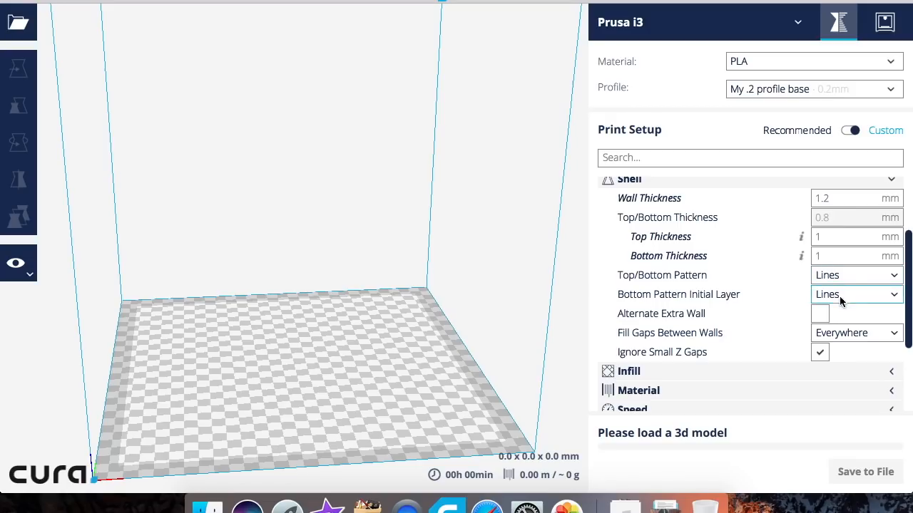
{"action": "mouse_move", "coordinate": [699, 326]}
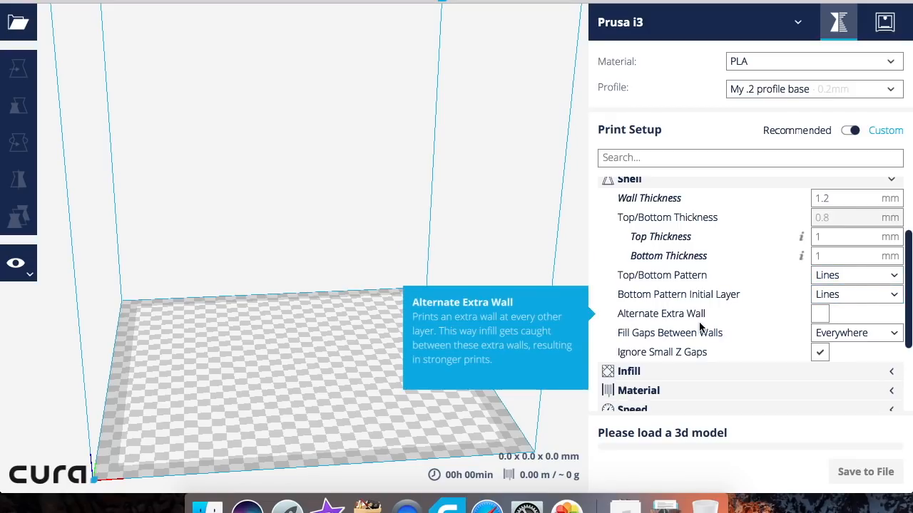
{"action": "mouse_move", "coordinate": [810, 316]}
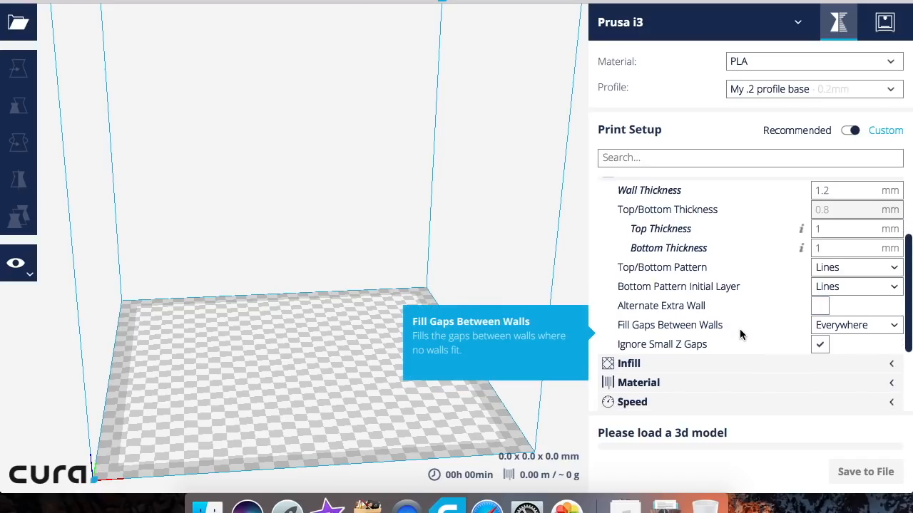
{"action": "scroll", "scroll_direction": "down", "scroll_amount": 3}
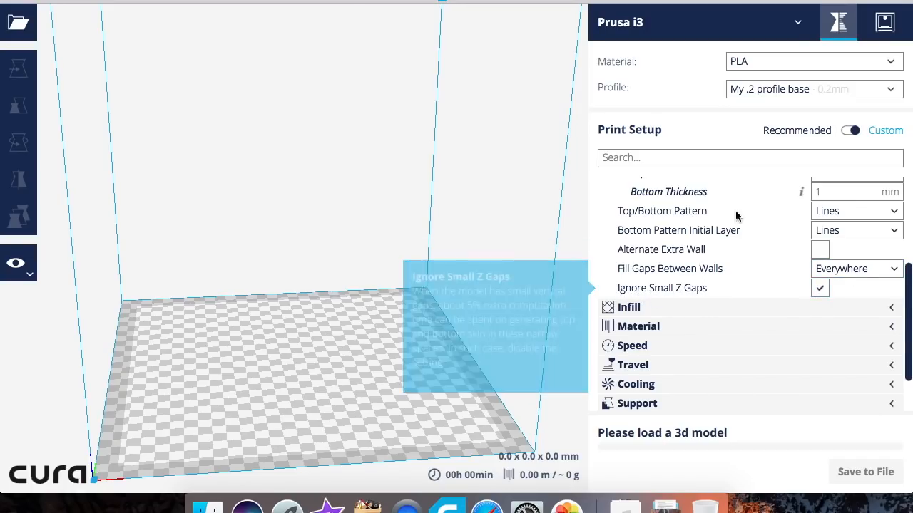
{"action": "scroll", "scroll_direction": "up", "scroll_amount": 3}
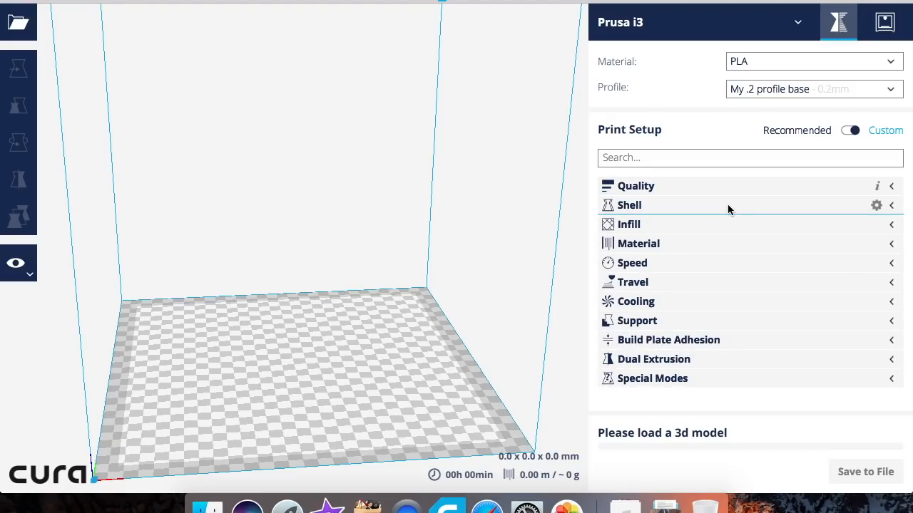
Expand Infill to show 32% density, Lines pattern, infill before walls.
{"action": "left_click", "coordinate": [628, 224]}
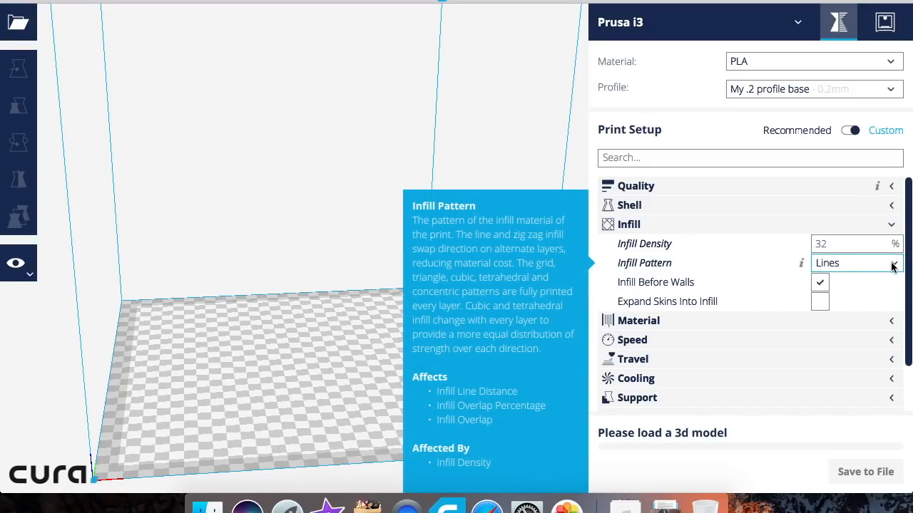
{"action": "mouse_move", "coordinate": [654, 283]}
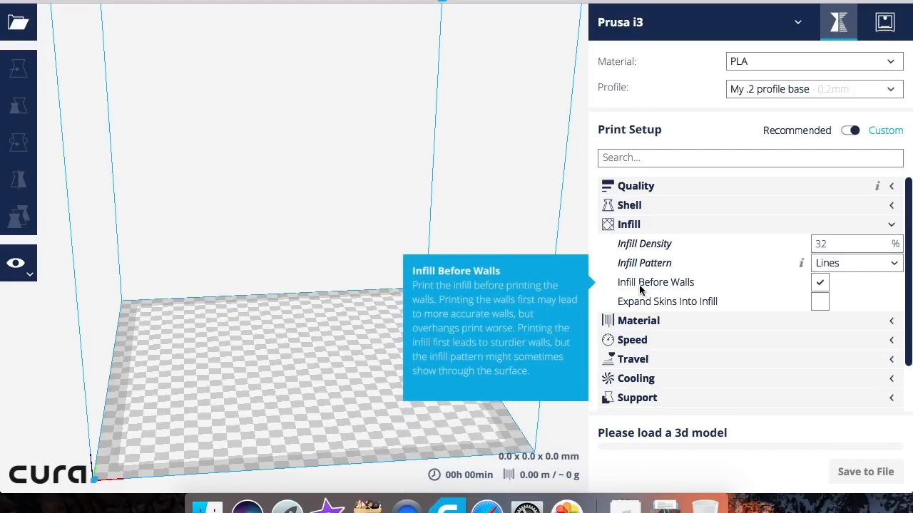
{"action": "mouse_move", "coordinate": [663, 308]}
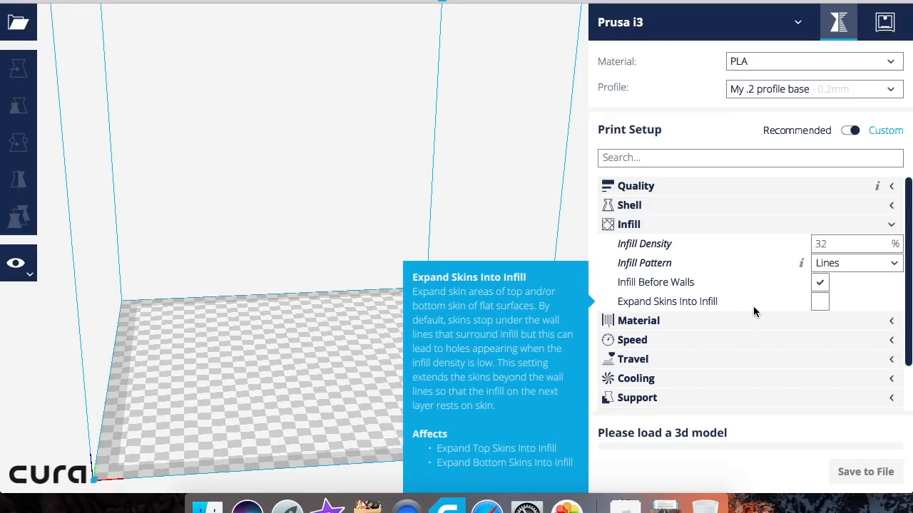
{"action": "mouse_move", "coordinate": [689, 228]}
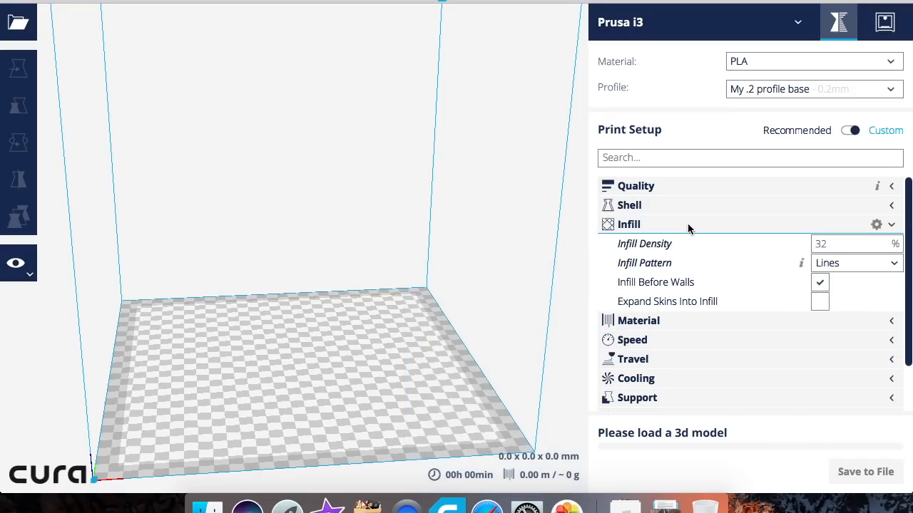
{"action": "mouse_move", "coordinate": [832, 314]}
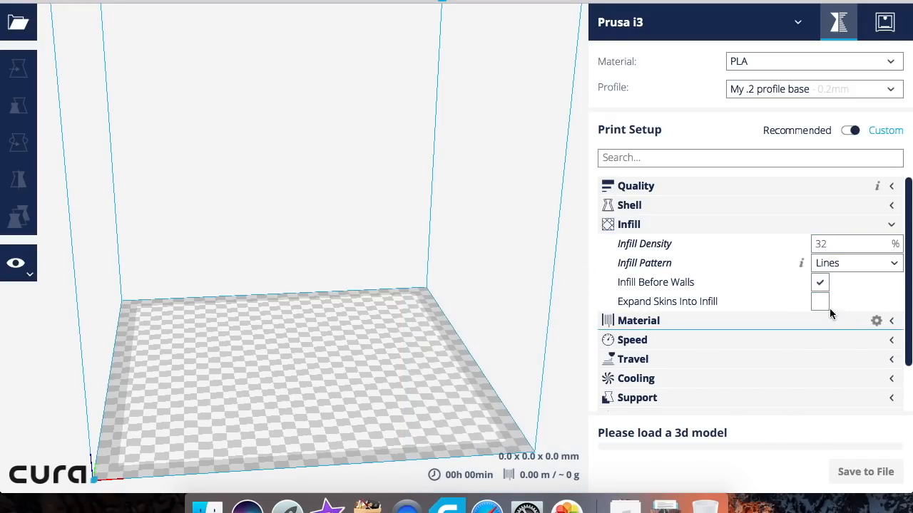
{"action": "mouse_move", "coordinate": [706, 224]}
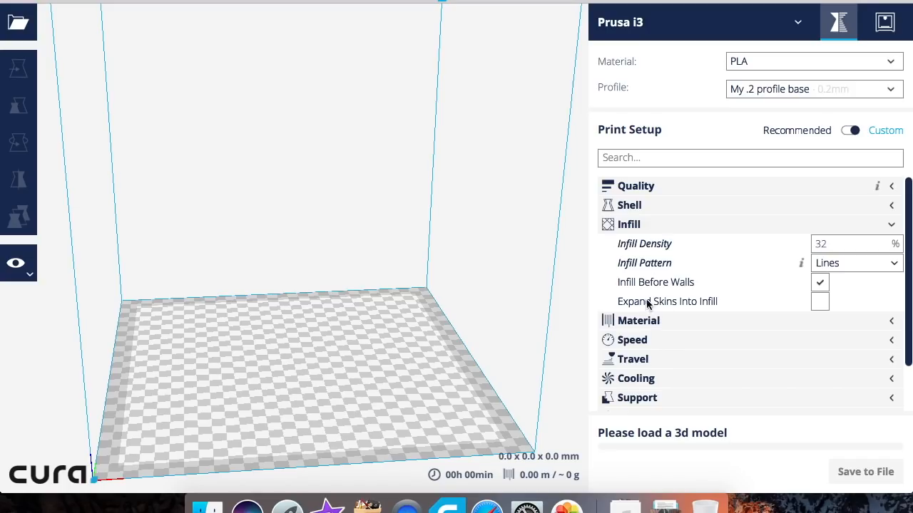
{"action": "mouse_move", "coordinate": [670, 302]}
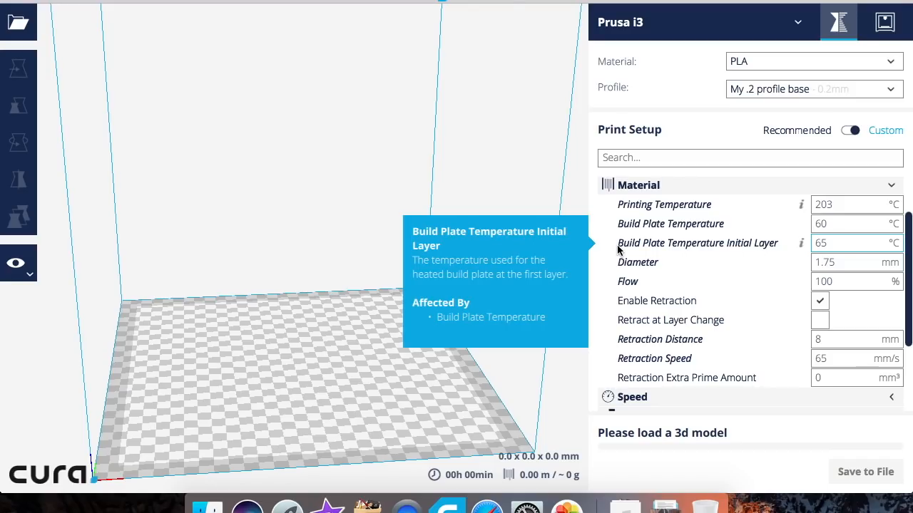
{"action": "mouse_move", "coordinate": [627, 281]}
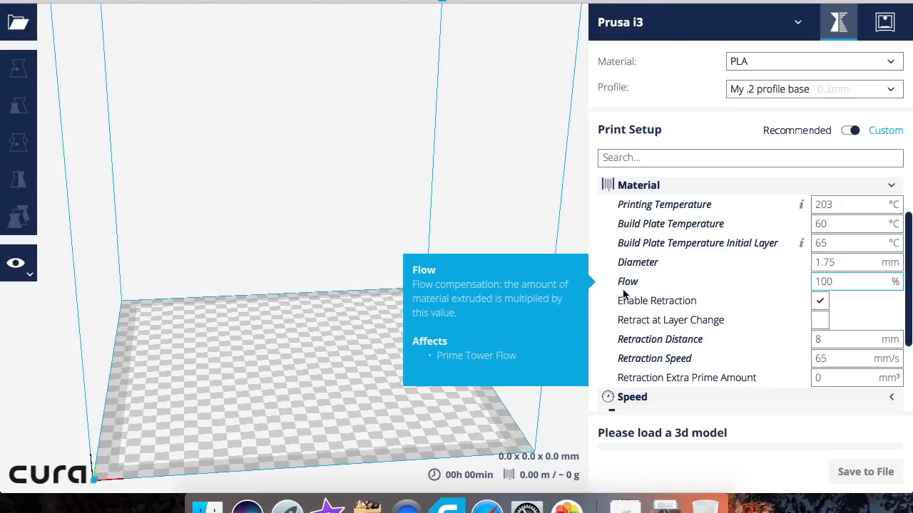
{"action": "mouse_move", "coordinate": [655, 300]}
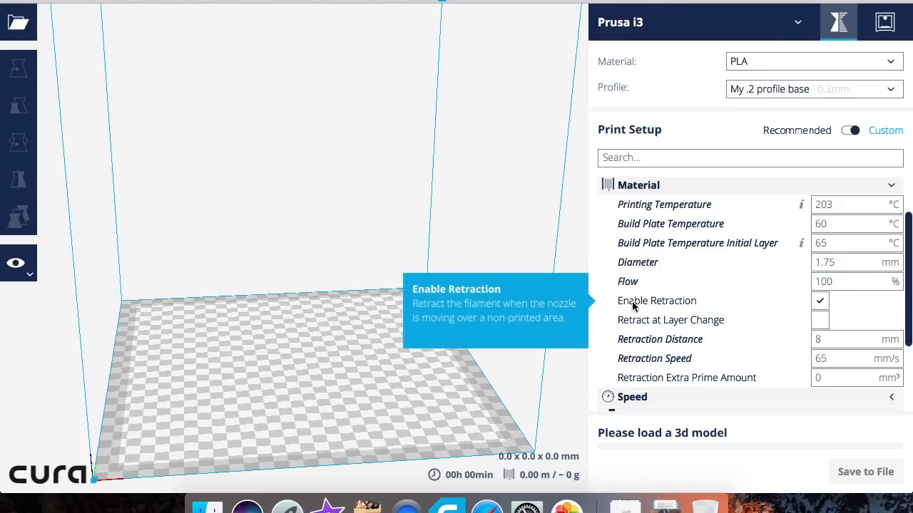
{"action": "mouse_move", "coordinate": [630, 322]}
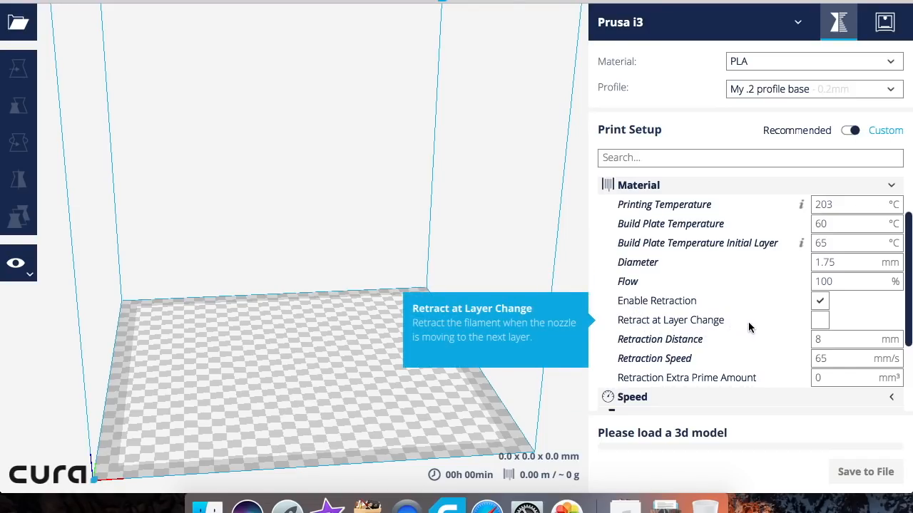
{"action": "mouse_move", "coordinate": [653, 347]}
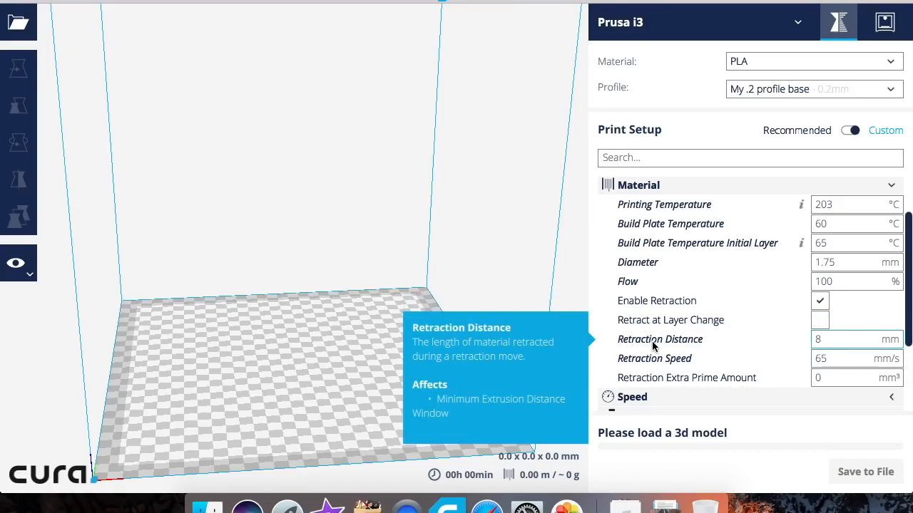
{"action": "mouse_move", "coordinate": [773, 325]}
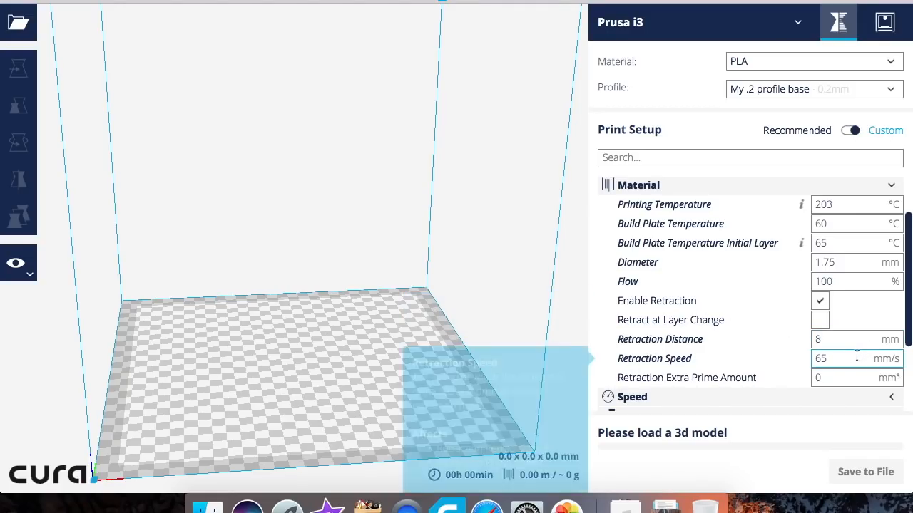
{"action": "mouse_move", "coordinate": [686, 378]}
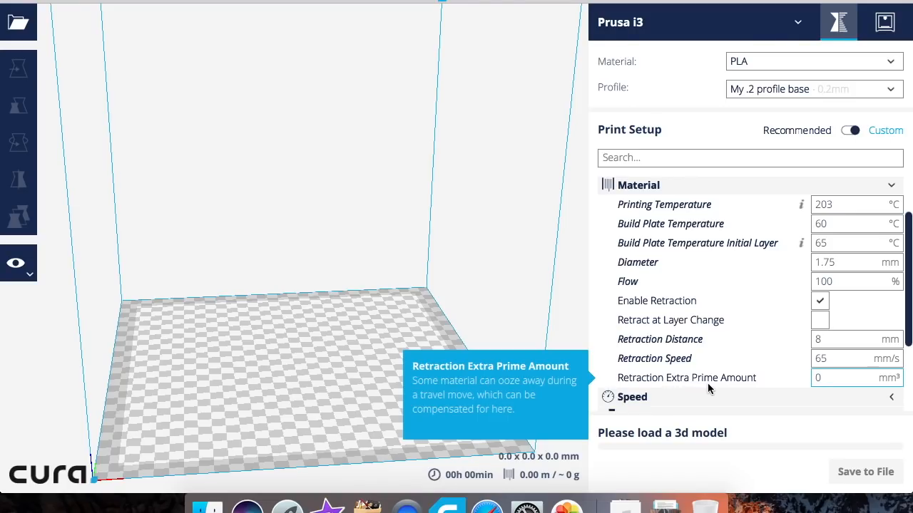
{"action": "mouse_move", "coordinate": [690, 385]}
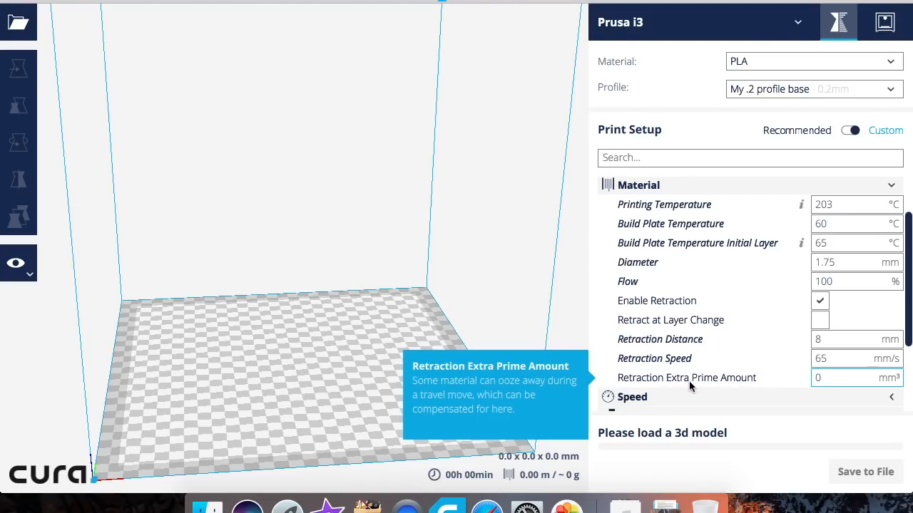
{"action": "mouse_move", "coordinate": [659, 197]}
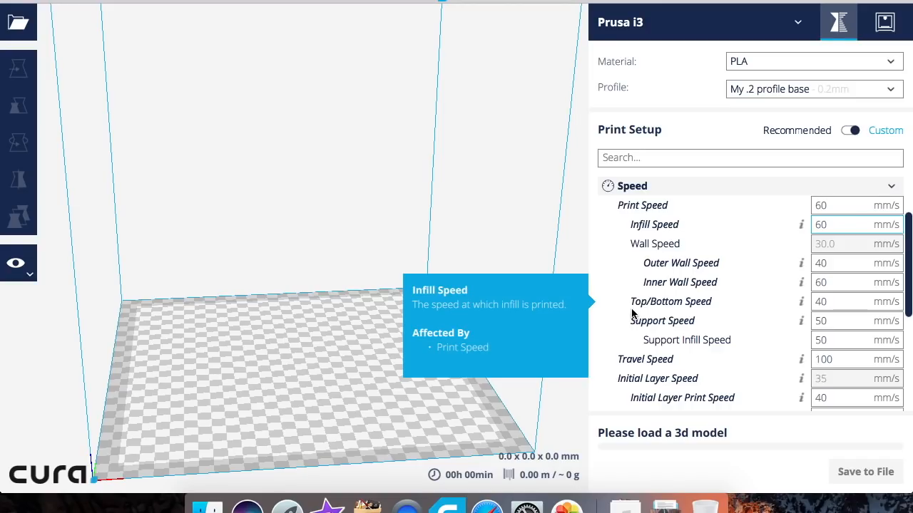
{"action": "mouse_move", "coordinate": [610, 255]}
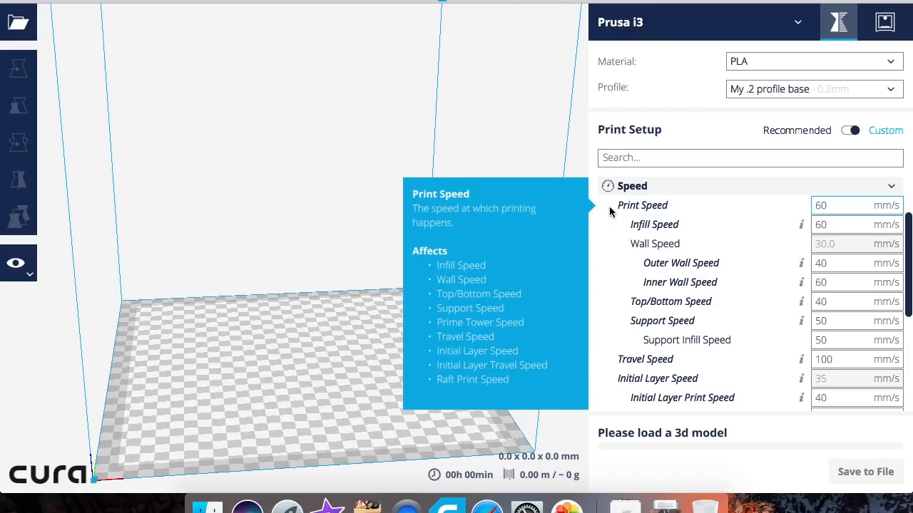
{"action": "mouse_move", "coordinate": [701, 271]}
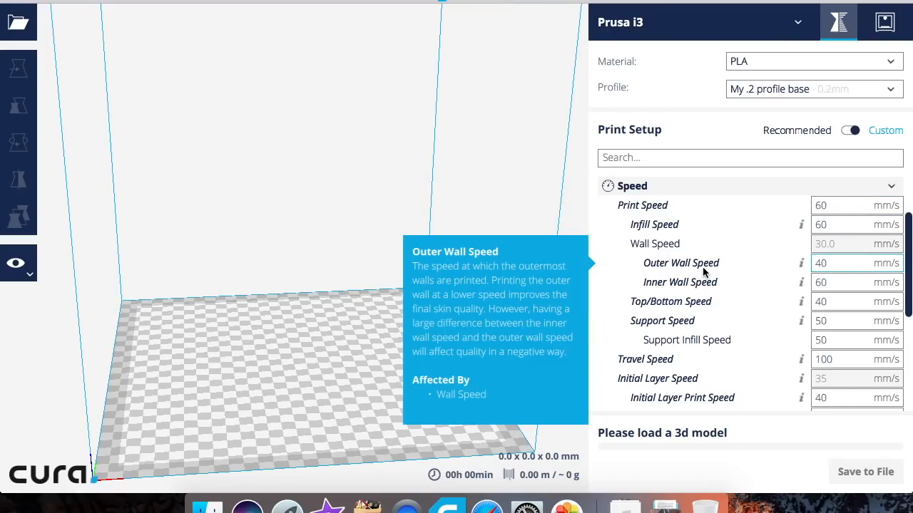
Expand Speed and review print, wall, support, travel and initial layer speeds.
{"action": "left_click", "coordinate": [848, 263]}
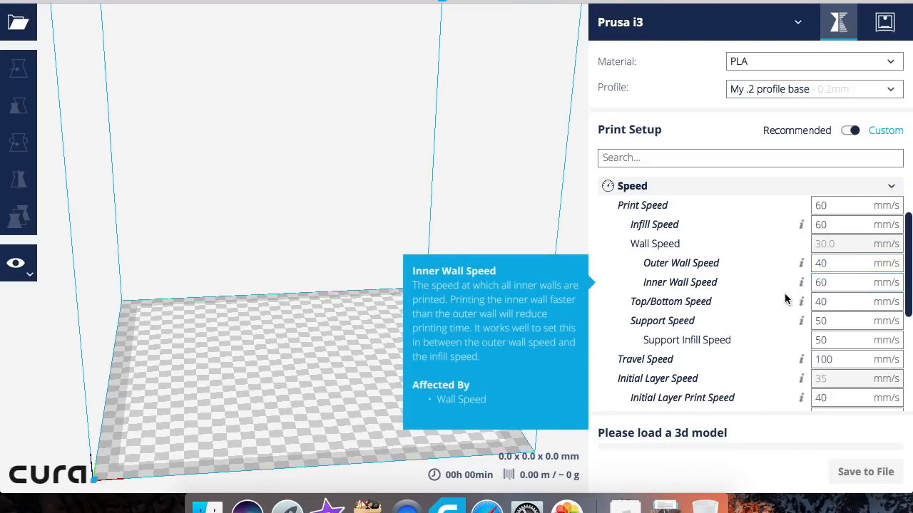
{"action": "mouse_move", "coordinate": [827, 302]}
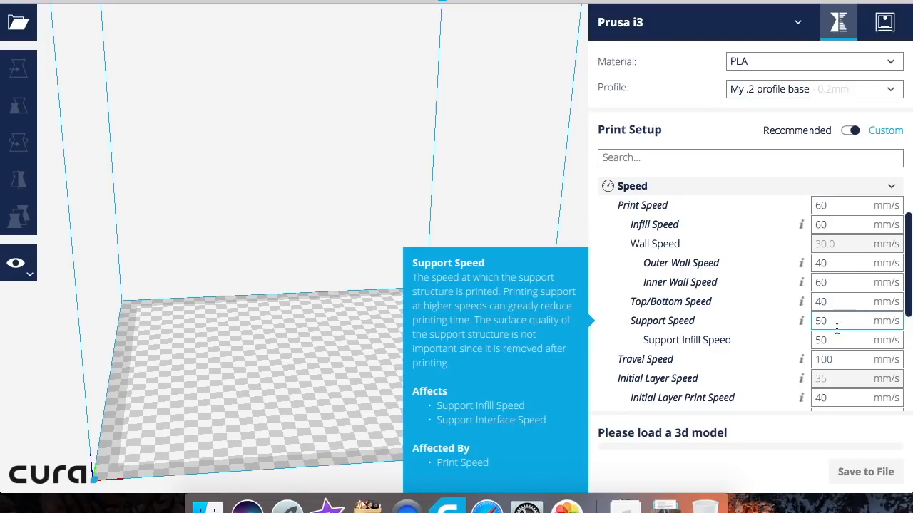
{"action": "mouse_move", "coordinate": [839, 339]}
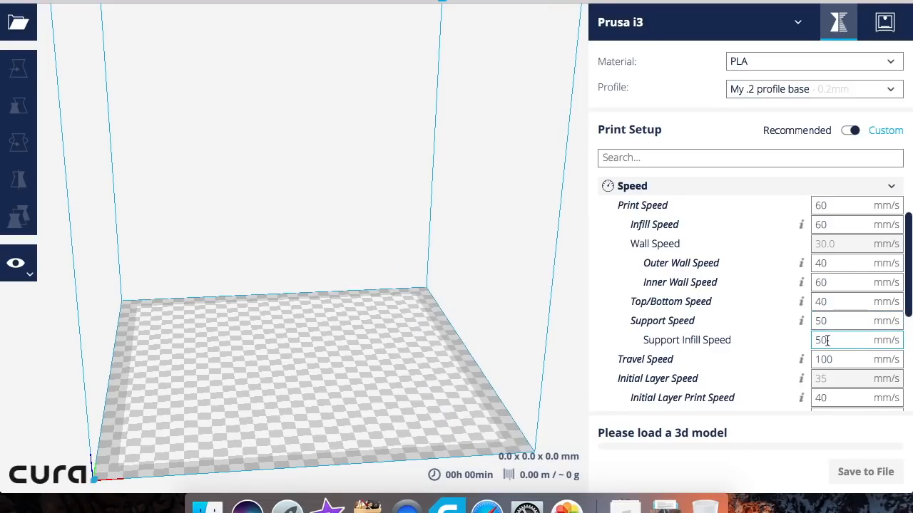
{"action": "mouse_move", "coordinate": [801, 321]}
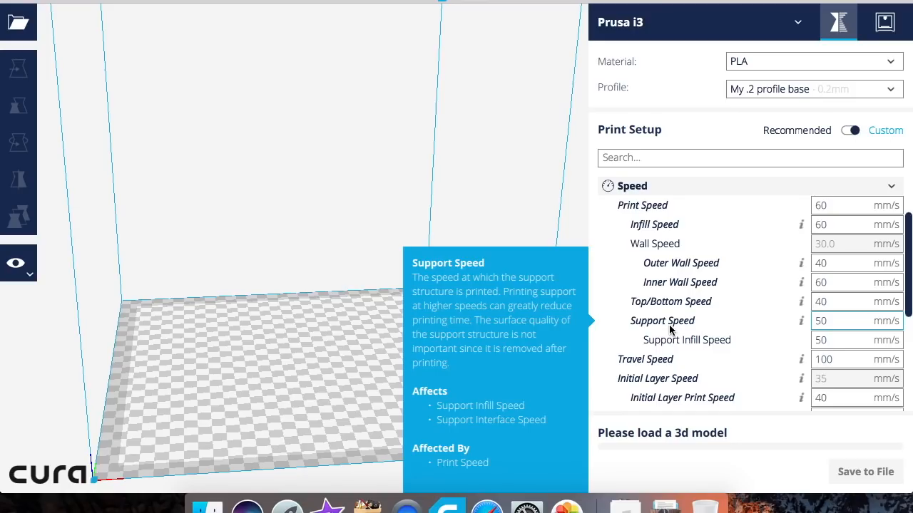
{"action": "mouse_move", "coordinate": [644, 359]}
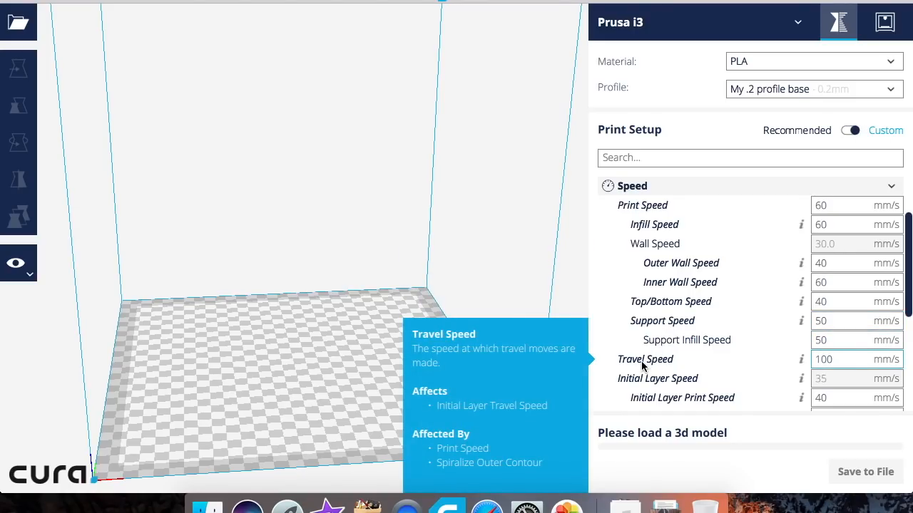
{"action": "mouse_move", "coordinate": [638, 368]}
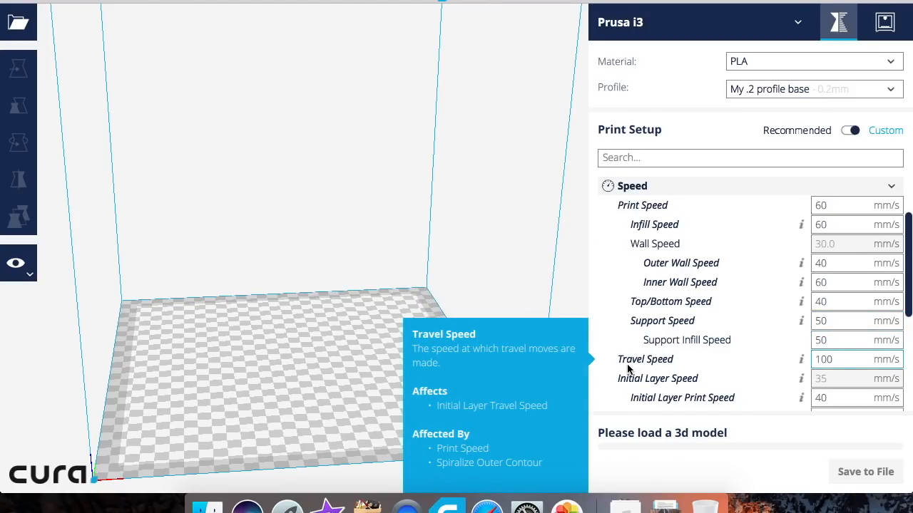
{"action": "mouse_move", "coordinate": [656, 367]}
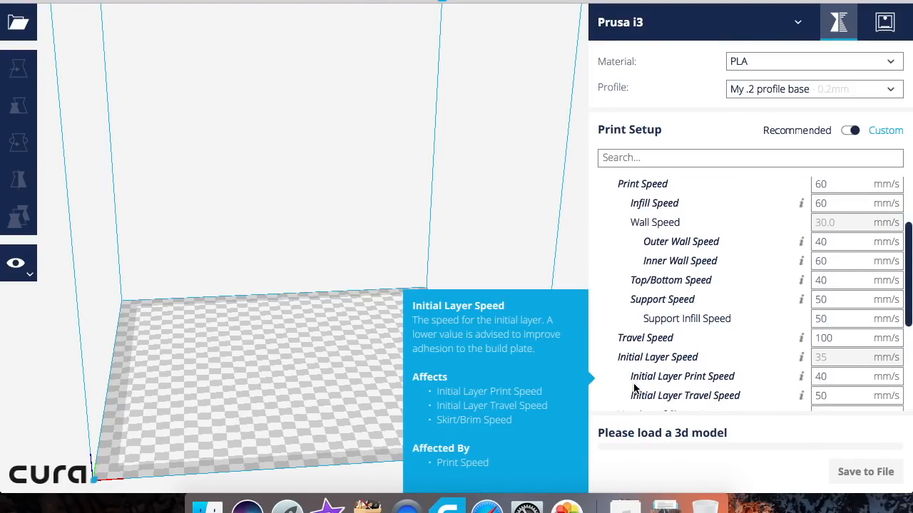
{"action": "scroll", "scroll_direction": "down", "scroll_amount": 3}
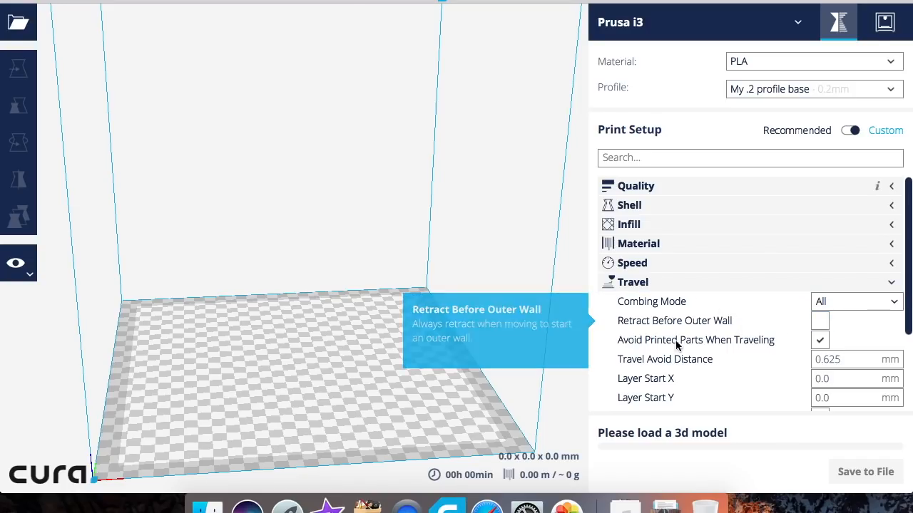
{"action": "mouse_move", "coordinate": [819, 339]}
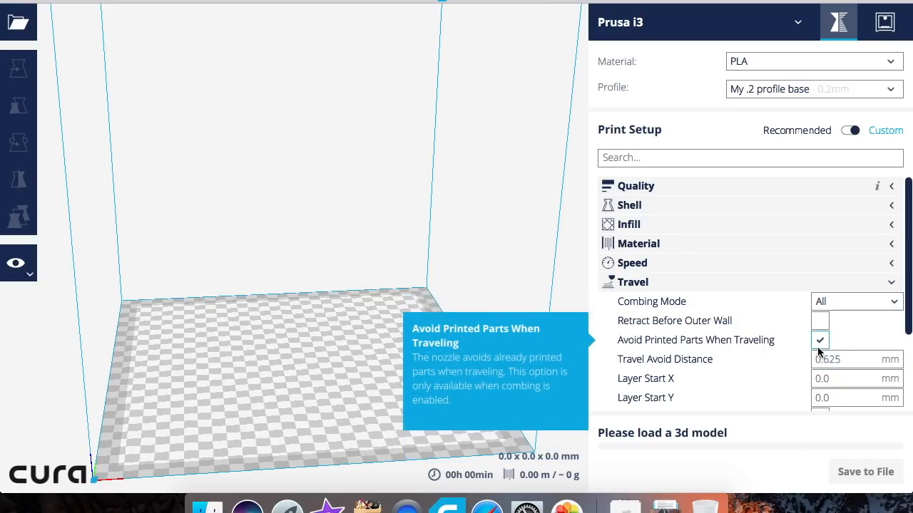
{"action": "mouse_move", "coordinate": [665, 359]}
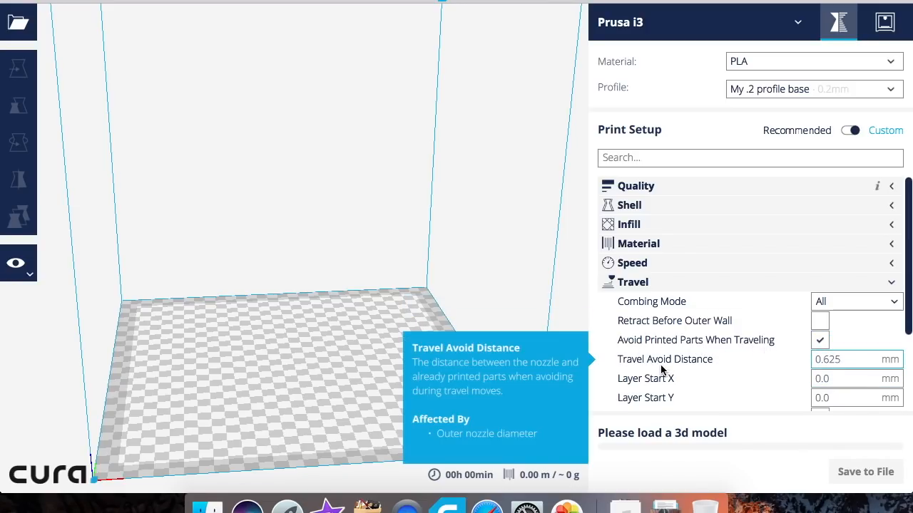
Expand Travel to show Combing Mode All and 0.625 mm travel avoid distance.
{"action": "left_click", "coordinate": [848, 359]}
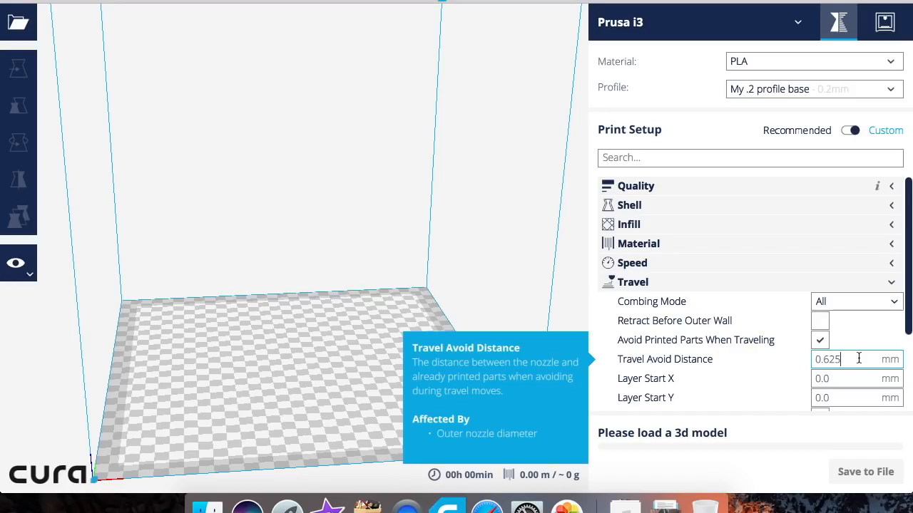
{"action": "scroll", "scroll_direction": "down", "scroll_amount": 3}
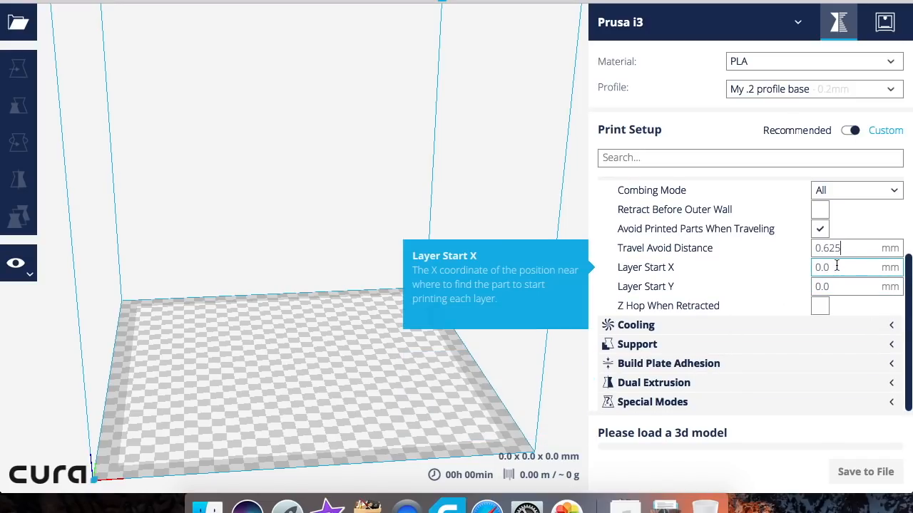
{"action": "mouse_move", "coordinate": [721, 318]}
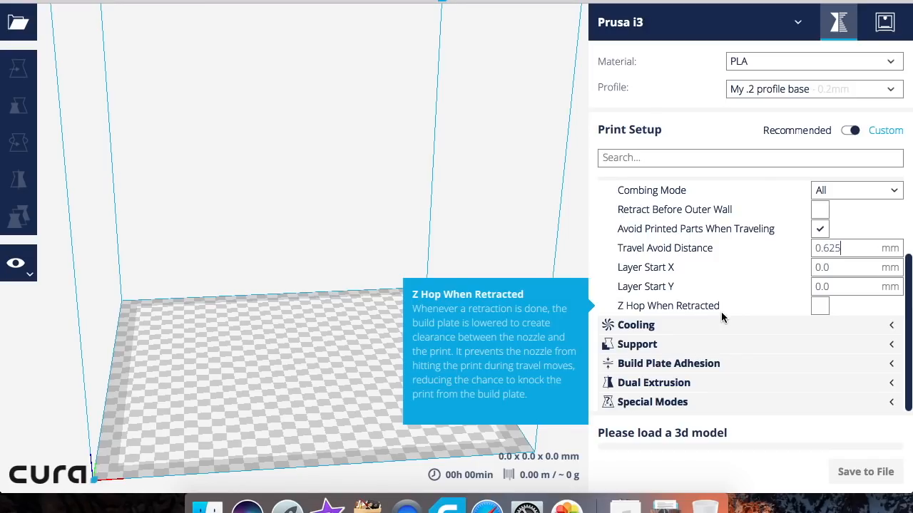
{"action": "mouse_move", "coordinate": [701, 328]}
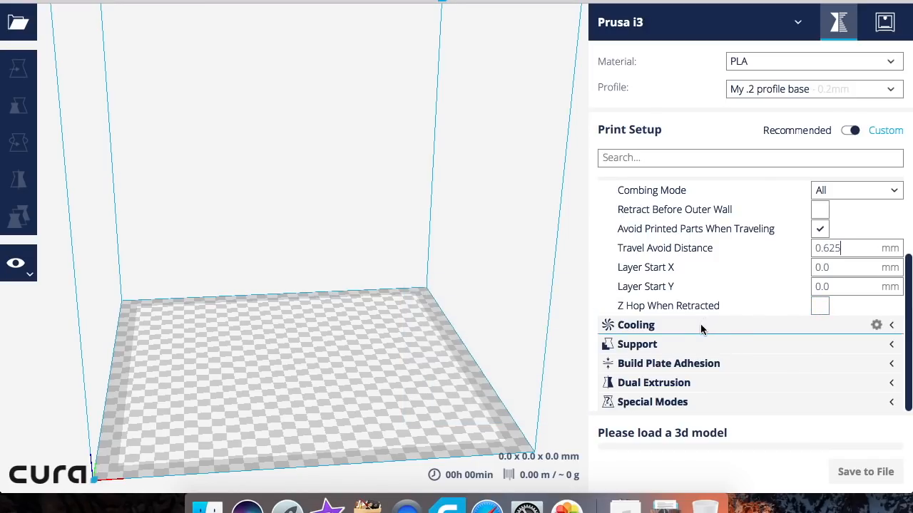
Expand Cooling to show print cooling enabled and 0% initial fan speed.
{"action": "left_click", "coordinate": [636, 326]}
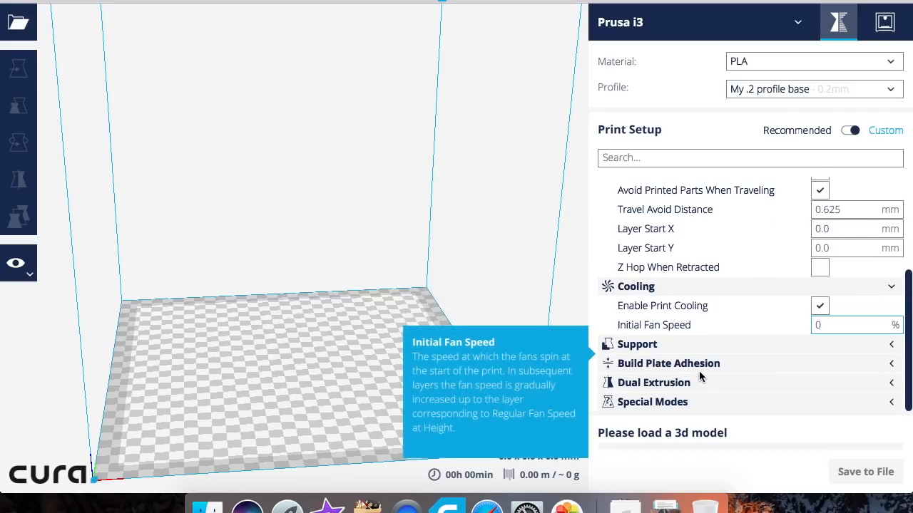
{"action": "mouse_move", "coordinate": [818, 313]}
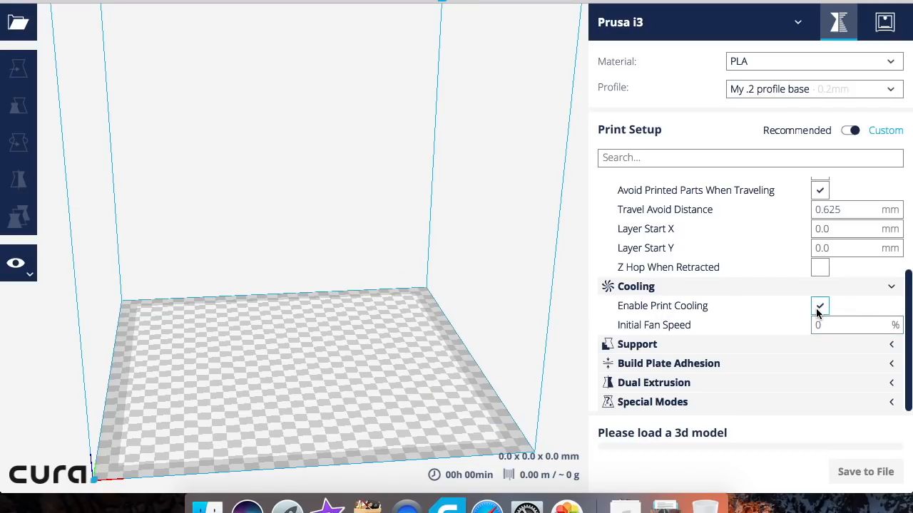
{"action": "mouse_move", "coordinate": [849, 295]}
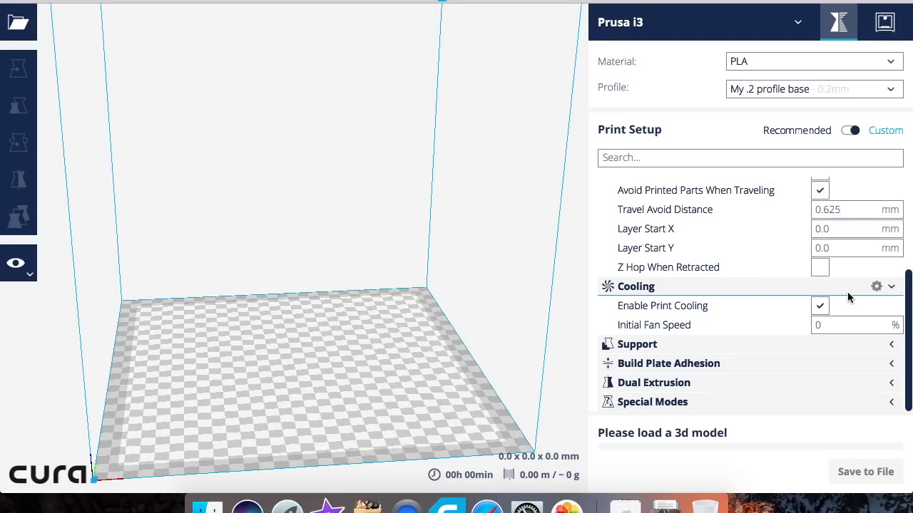
{"action": "mouse_move", "coordinate": [690, 353]}
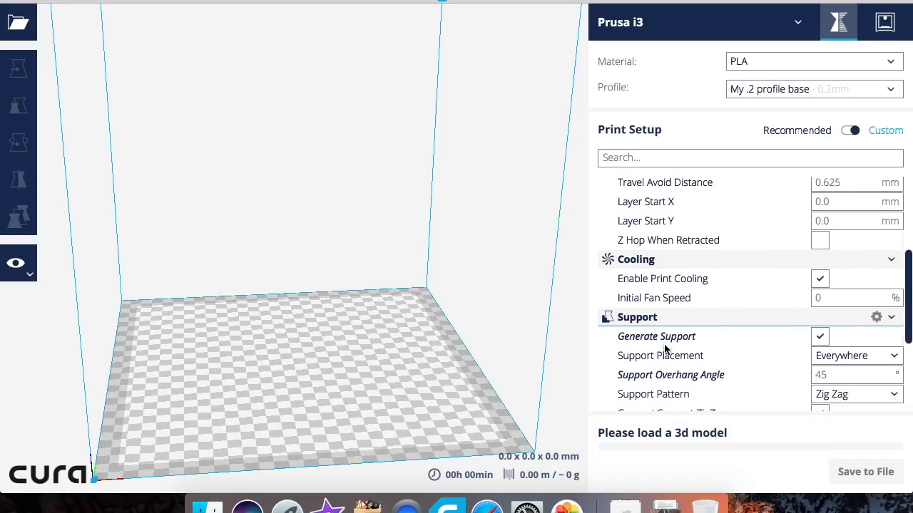
Expand Support, turn Generate Support back on and review Zig Zag pattern, 35% density.
{"action": "scroll", "scroll_direction": "down", "scroll_amount": 3}
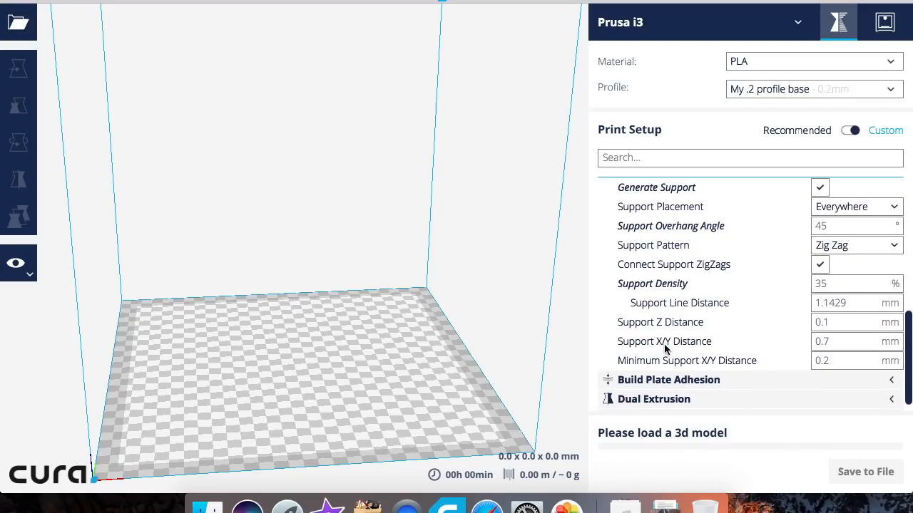
{"action": "mouse_move", "coordinate": [820, 188]}
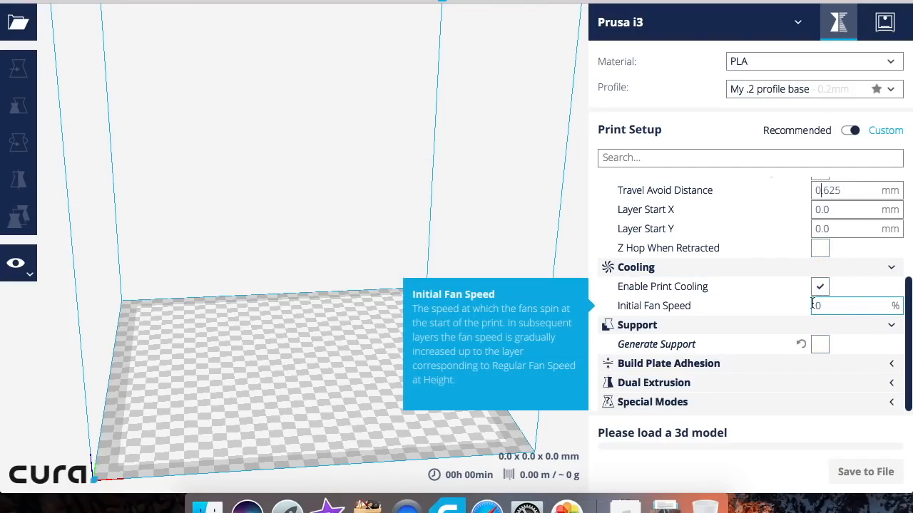
{"action": "left_click", "coordinate": [818, 344]}
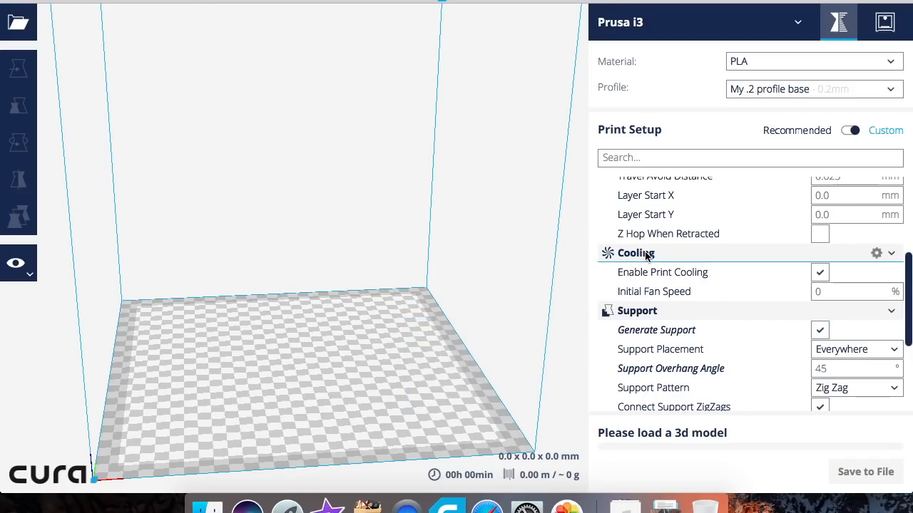
{"action": "scroll", "scroll_direction": "down", "scroll_amount": 3}
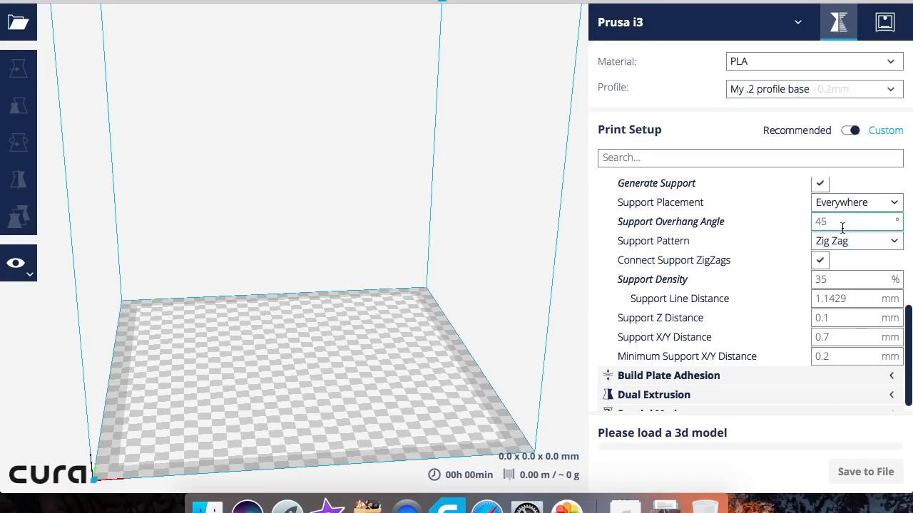
{"action": "mouse_move", "coordinate": [855, 222]}
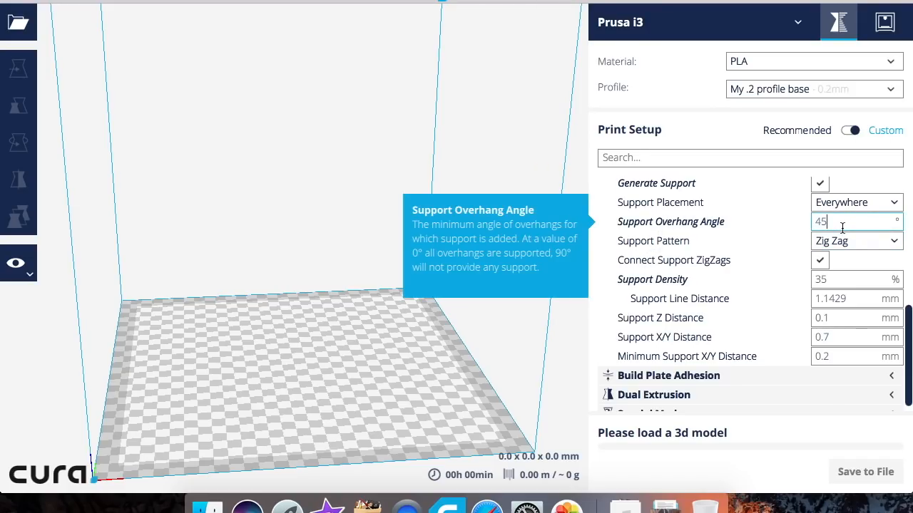
{"action": "mouse_move", "coordinate": [464, 282]}
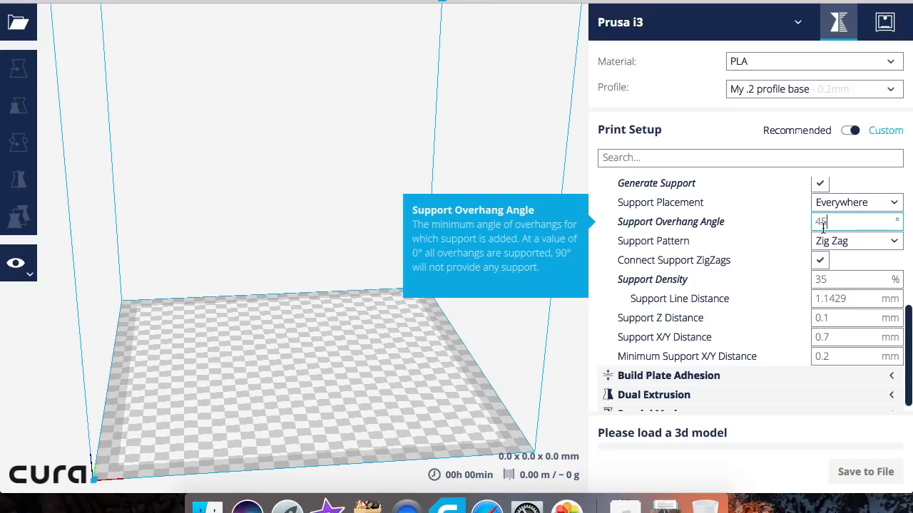
{"action": "mouse_move", "coordinate": [839, 253]}
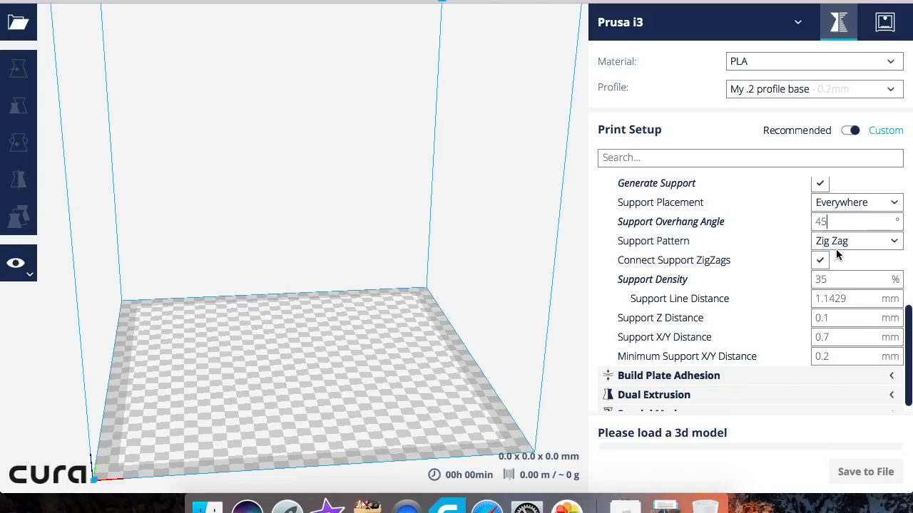
{"action": "mouse_move", "coordinate": [652, 278]}
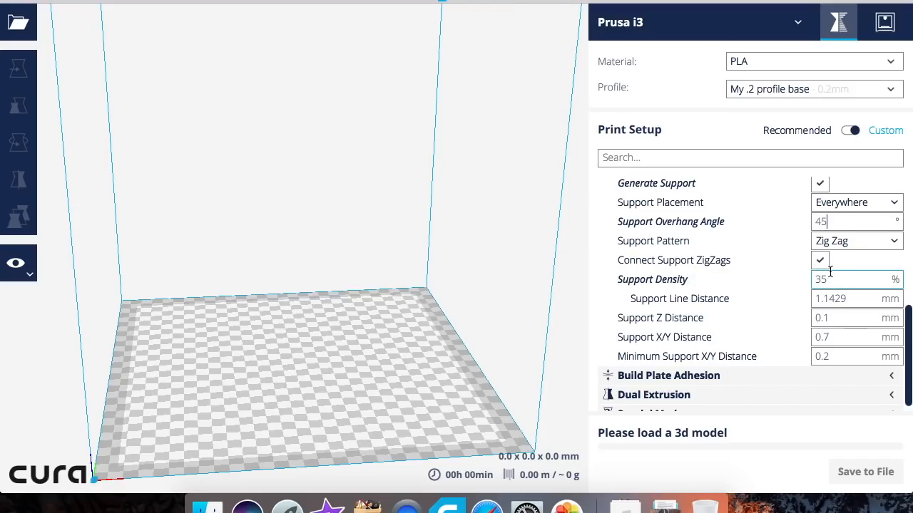
{"action": "mouse_move", "coordinate": [820, 260]}
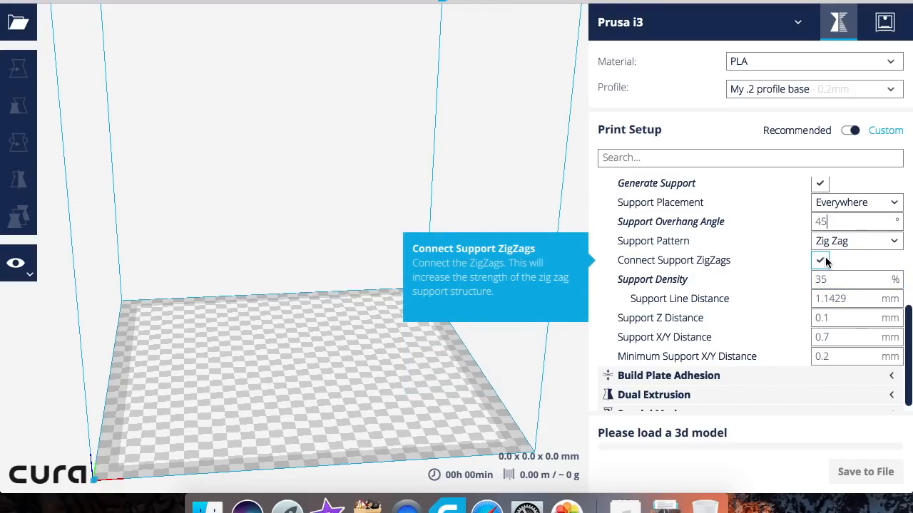
{"action": "mouse_move", "coordinate": [730, 295]}
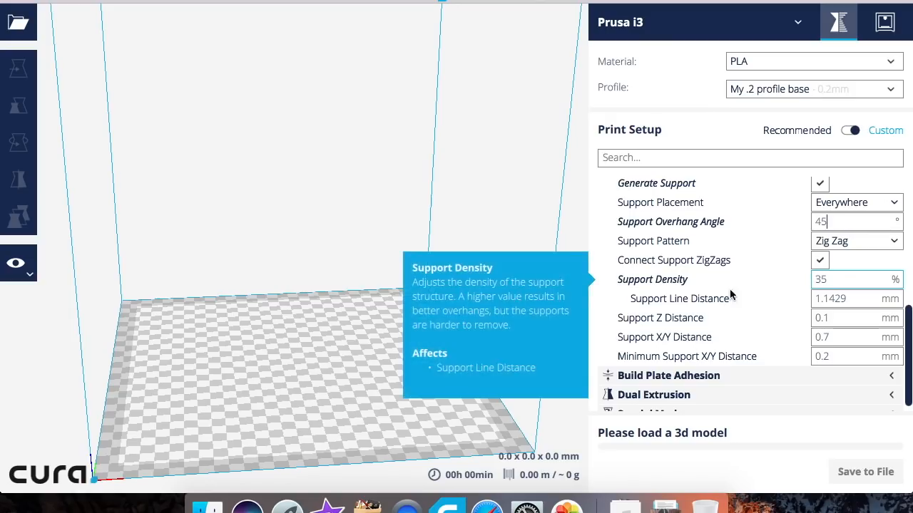
{"action": "mouse_move", "coordinate": [758, 293]}
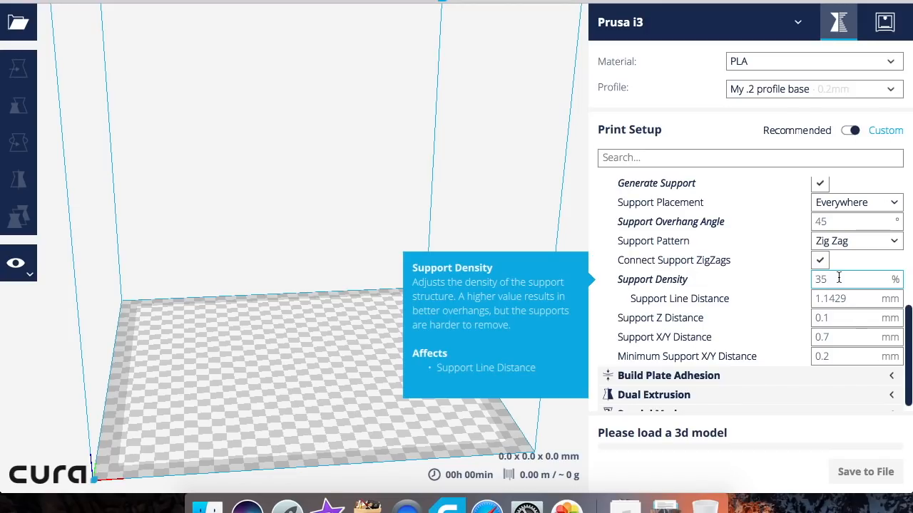
{"action": "mouse_move", "coordinate": [678, 298]}
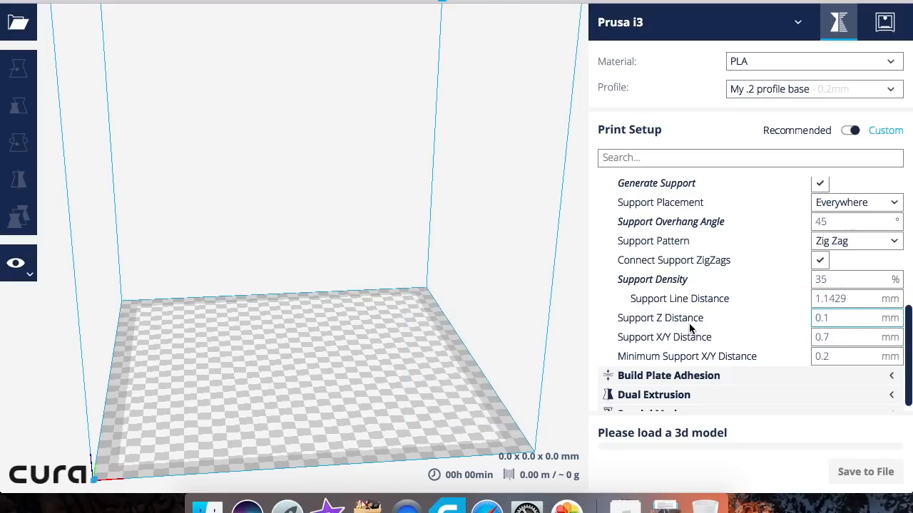
Expand Build Plate Adhesion after reviewing the remaining Support values.
{"action": "left_click", "coordinate": [844, 298]}
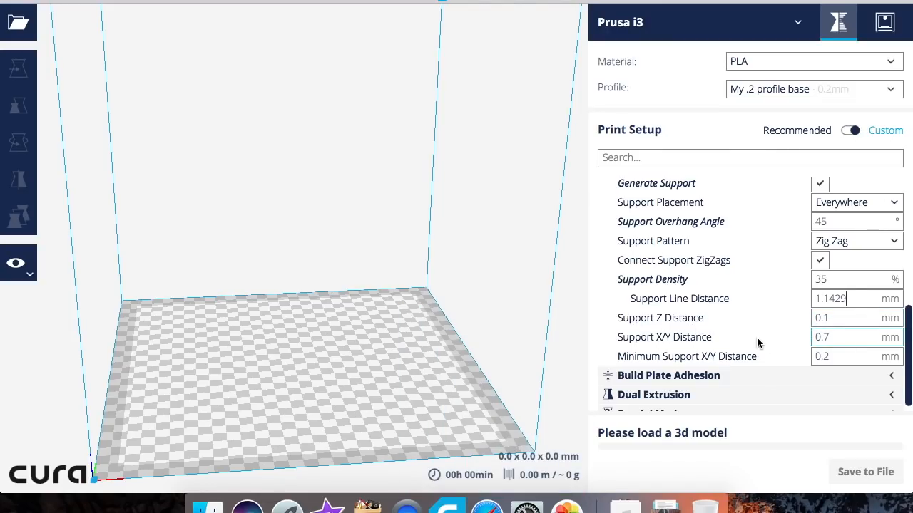
{"action": "mouse_move", "coordinate": [852, 337]}
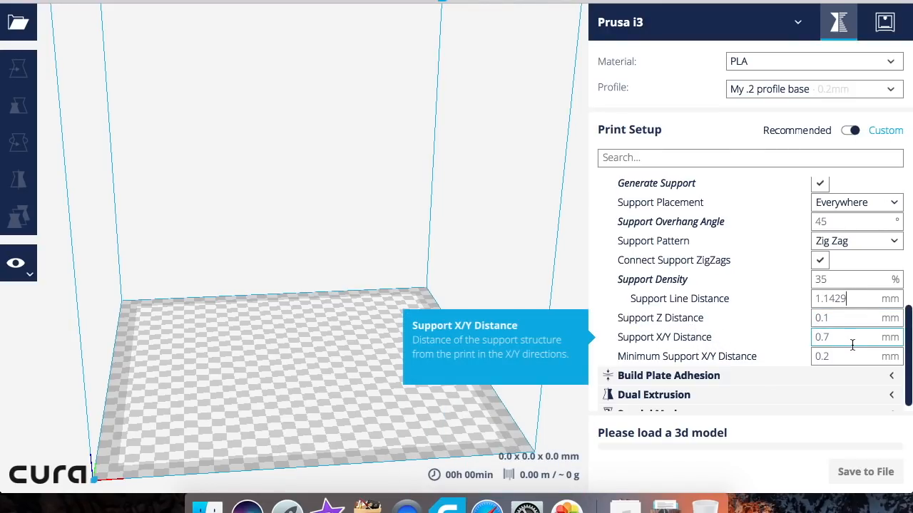
{"action": "mouse_move", "coordinate": [838, 357]}
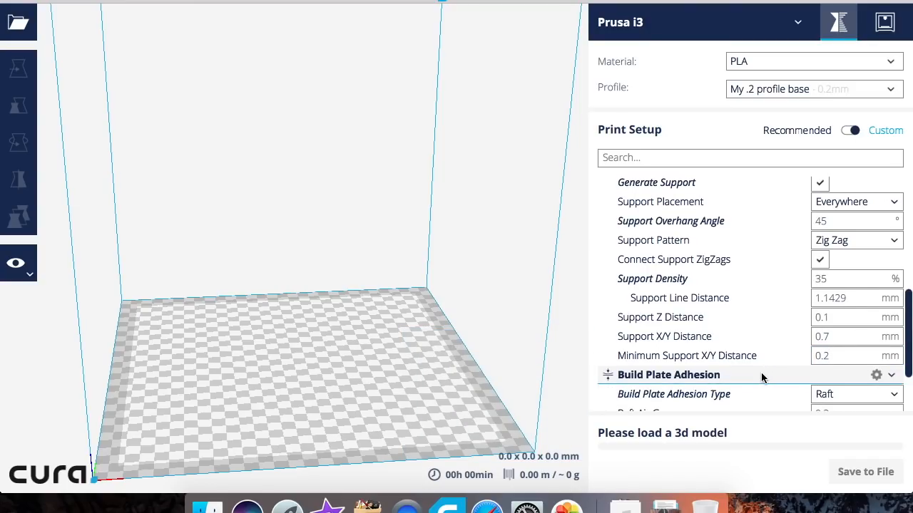
Keep Raft as the Build Plate Adhesion Type with 0.3 mm air gap, 2 top layers.
{"action": "scroll", "scroll_direction": "down", "scroll_amount": 3}
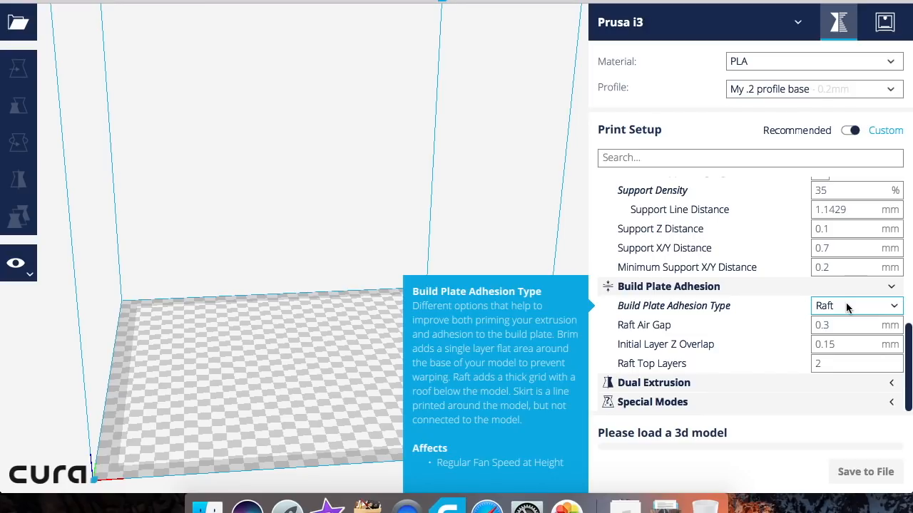
{"action": "left_click", "coordinate": [856, 305]}
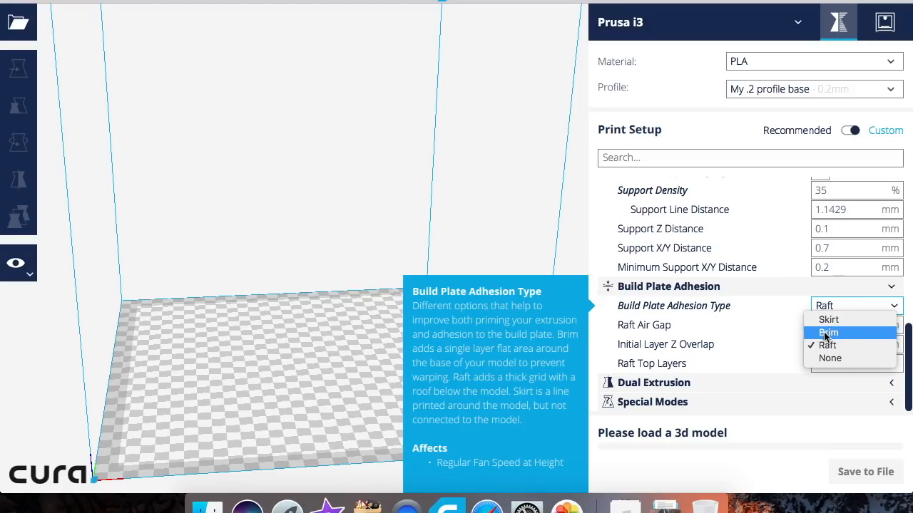
{"action": "mouse_move", "coordinate": [828, 335]}
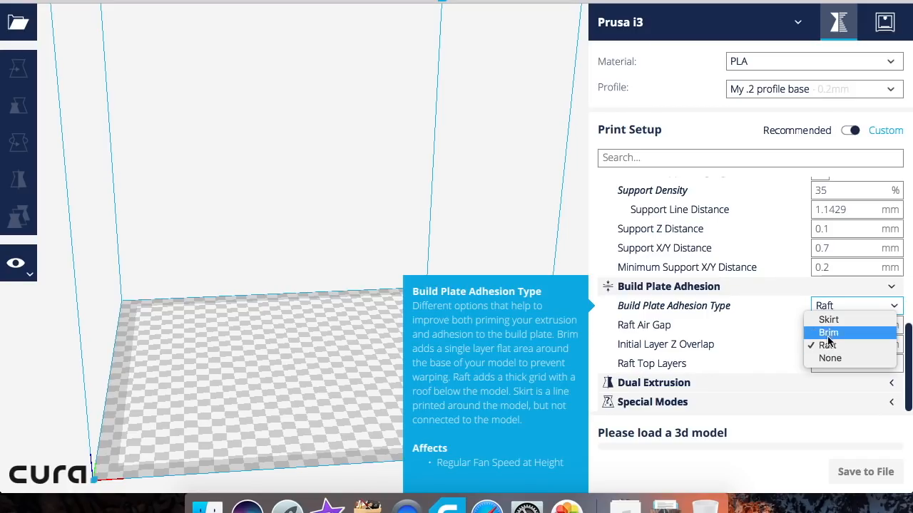
{"action": "left_click", "coordinate": [827, 345]}
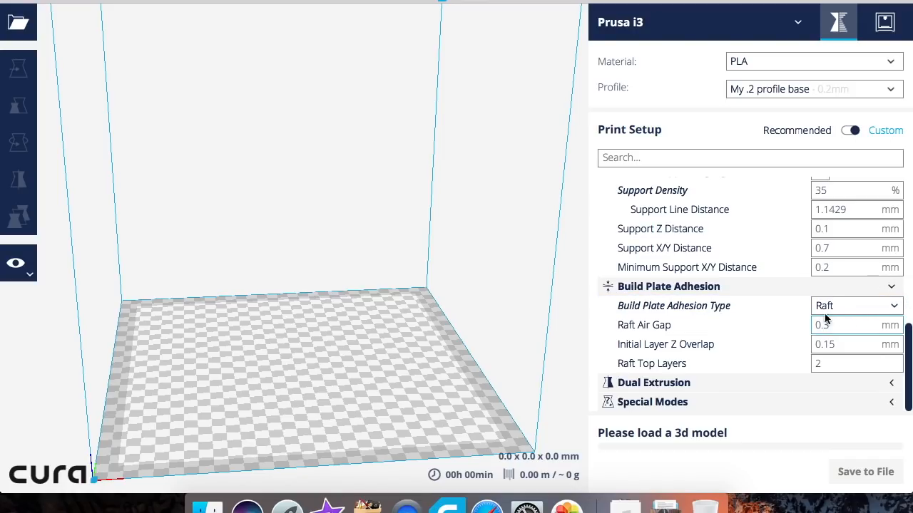
{"action": "mouse_move", "coordinate": [849, 305]}
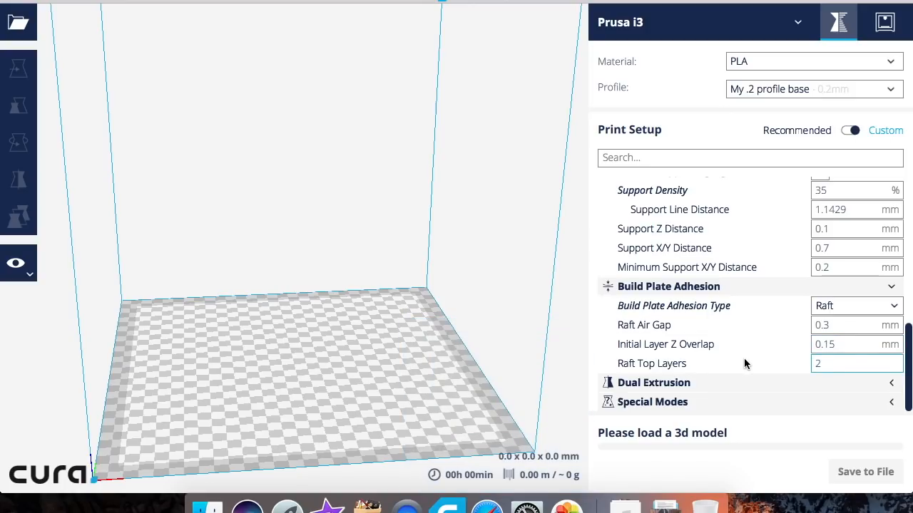
{"action": "mouse_move", "coordinate": [665, 344]}
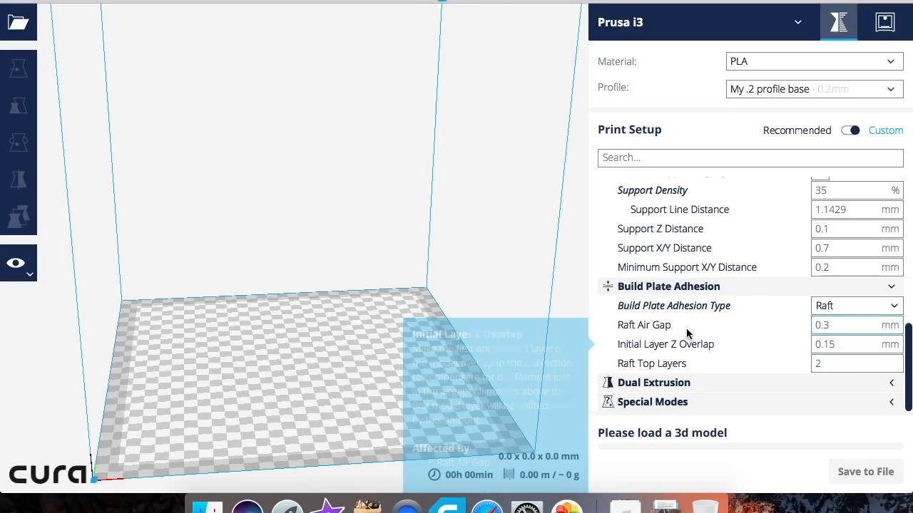
Expand Special Modes showing print sequence All at Once.
{"action": "left_click", "coordinate": [856, 363]}
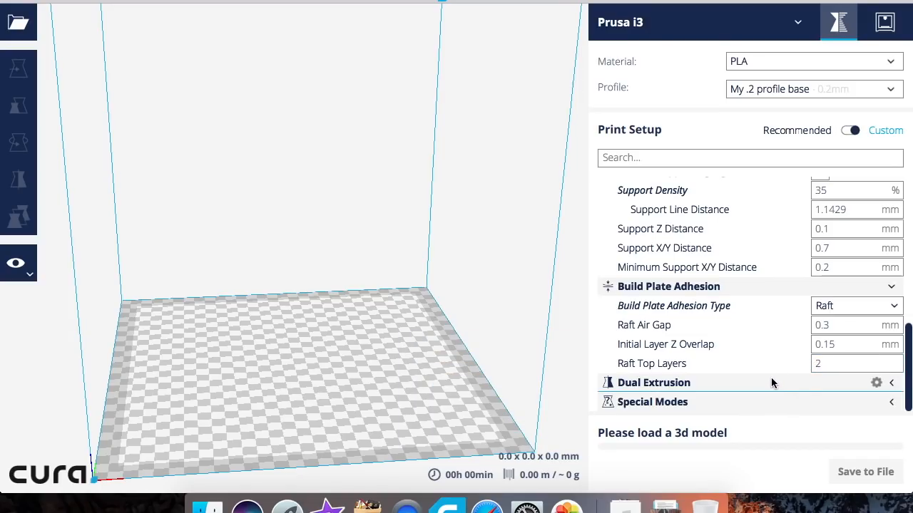
{"action": "mouse_move", "coordinate": [710, 411]}
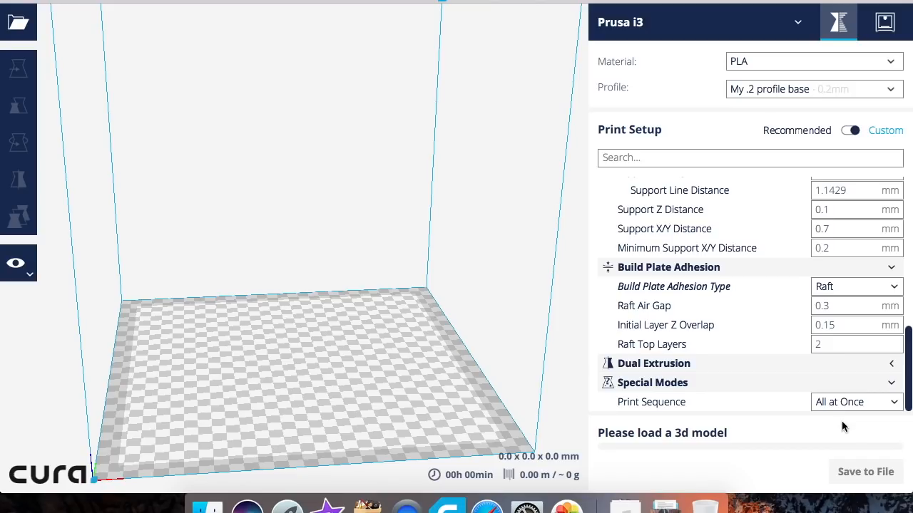
{"action": "left_click", "coordinate": [890, 88]}
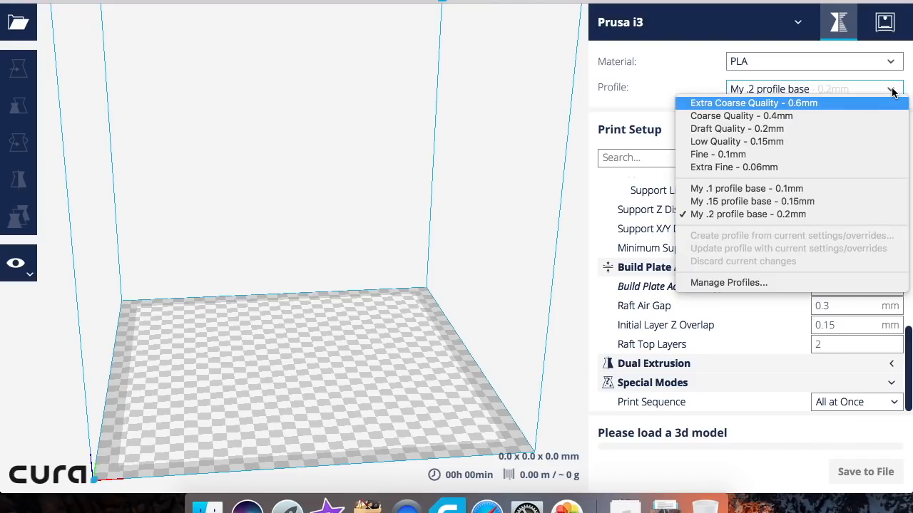
{"action": "mouse_move", "coordinate": [769, 201]}
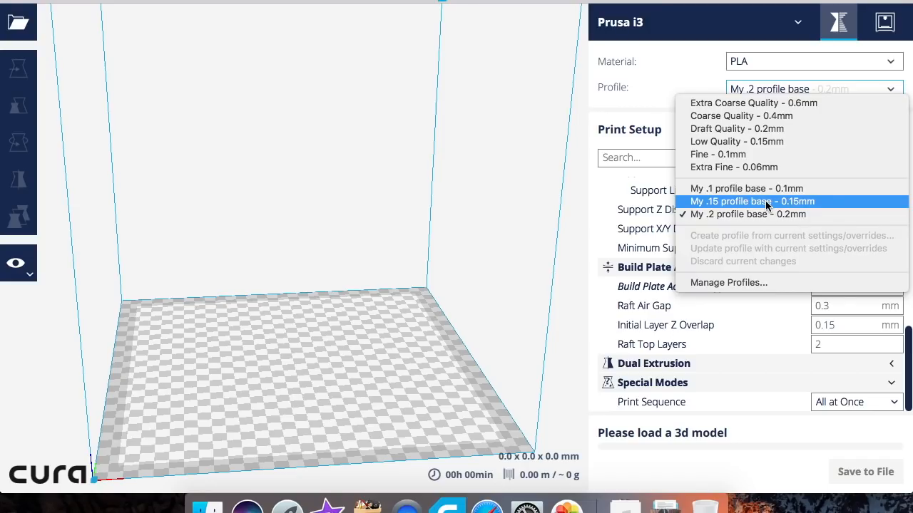
Select the My .15 profile base profile and review its Shell wall and top/bottom thickness settings.
{"action": "left_click", "coordinate": [751, 201]}
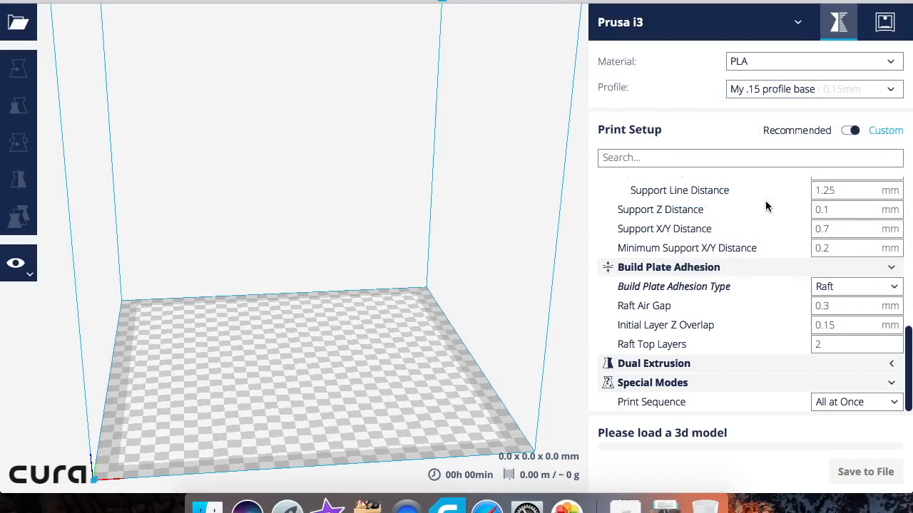
{"action": "scroll", "scroll_direction": "up", "scroll_amount": 3}
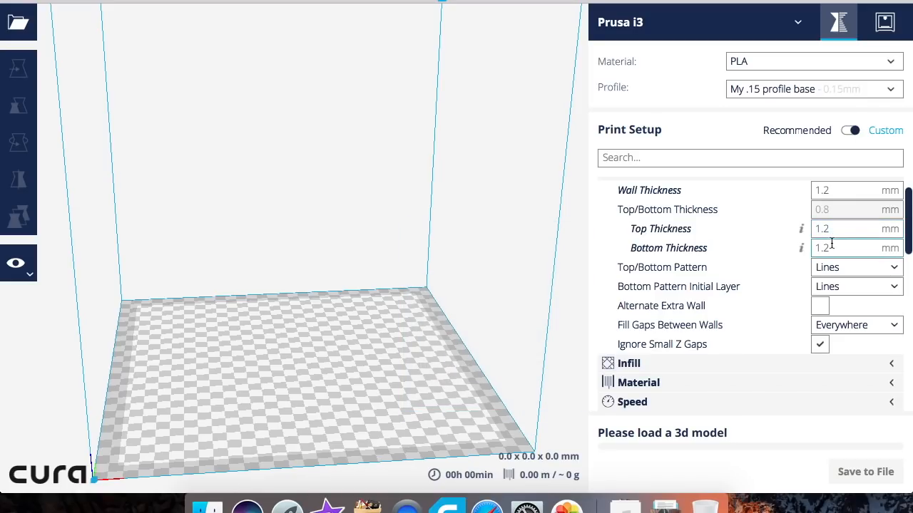
{"action": "mouse_move", "coordinate": [675, 245]}
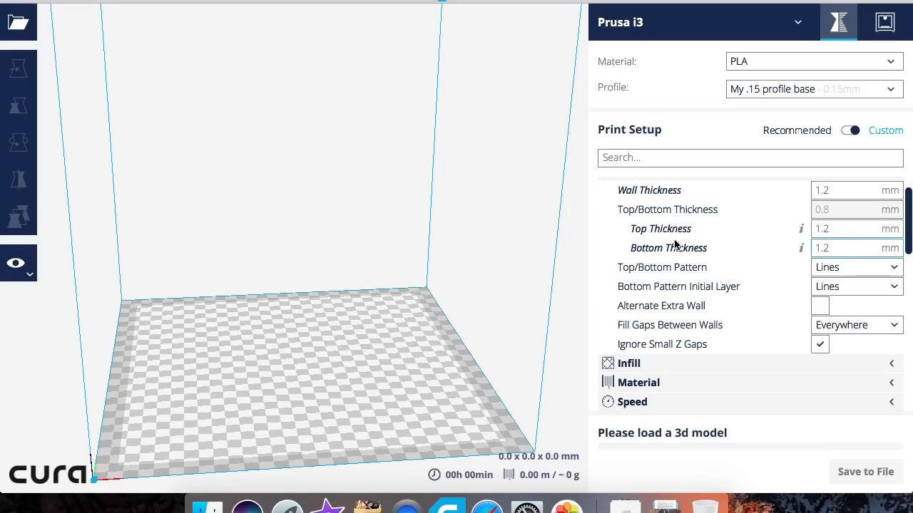
{"action": "mouse_move", "coordinate": [660, 228]}
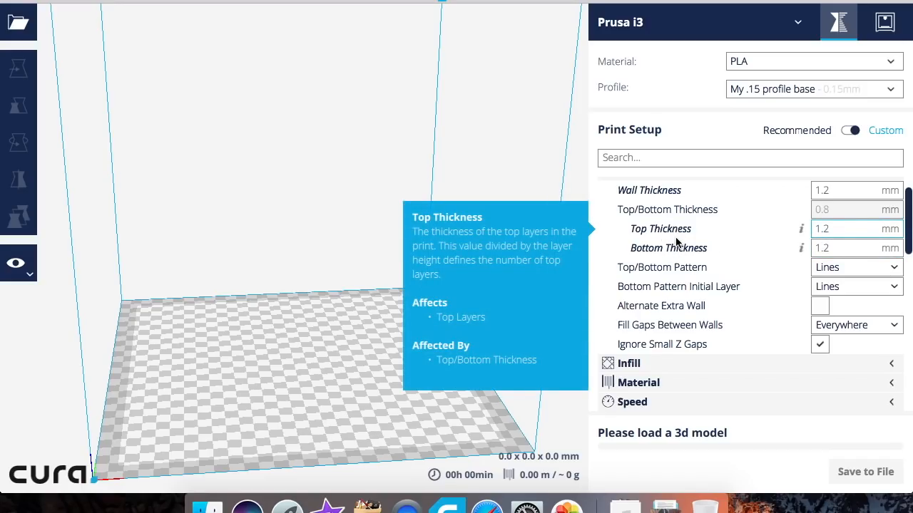
{"action": "mouse_move", "coordinate": [641, 288]}
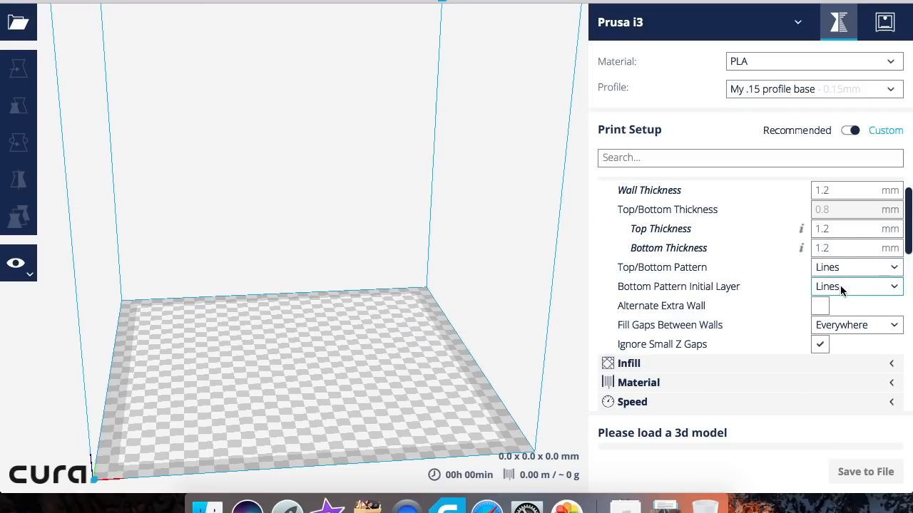
{"action": "mouse_move", "coordinate": [820, 305]}
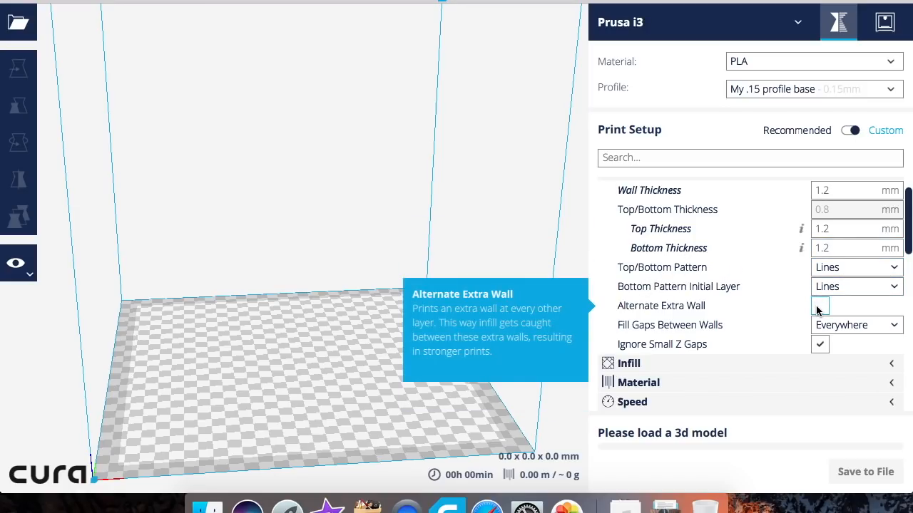
{"action": "mouse_move", "coordinate": [820, 325]}
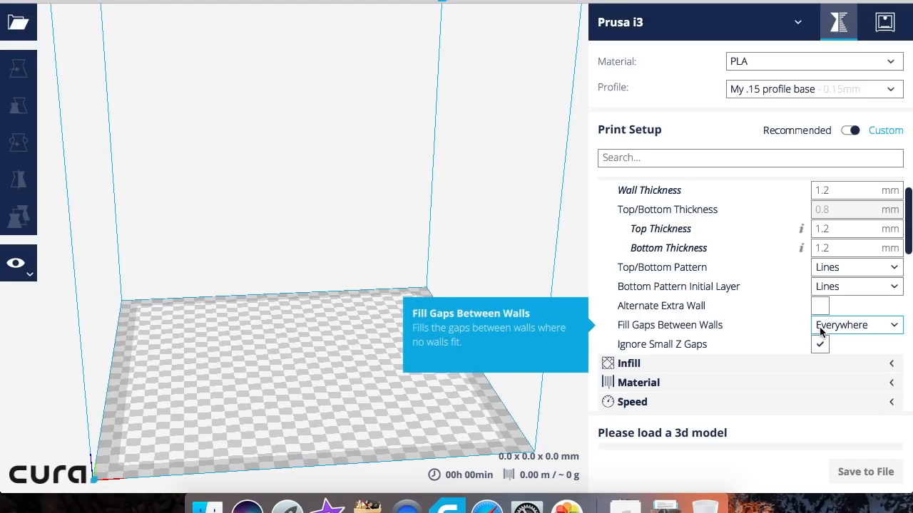
{"action": "mouse_move", "coordinate": [659, 356]}
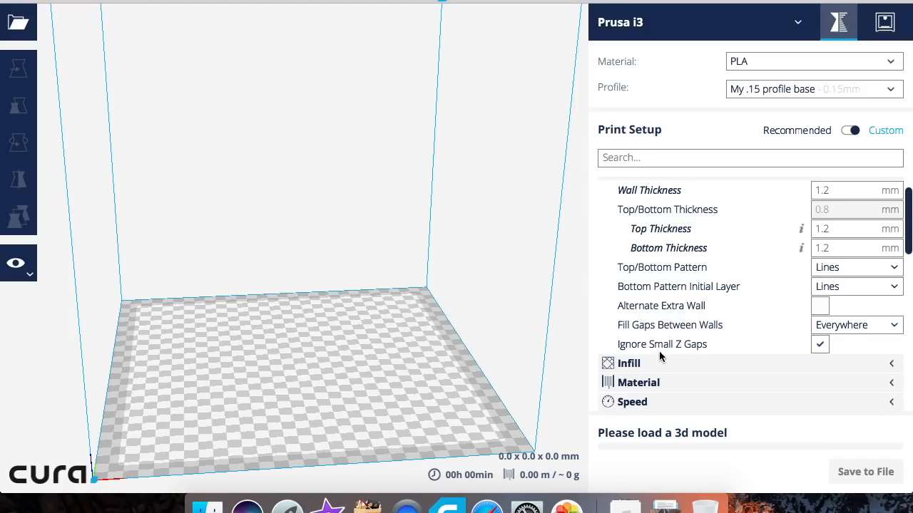
{"action": "scroll", "scroll_direction": "up", "scroll_amount": 3}
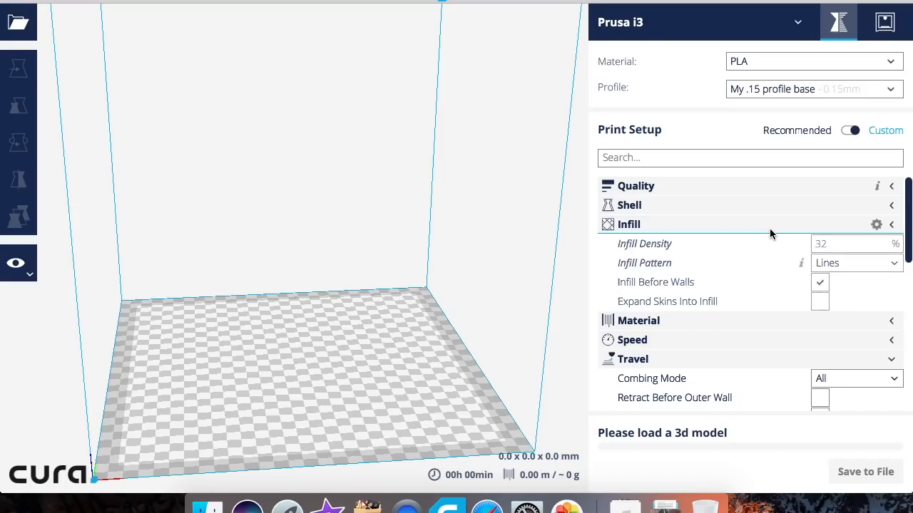
{"action": "left_click", "coordinate": [628, 224]}
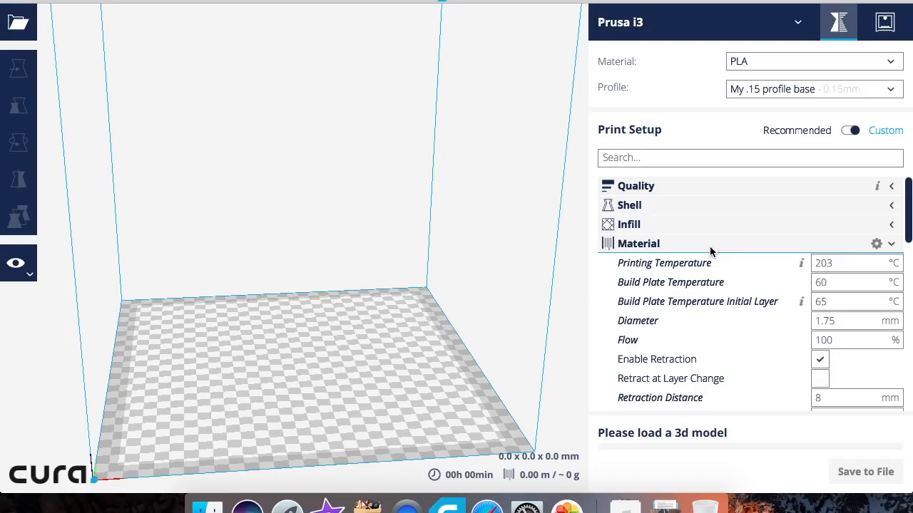
{"action": "mouse_move", "coordinate": [804, 260]}
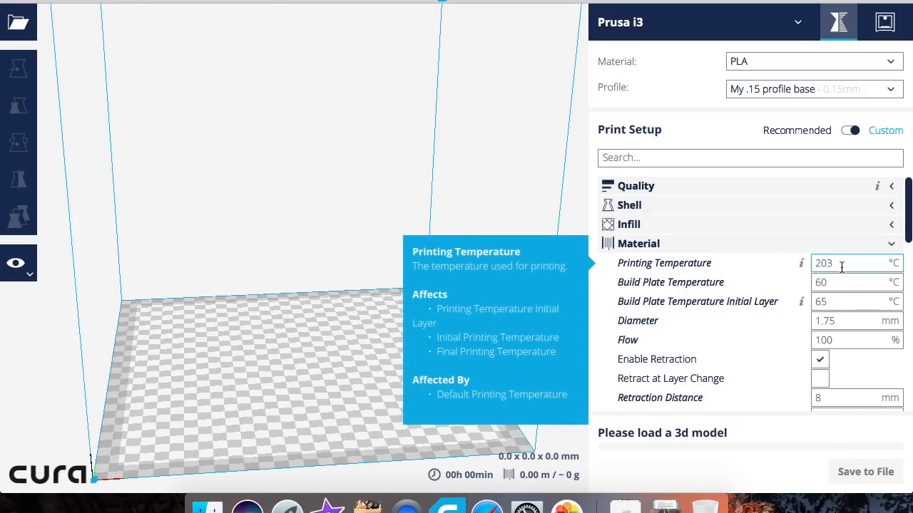
{"action": "mouse_move", "coordinate": [833, 282]}
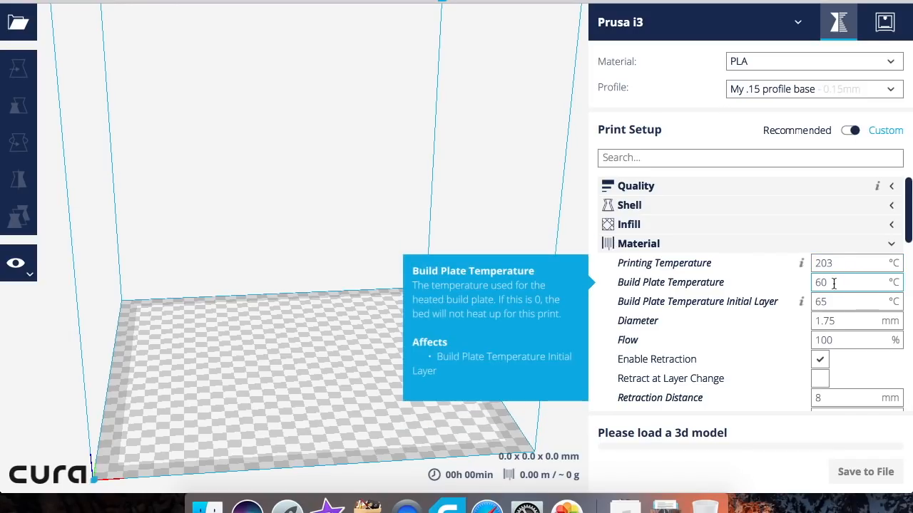
{"action": "mouse_move", "coordinate": [824, 300]}
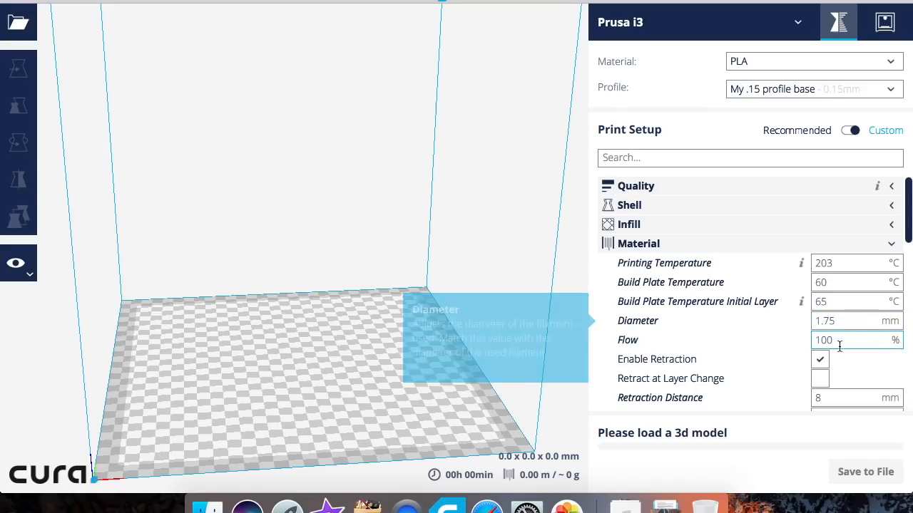
{"action": "mouse_move", "coordinate": [822, 357]}
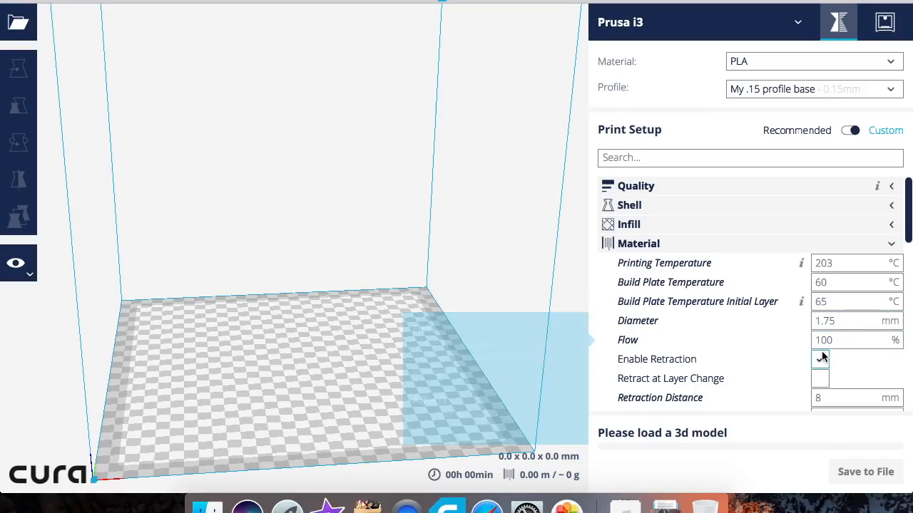
{"action": "mouse_move", "coordinate": [820, 359]}
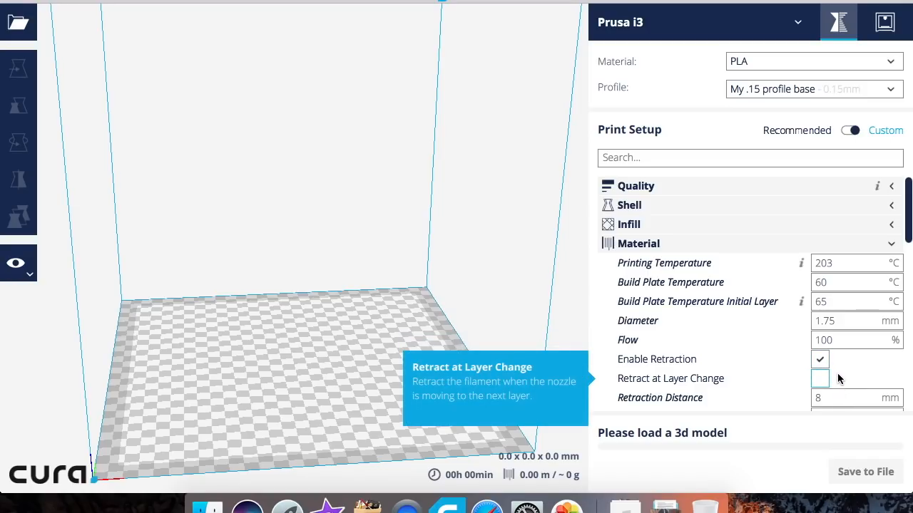
{"action": "scroll", "scroll_direction": "down", "scroll_amount": 3}
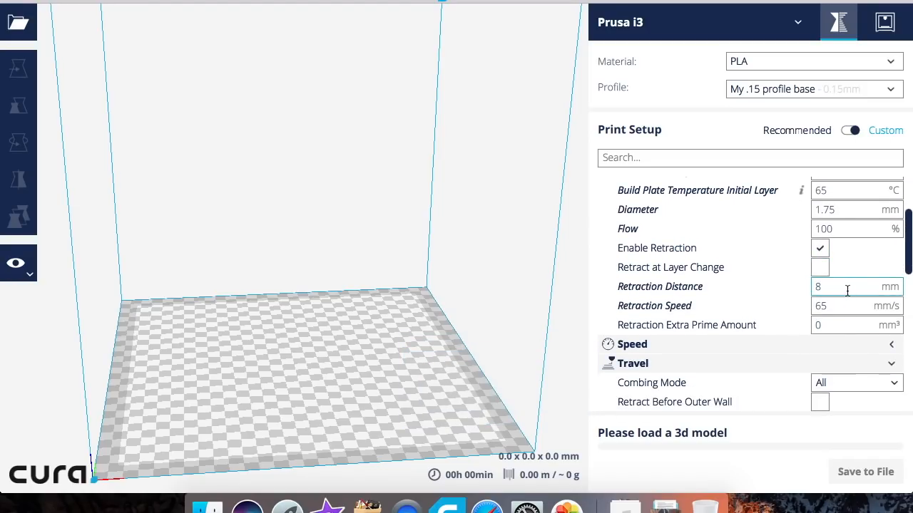
{"action": "mouse_move", "coordinate": [856, 305]}
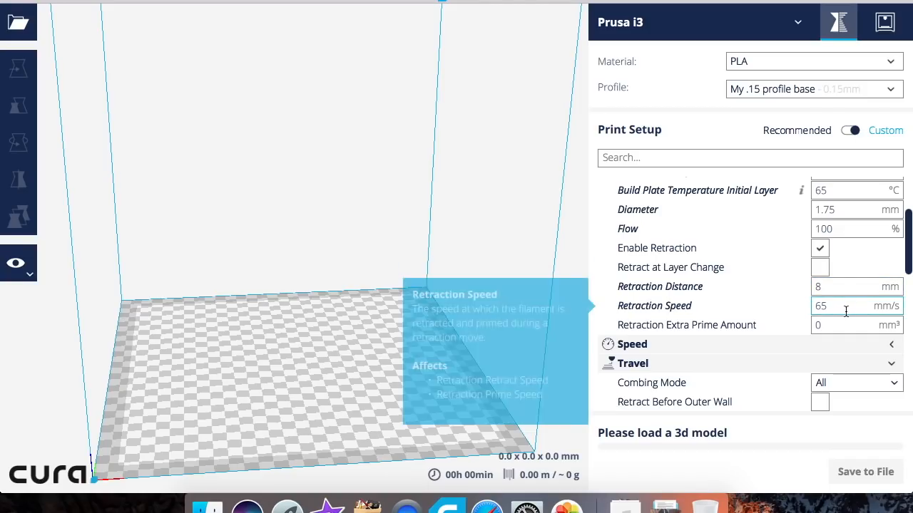
{"action": "mouse_move", "coordinate": [839, 325]}
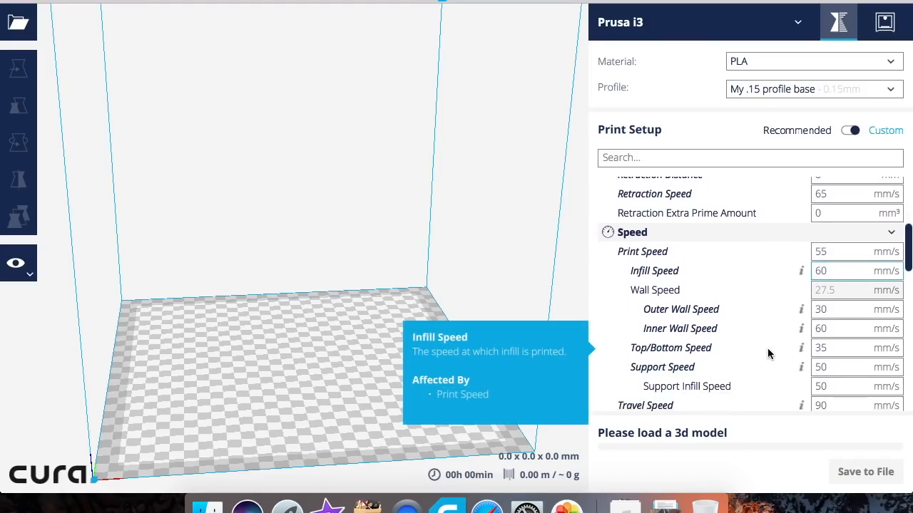
{"action": "scroll", "scroll_direction": "down", "scroll_amount": 3}
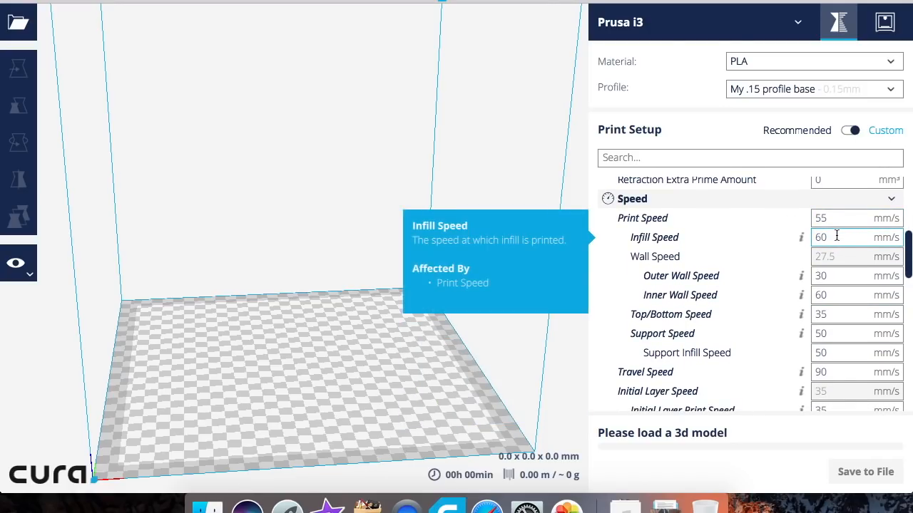
{"action": "mouse_move", "coordinate": [641, 217]}
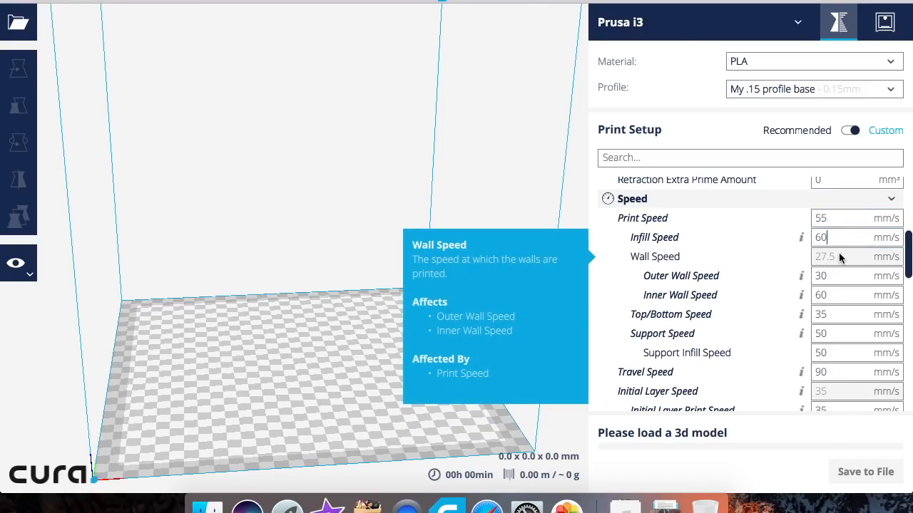
{"action": "mouse_move", "coordinate": [801, 276]}
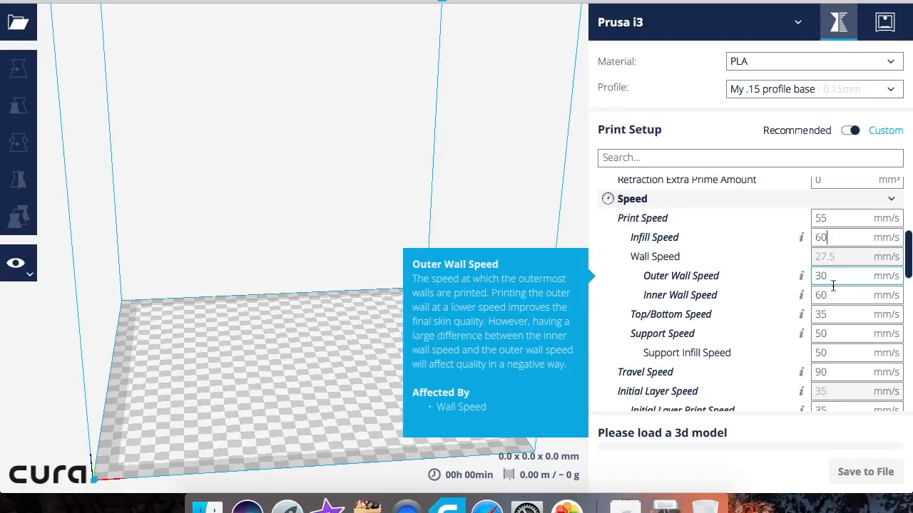
{"action": "mouse_move", "coordinate": [824, 294]}
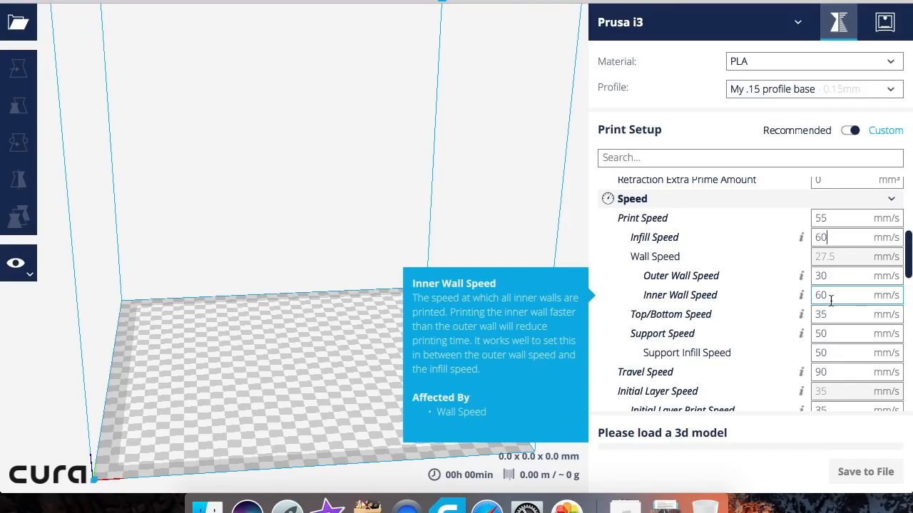
{"action": "mouse_move", "coordinate": [820, 313]}
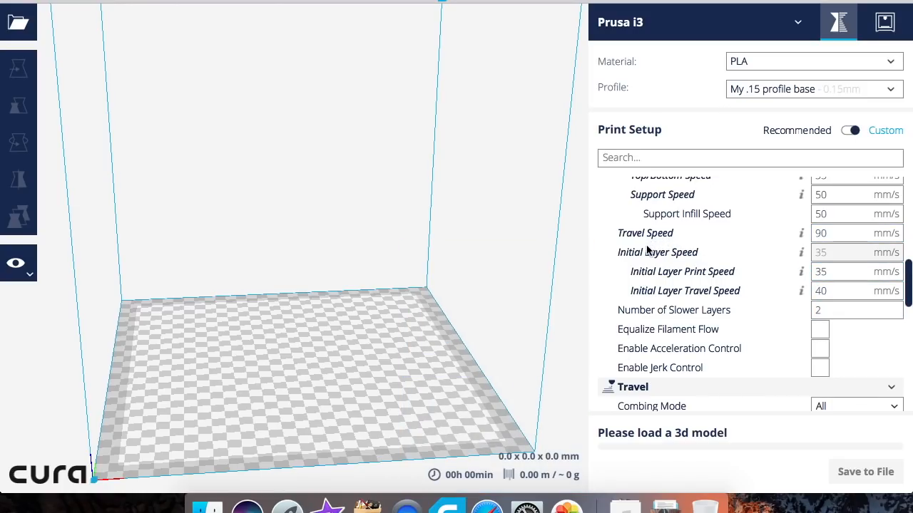
{"action": "mouse_move", "coordinate": [668, 251]}
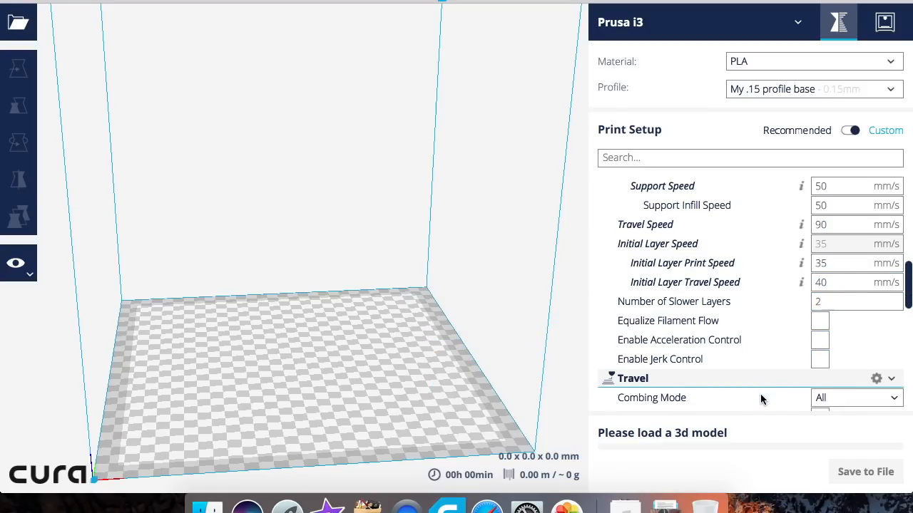
{"action": "scroll", "scroll_direction": "down", "scroll_amount": 3}
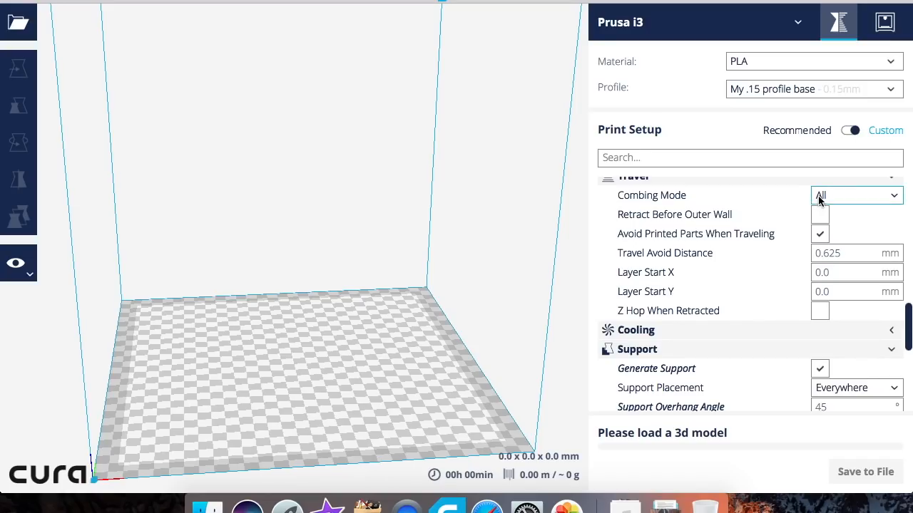
{"action": "mouse_move", "coordinate": [820, 311]}
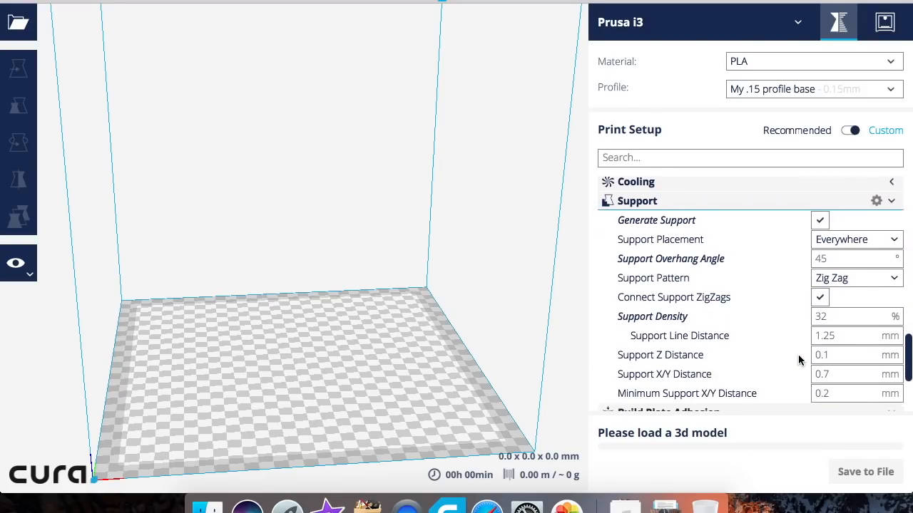
{"action": "scroll", "scroll_direction": "down", "scroll_amount": 3}
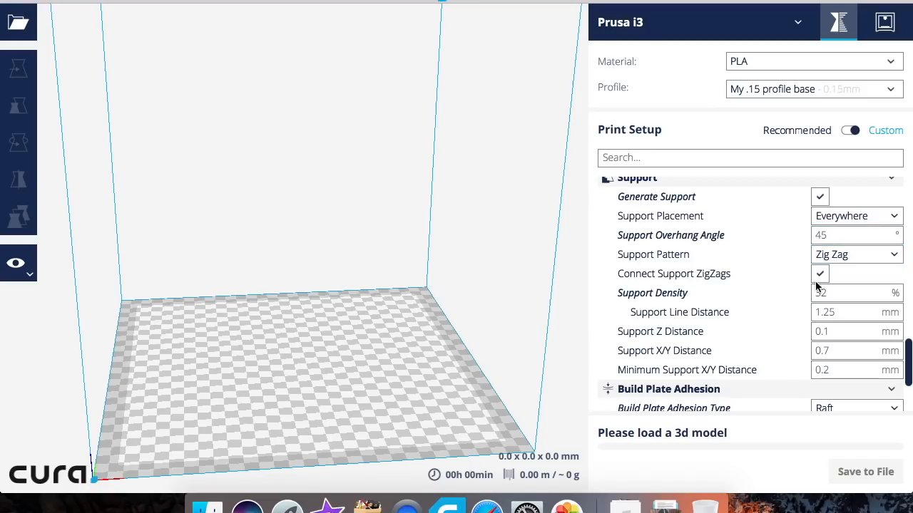
{"action": "left_click", "coordinate": [855, 292]}
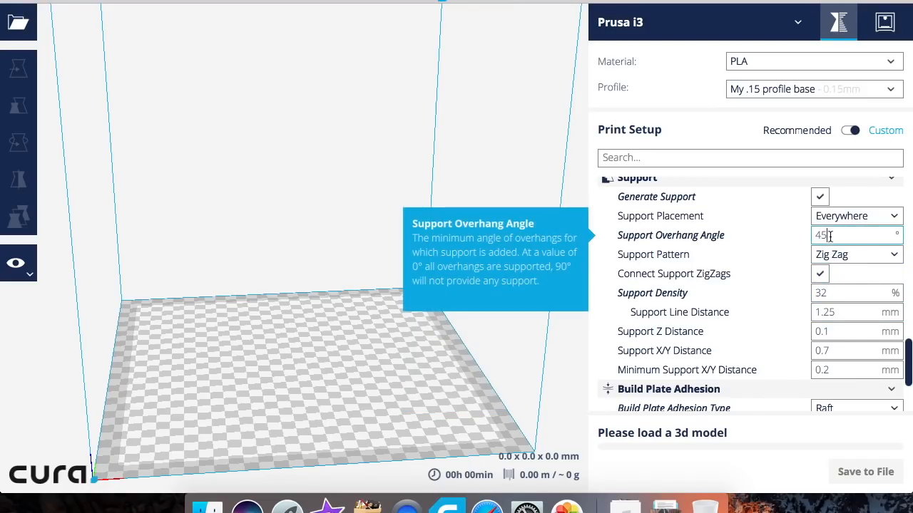
{"action": "scroll", "scroll_direction": "down", "scroll_amount": 3}
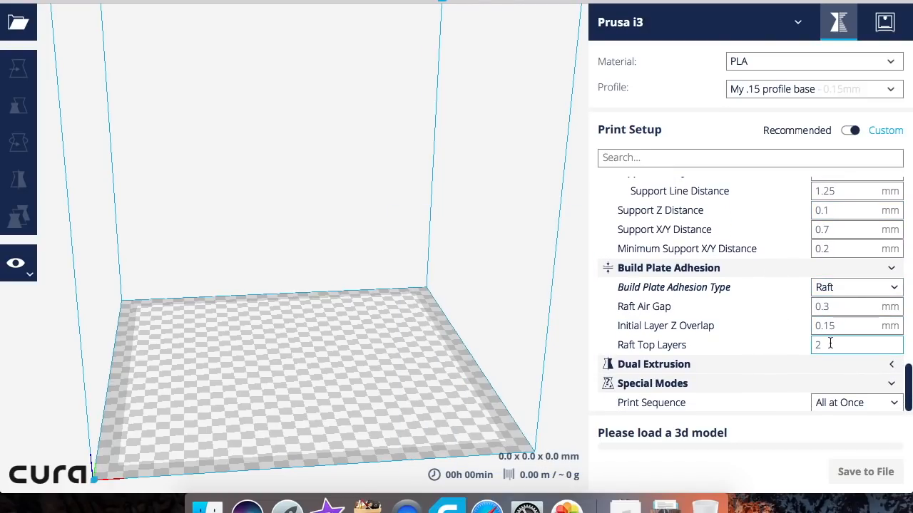
{"action": "mouse_move", "coordinate": [758, 251]}
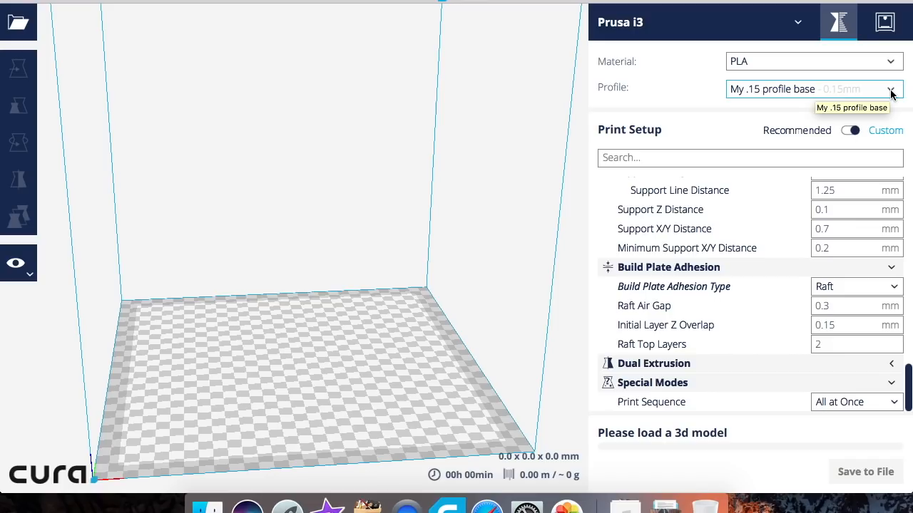
{"action": "left_click", "coordinate": [890, 89]}
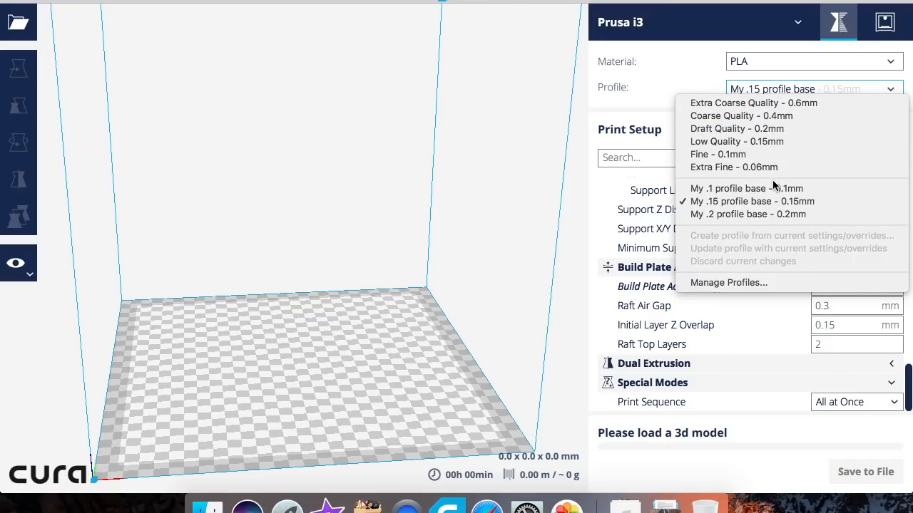
{"action": "left_click", "coordinate": [745, 189]}
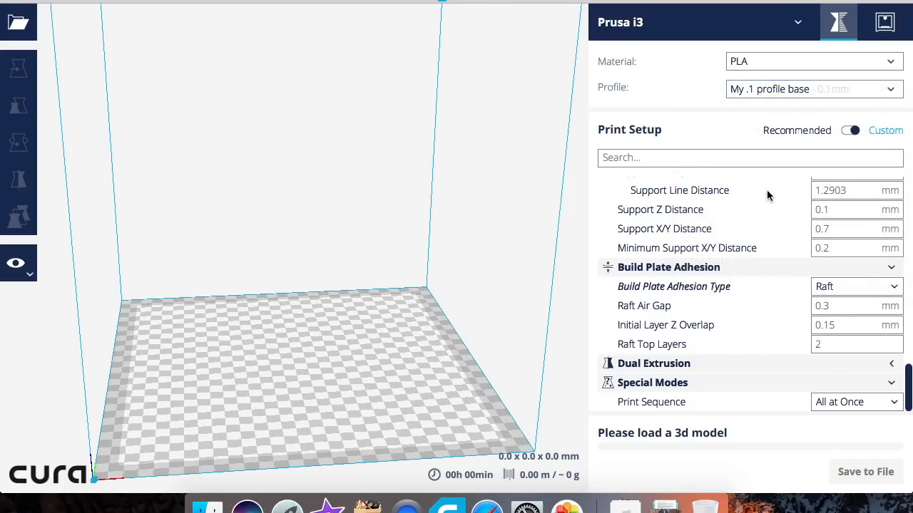
{"action": "scroll", "scroll_direction": "up", "scroll_amount": 3}
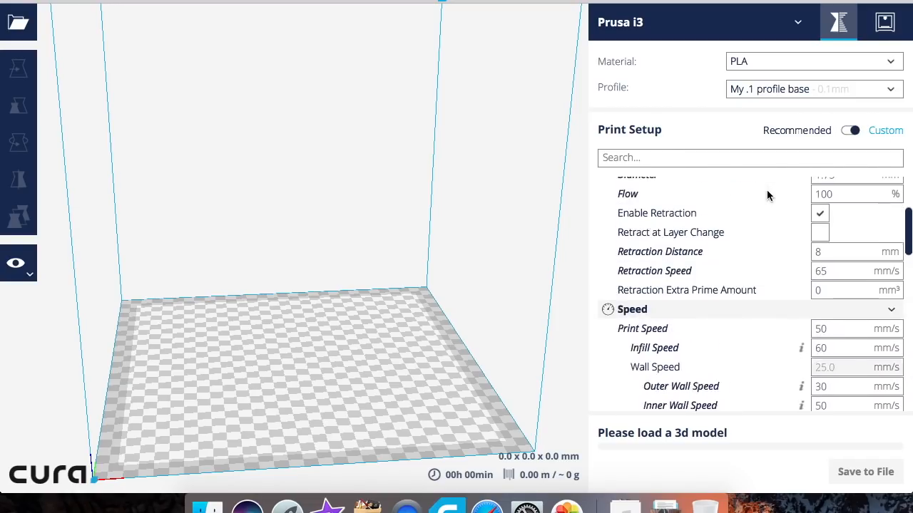
{"action": "scroll", "scroll_direction": "up", "scroll_amount": 3}
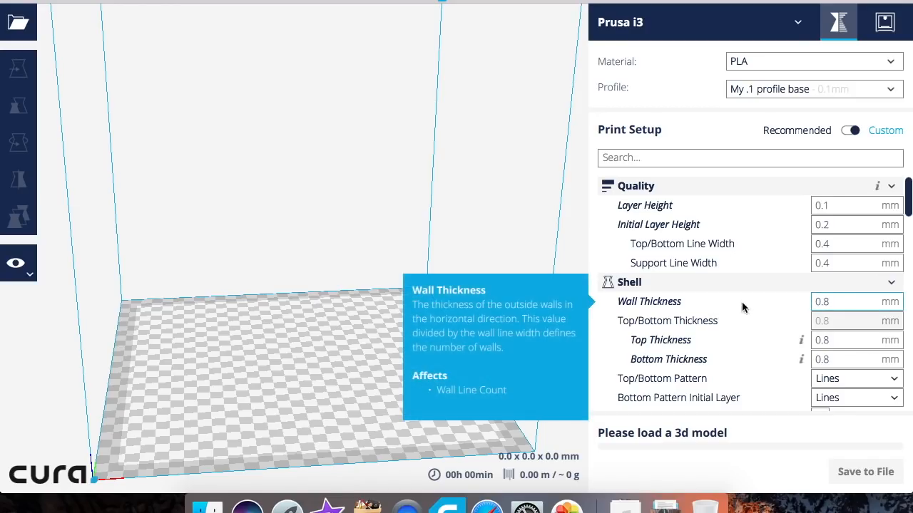
{"action": "mouse_move", "coordinate": [835, 359]}
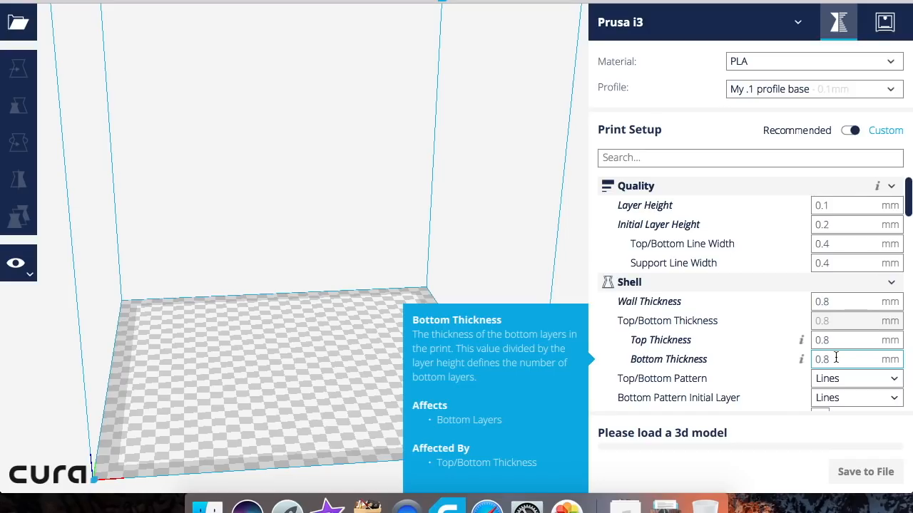
{"action": "scroll", "scroll_direction": "down", "scroll_amount": 3}
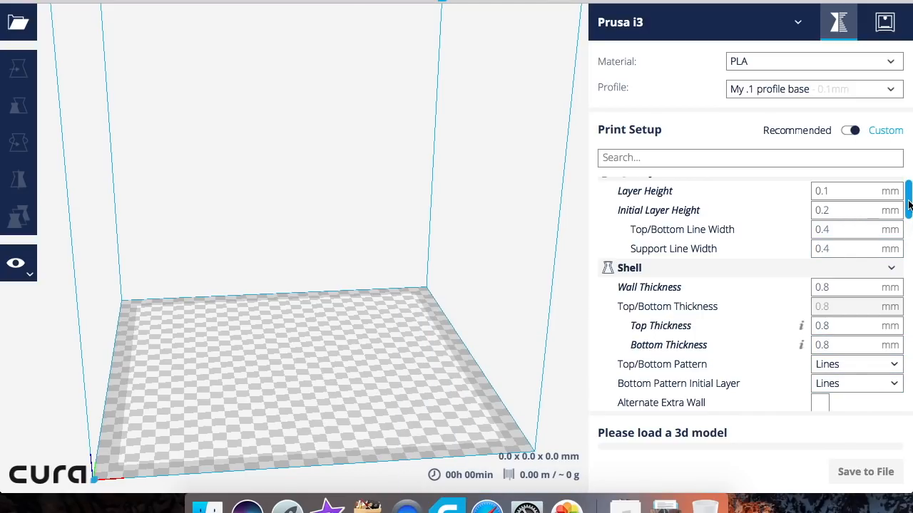
{"action": "scroll", "scroll_direction": "down", "scroll_amount": 3}
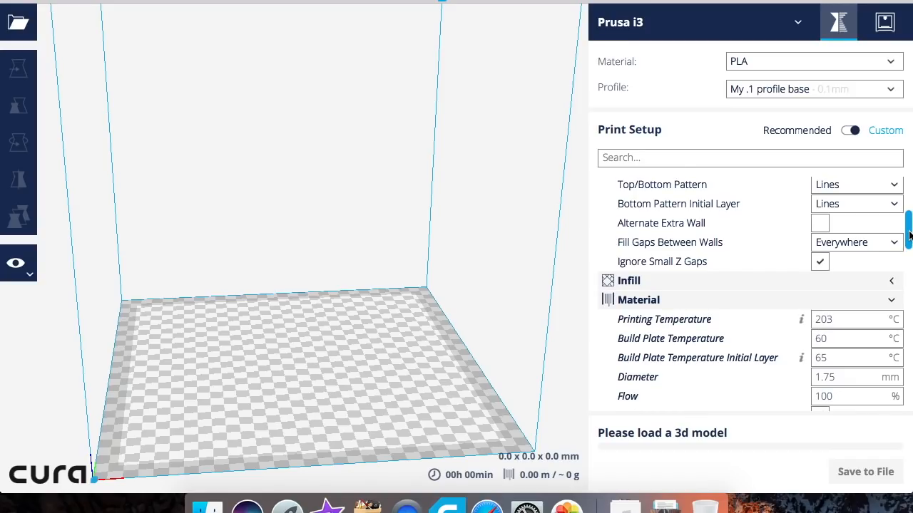
{"action": "mouse_move", "coordinate": [781, 292]}
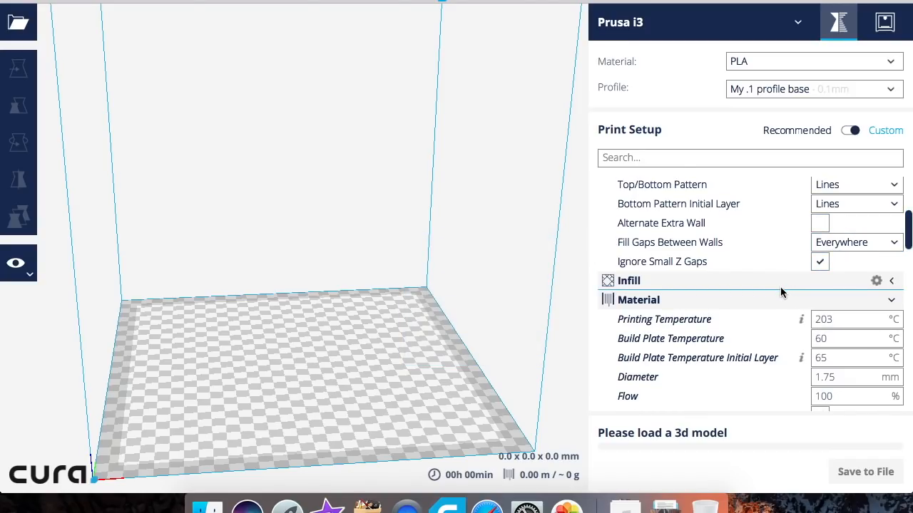
{"action": "left_click", "coordinate": [890, 279]}
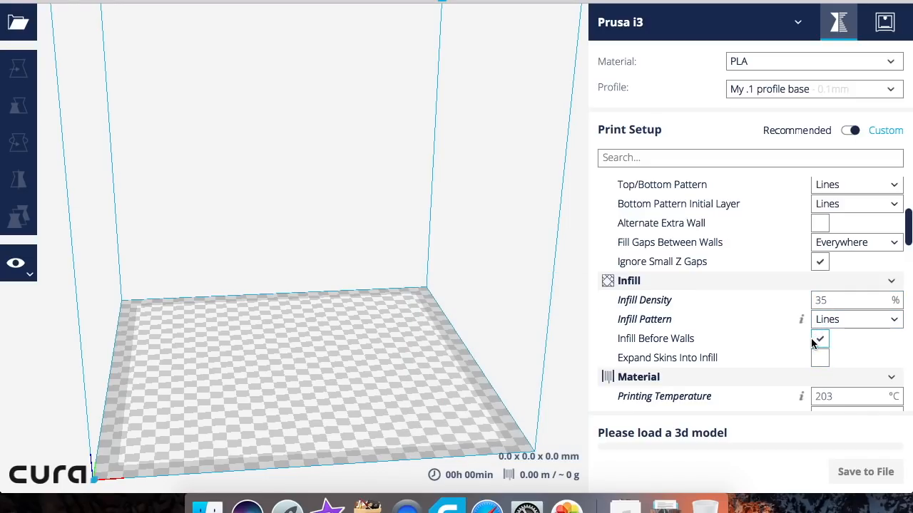
{"action": "mouse_move", "coordinate": [839, 335]}
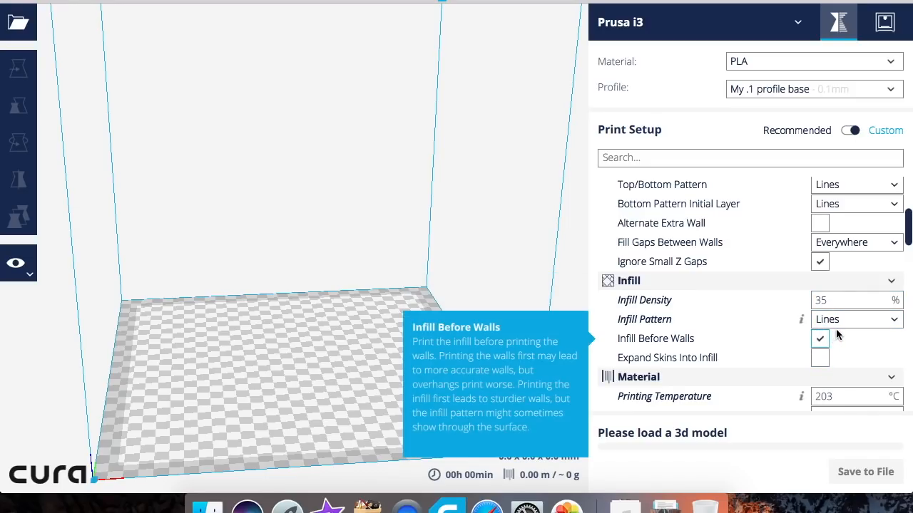
{"action": "mouse_move", "coordinate": [855, 300]}
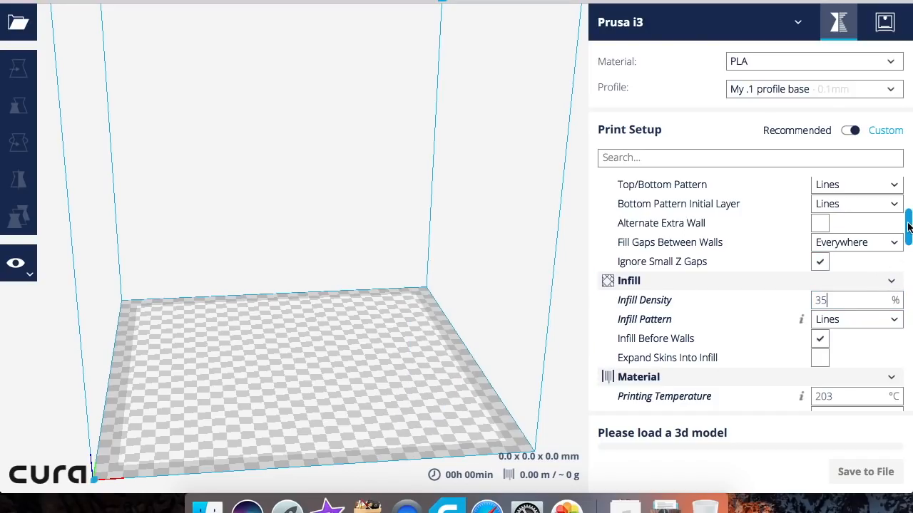
{"action": "scroll", "scroll_direction": "down", "scroll_amount": 3}
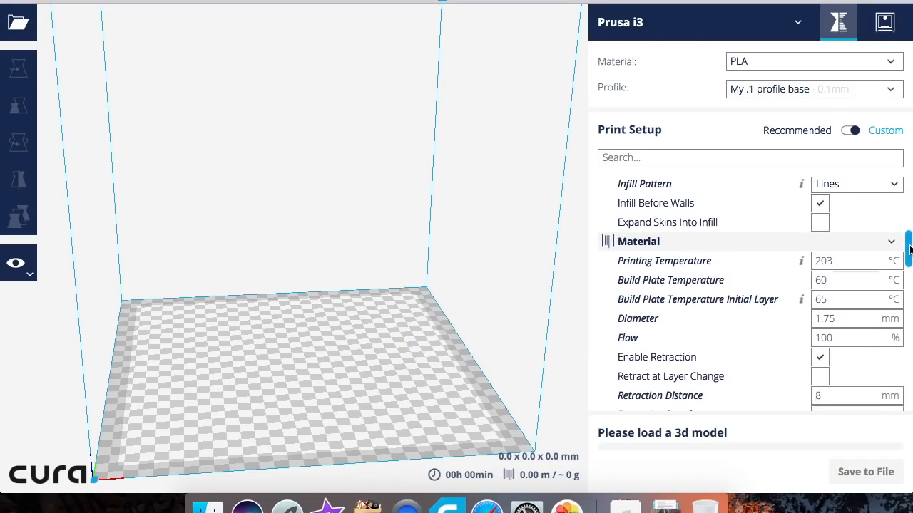
{"action": "scroll", "scroll_direction": "down", "scroll_amount": 3}
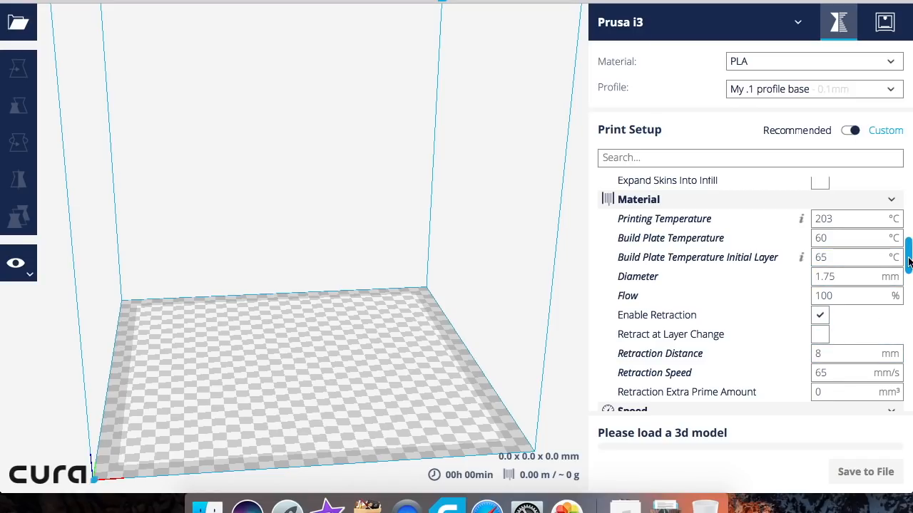
{"action": "scroll", "scroll_direction": "down", "scroll_amount": 3}
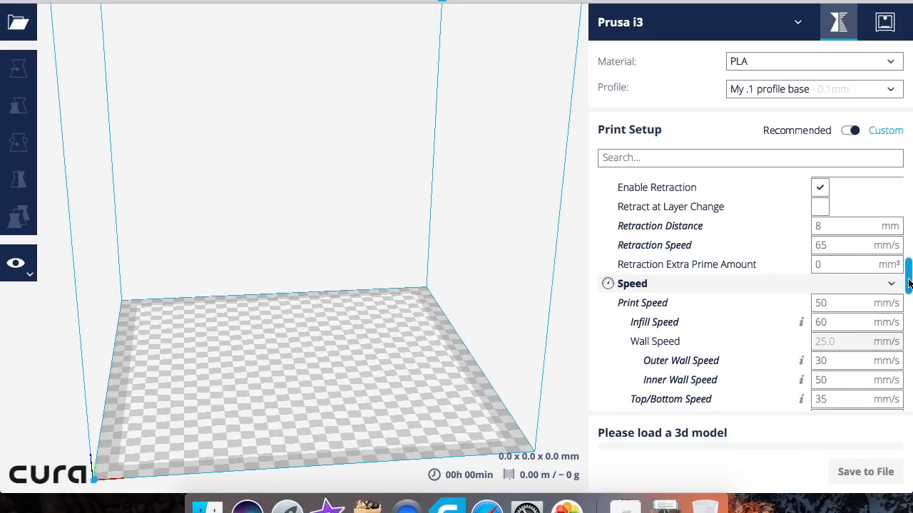
{"action": "scroll", "scroll_direction": "down", "scroll_amount": 3}
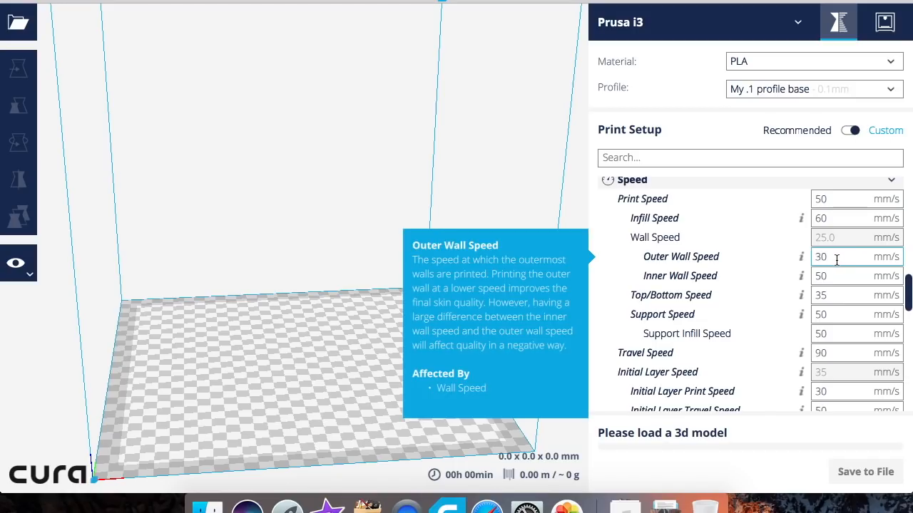
{"action": "mouse_move", "coordinate": [834, 315]}
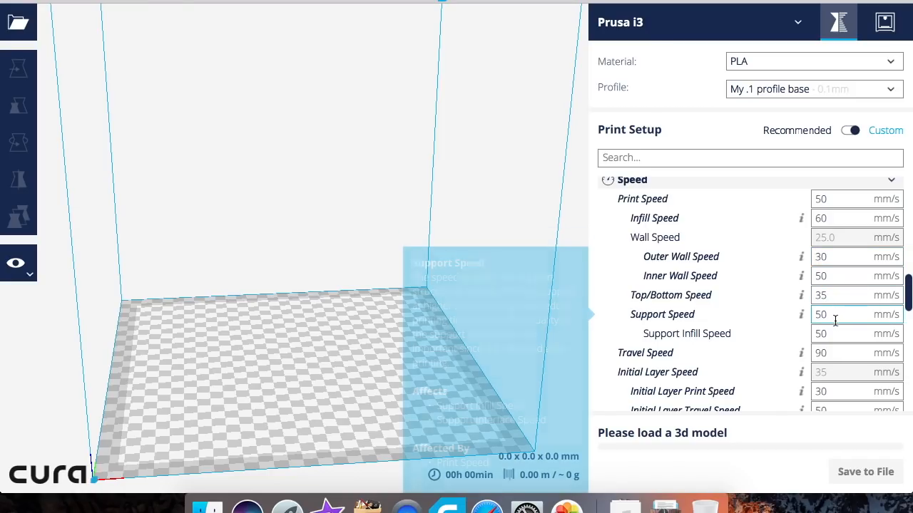
{"action": "mouse_move", "coordinate": [835, 334]}
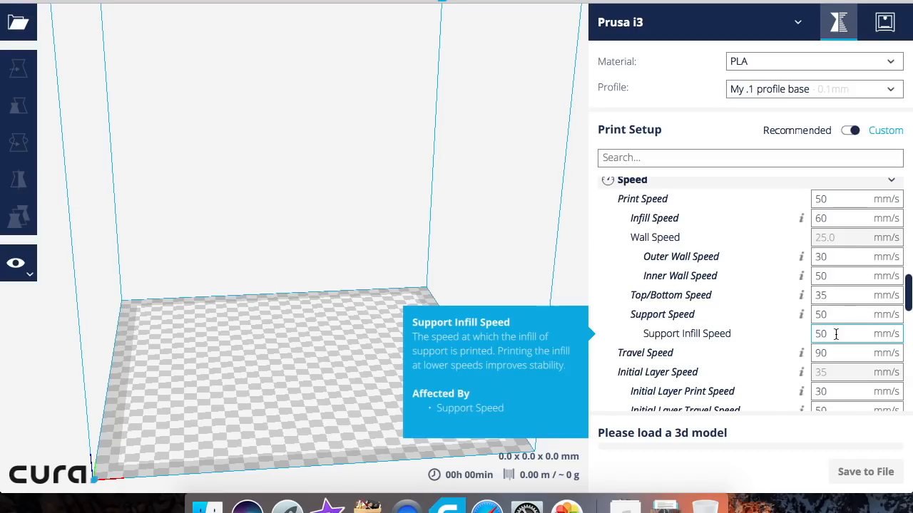
{"action": "scroll", "scroll_direction": "down", "scroll_amount": 3}
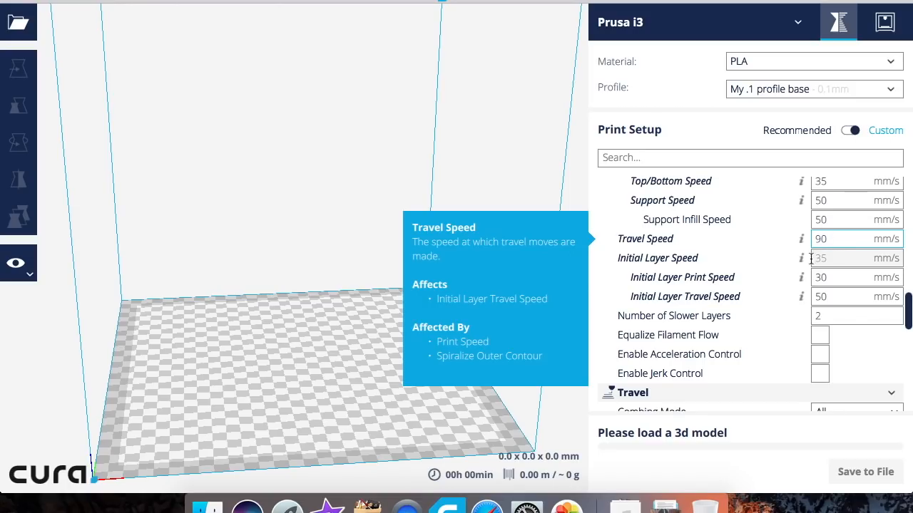
{"action": "mouse_move", "coordinate": [820, 277]}
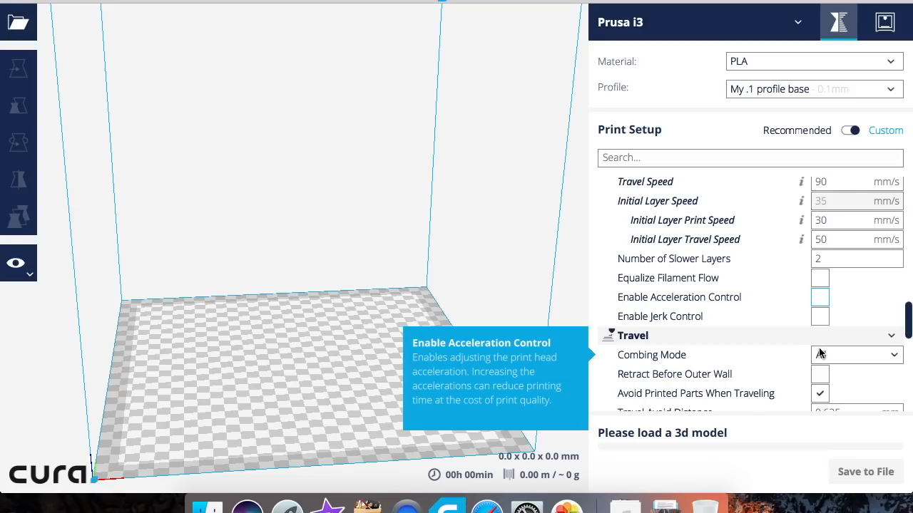
{"action": "scroll", "scroll_direction": "down", "scroll_amount": 3}
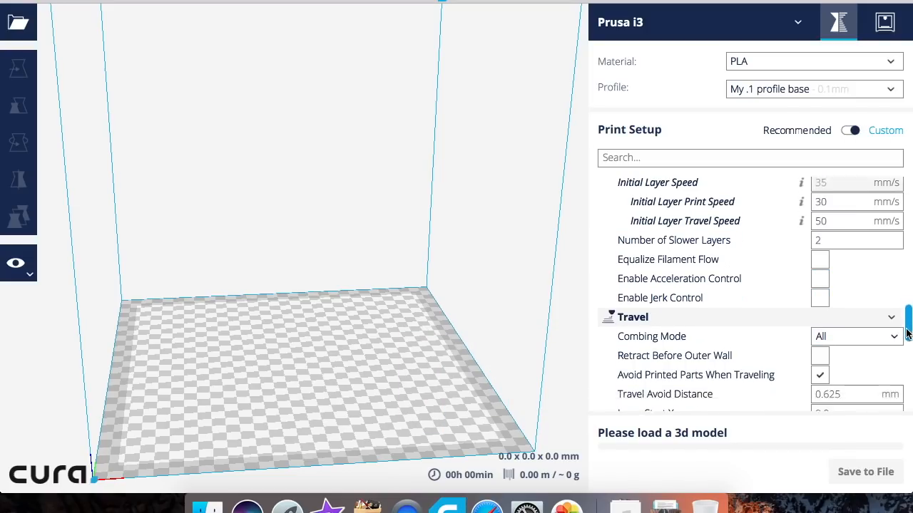
{"action": "scroll", "scroll_direction": "down", "scroll_amount": 3}
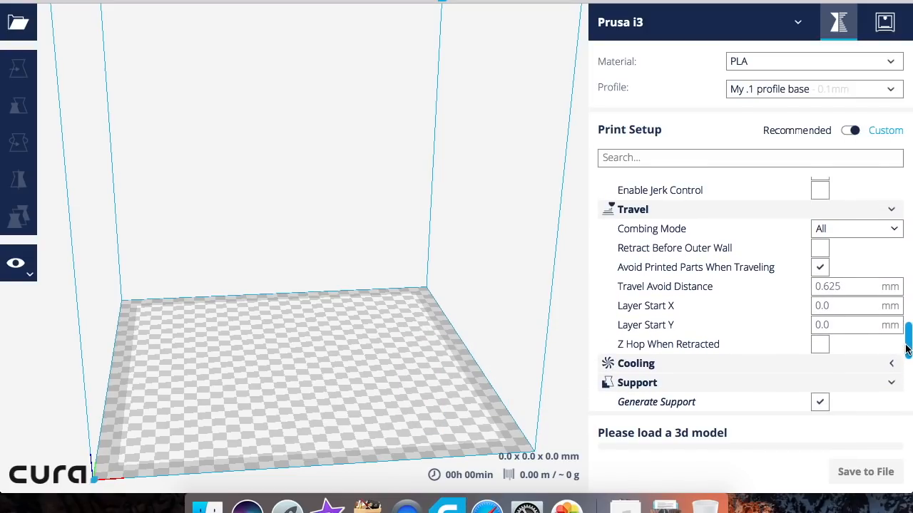
{"action": "scroll", "scroll_direction": "down", "scroll_amount": 3}
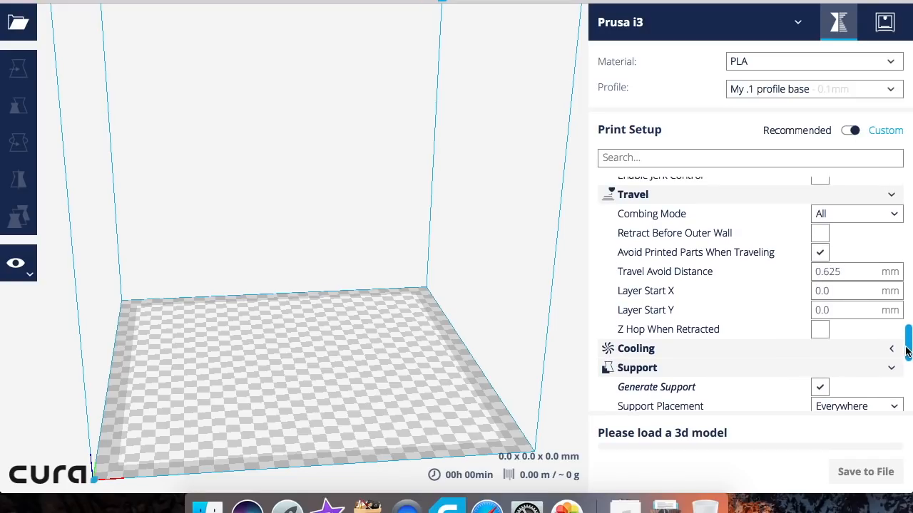
{"action": "scroll", "scroll_direction": "down", "scroll_amount": 3}
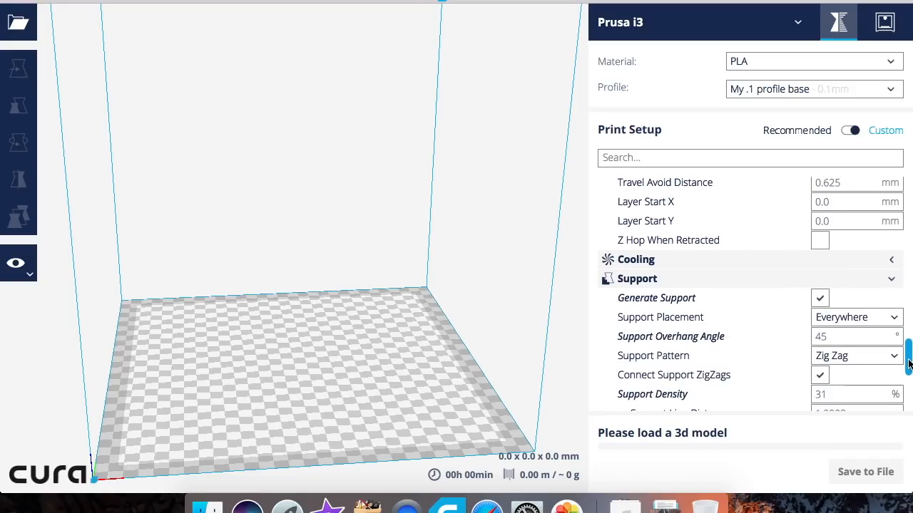
{"action": "scroll", "scroll_direction": "up", "scroll_amount": 3}
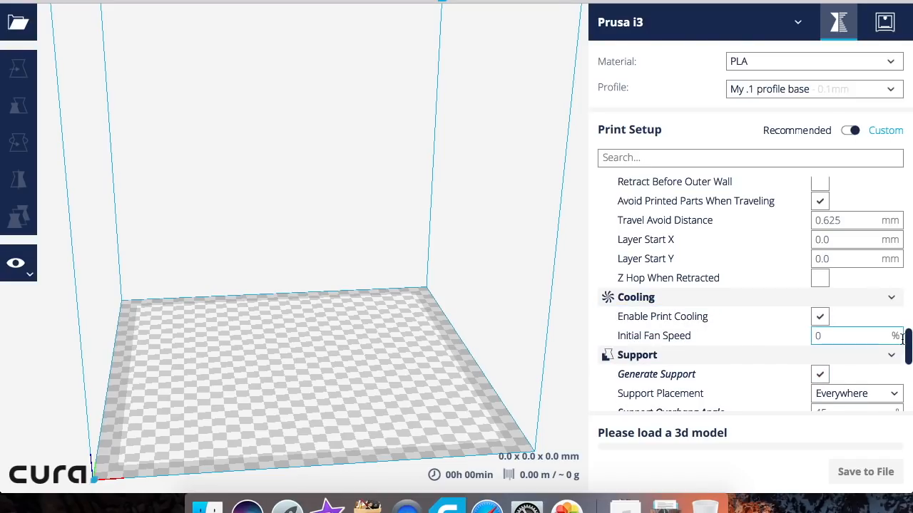
{"action": "scroll", "scroll_direction": "down", "scroll_amount": 3}
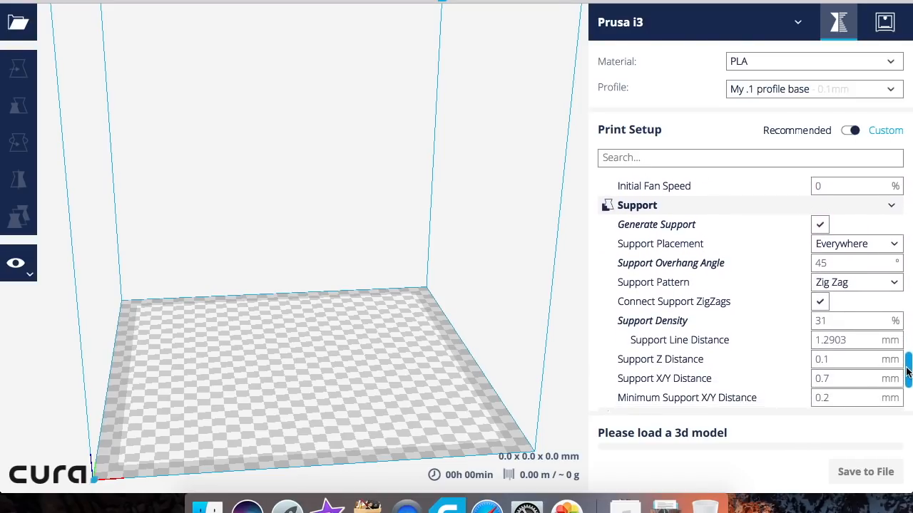
{"action": "scroll", "scroll_direction": "down", "scroll_amount": 3}
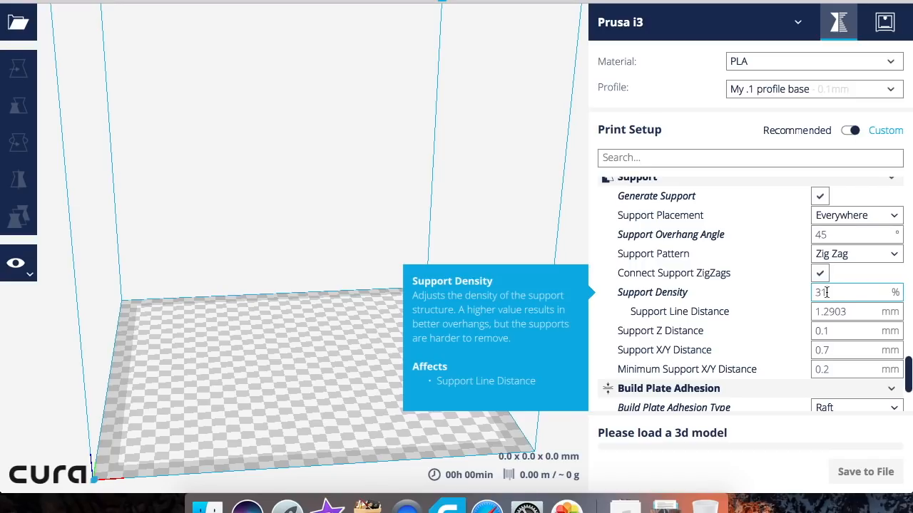
{"action": "scroll", "scroll_direction": "down", "scroll_amount": 3}
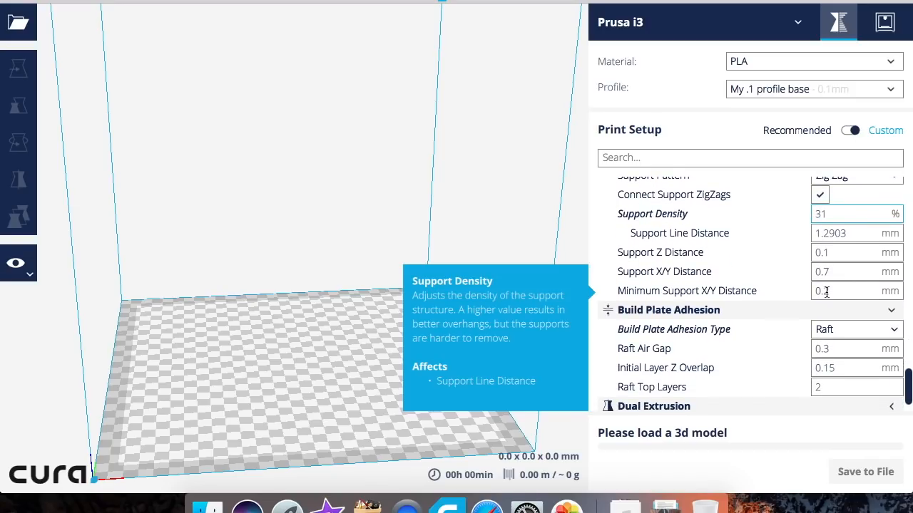
{"action": "scroll", "scroll_direction": "up", "scroll_amount": 3}
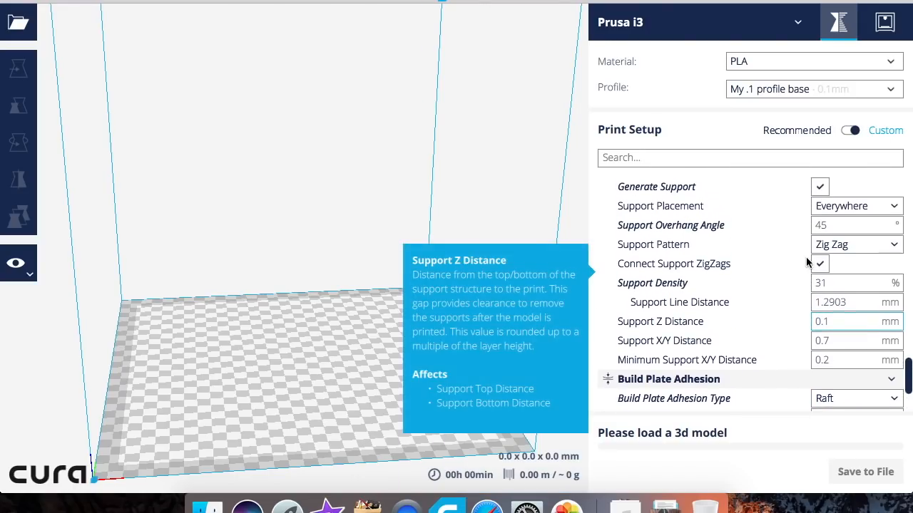
{"action": "mouse_move", "coordinate": [636, 294]}
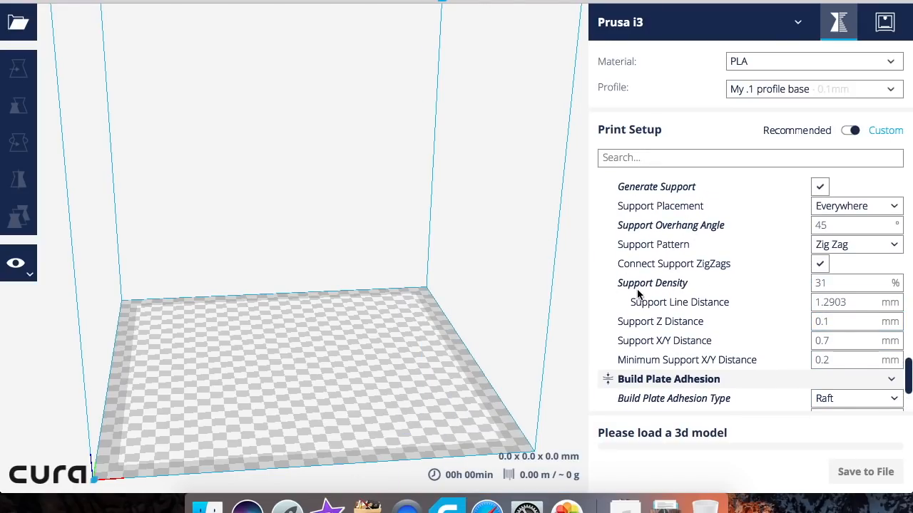
{"action": "mouse_move", "coordinate": [651, 282]}
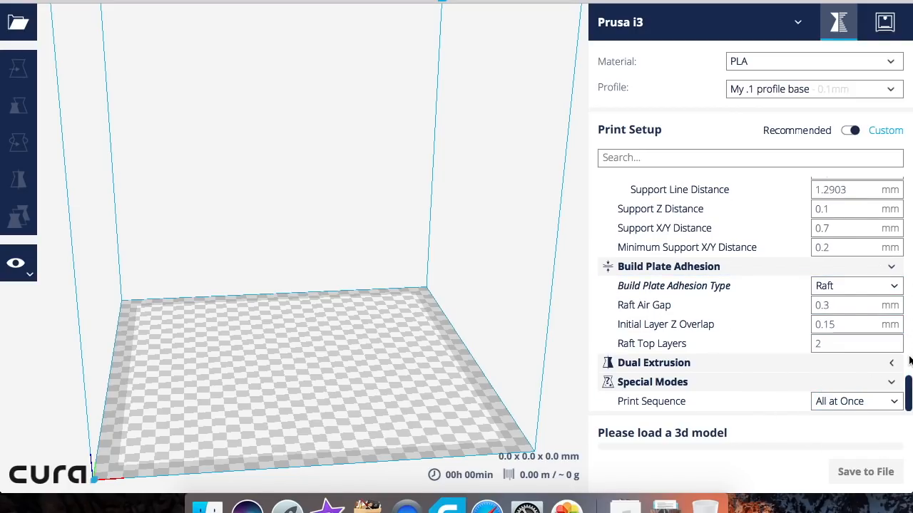
{"action": "mouse_move", "coordinate": [659, 208]}
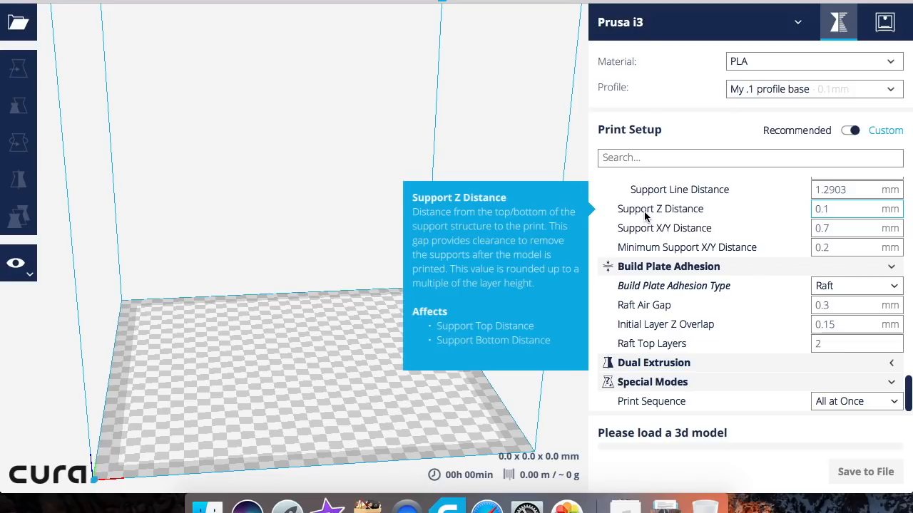
{"action": "mouse_move", "coordinate": [770, 206]}
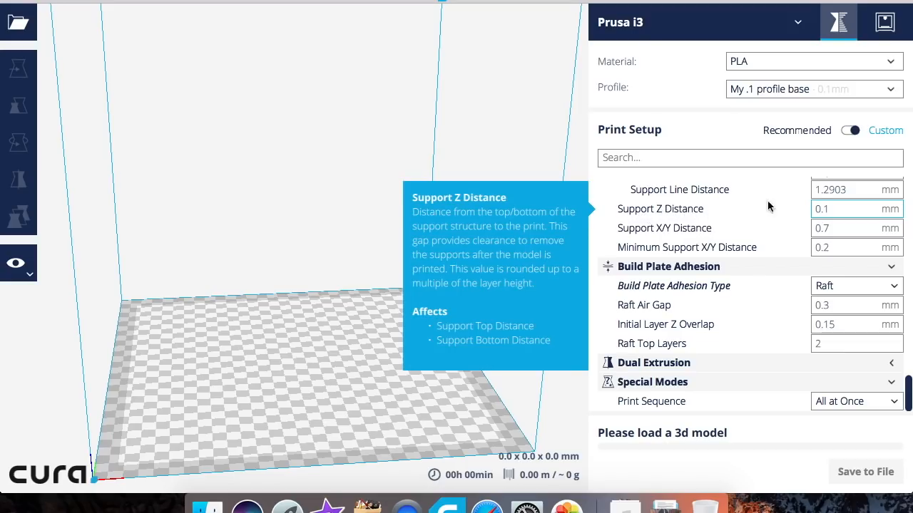
{"action": "left_click", "coordinate": [842, 209]}
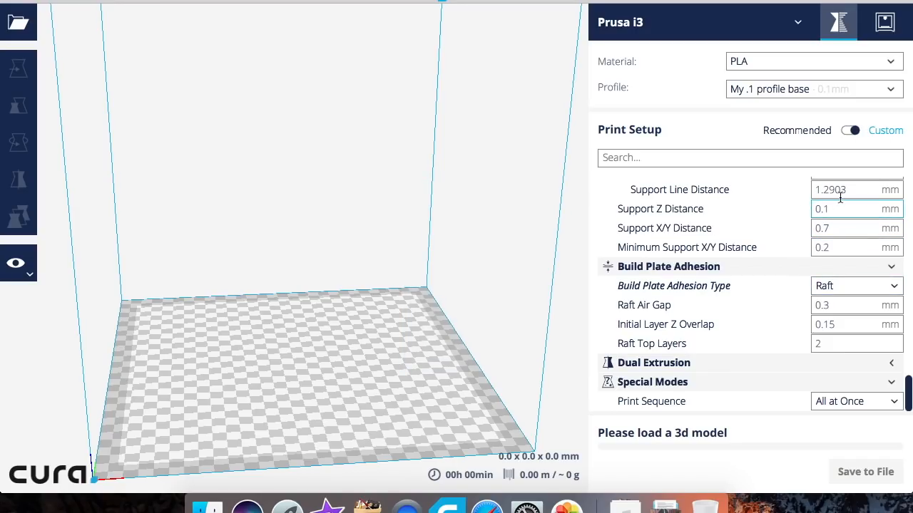
{"action": "left_click", "coordinate": [848, 208]}
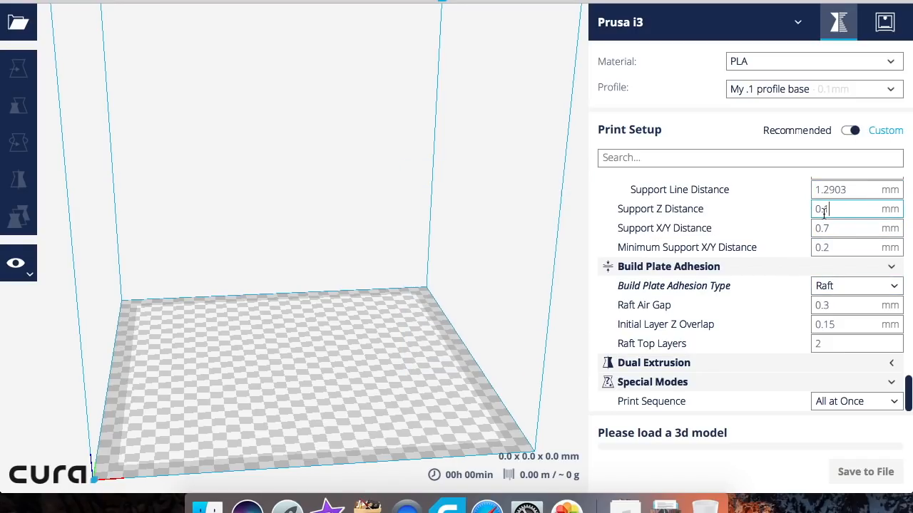
{"action": "mouse_move", "coordinate": [659, 208]}
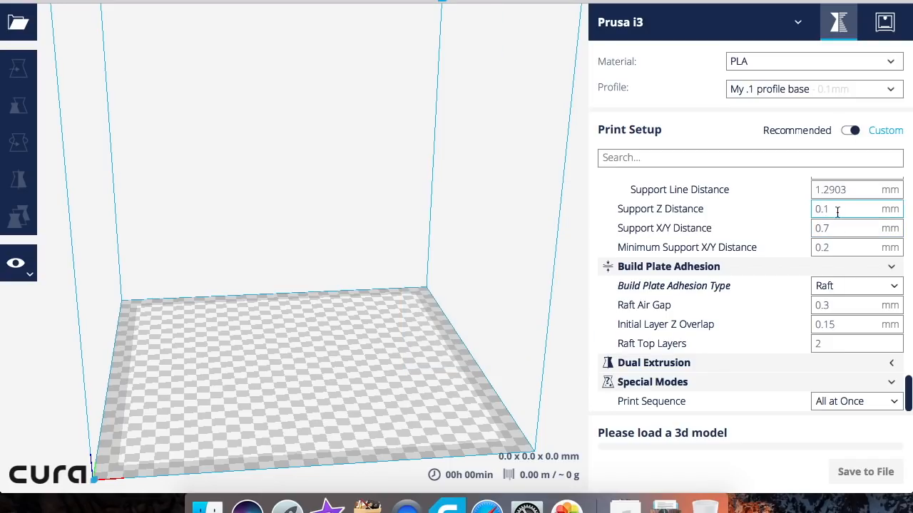
{"action": "mouse_move", "coordinate": [659, 208]}
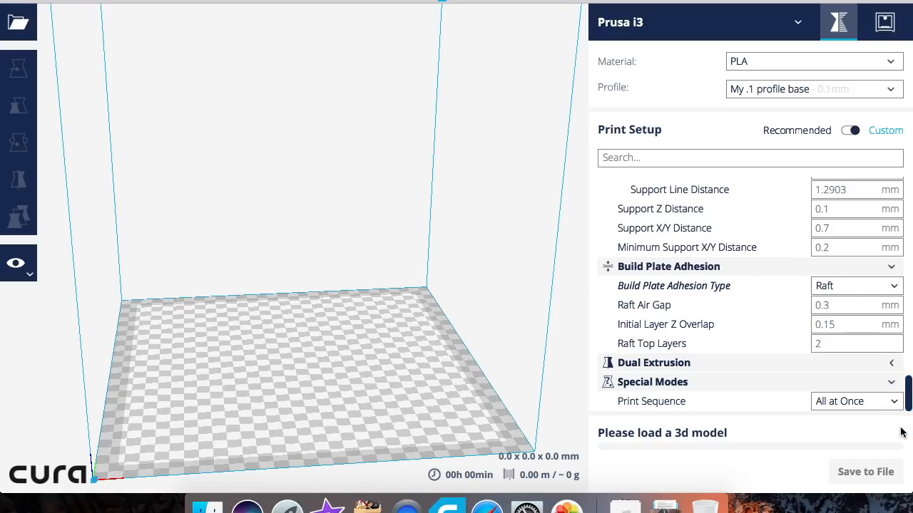
{"action": "left_click", "coordinate": [856, 208]}
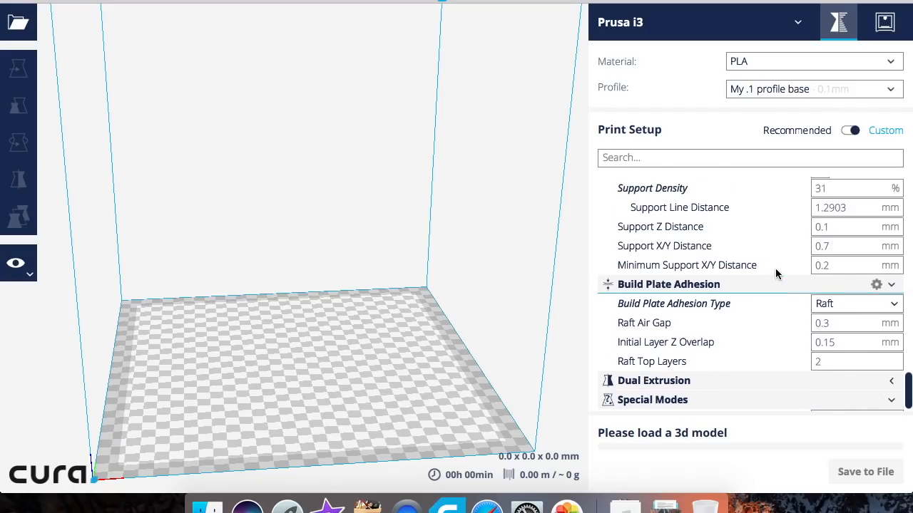
{"action": "scroll", "scroll_direction": "up", "scroll_amount": 3}
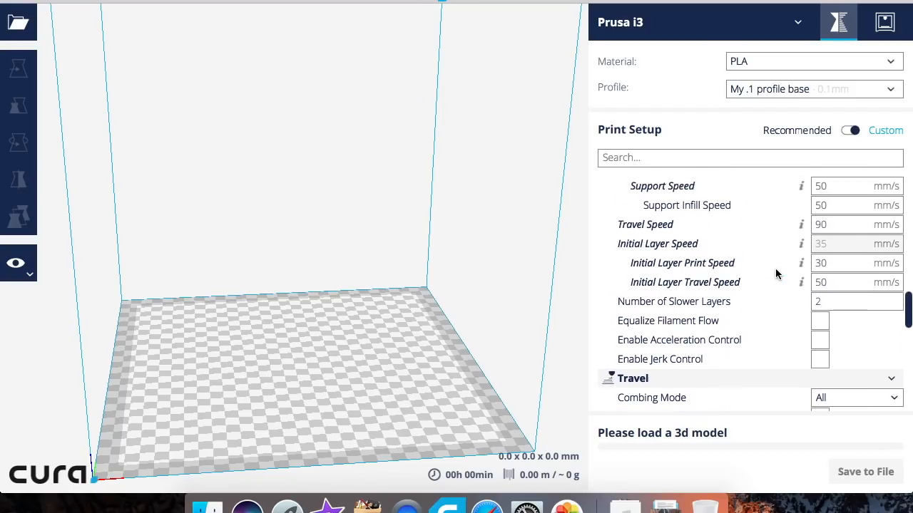
{"action": "scroll", "scroll_direction": "up", "scroll_amount": 3}
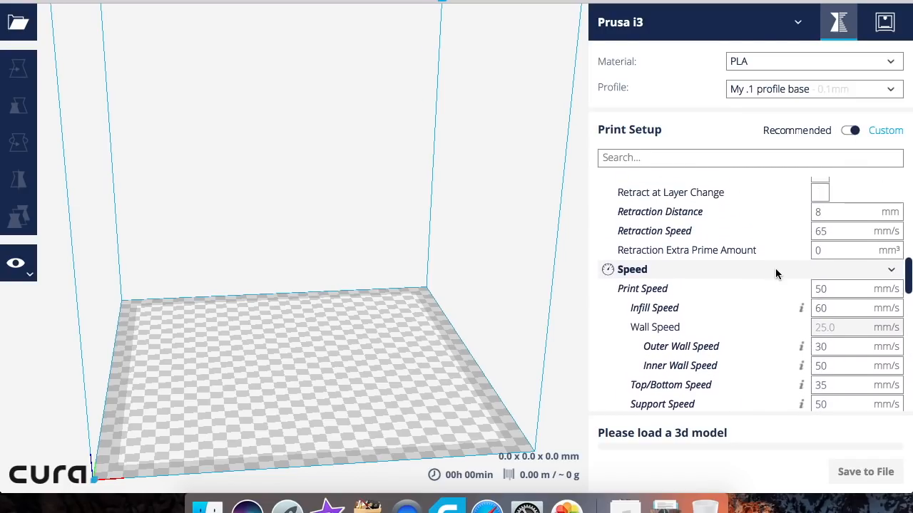
{"action": "scroll", "scroll_direction": "up", "scroll_amount": 3}
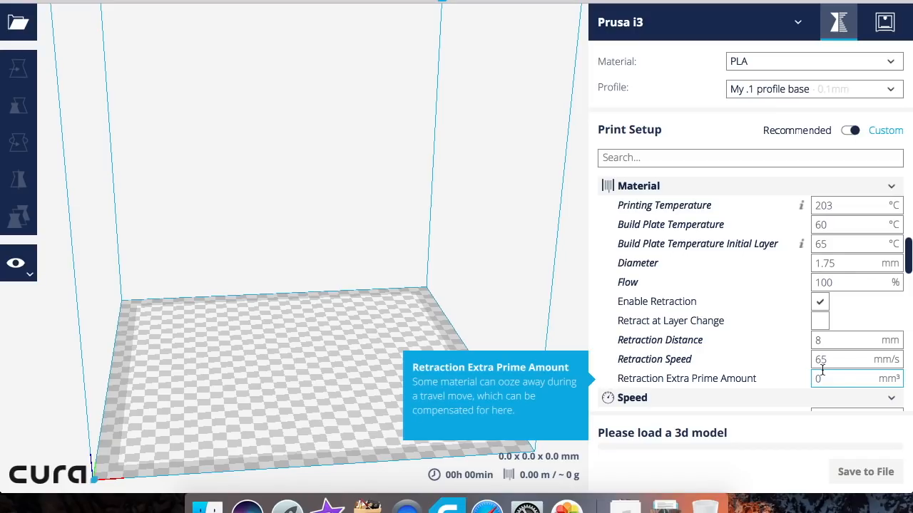
{"action": "mouse_move", "coordinate": [827, 151]}
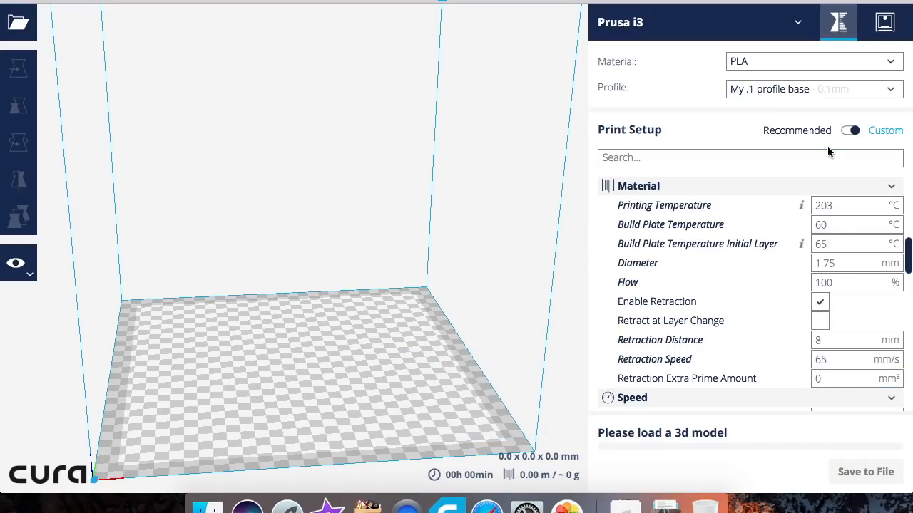